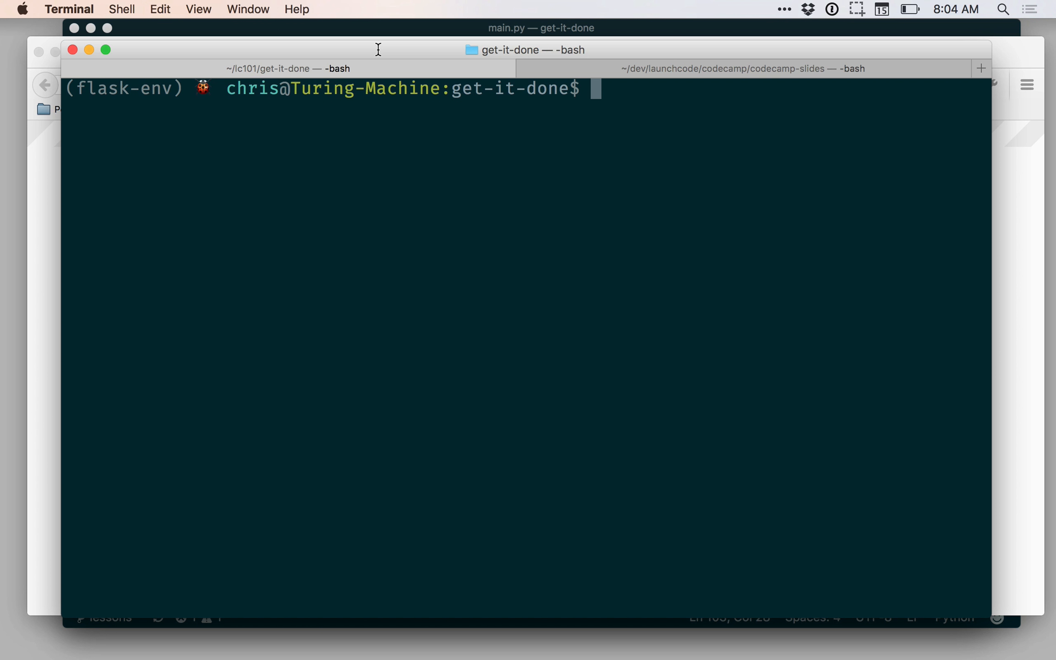
Step: Start Python in the terminal, import hashlib, and list its hash functions like md5 and sha256
type("p")
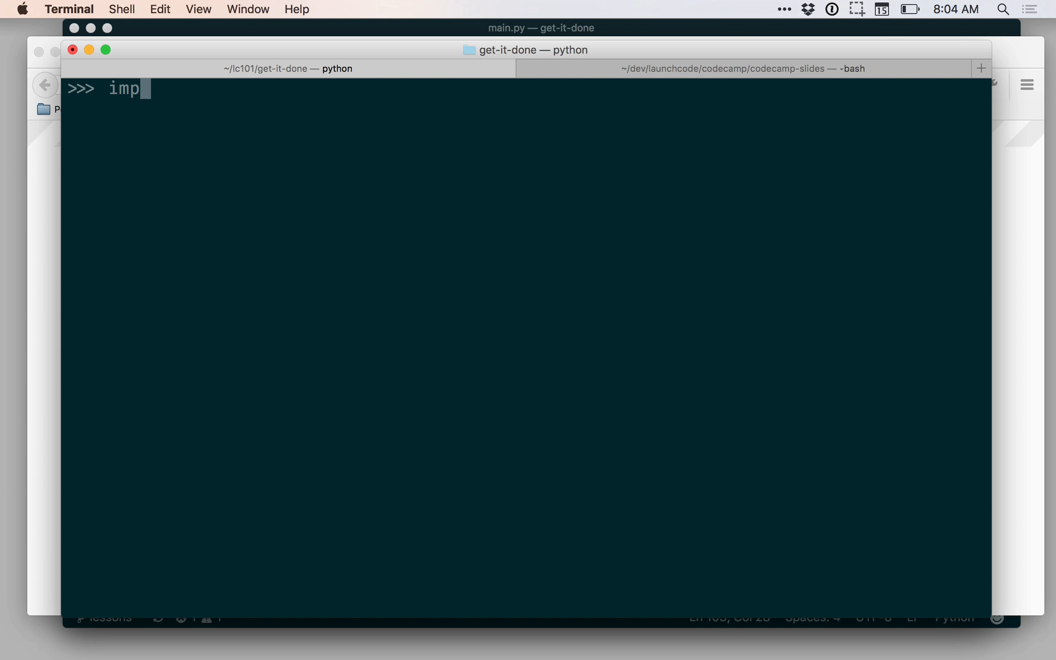
type("ort hashlib")
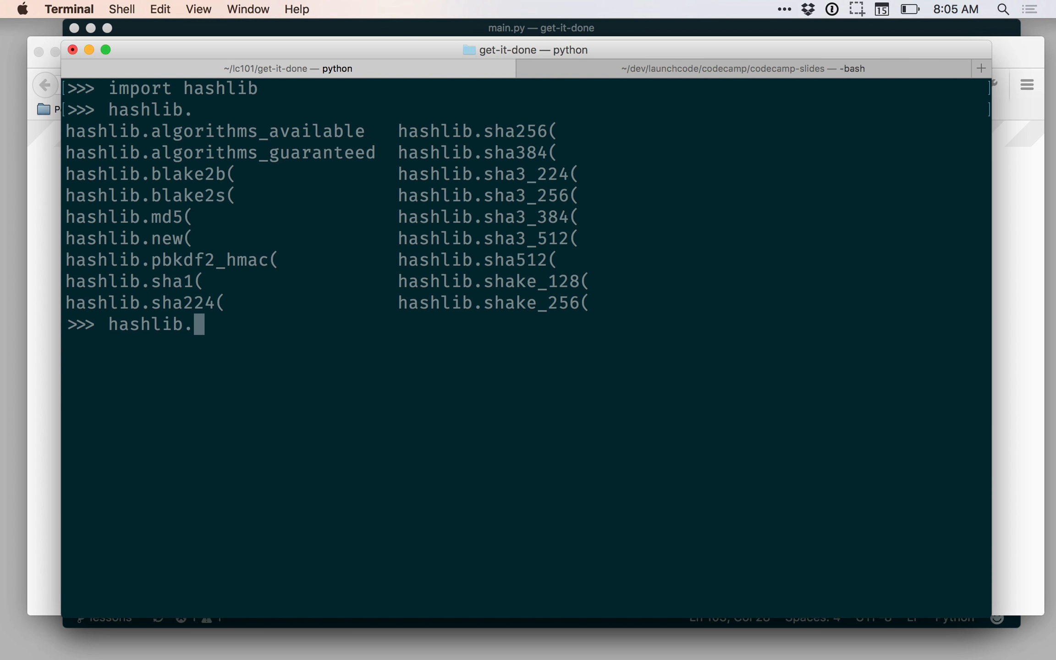
key("Backspace")
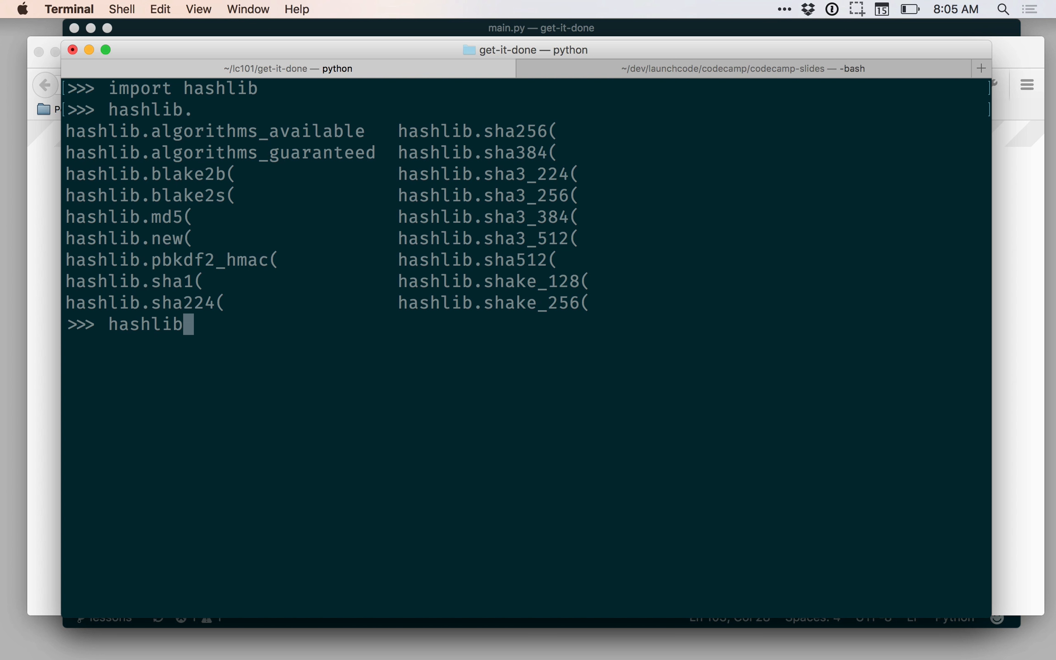
type("pwd")
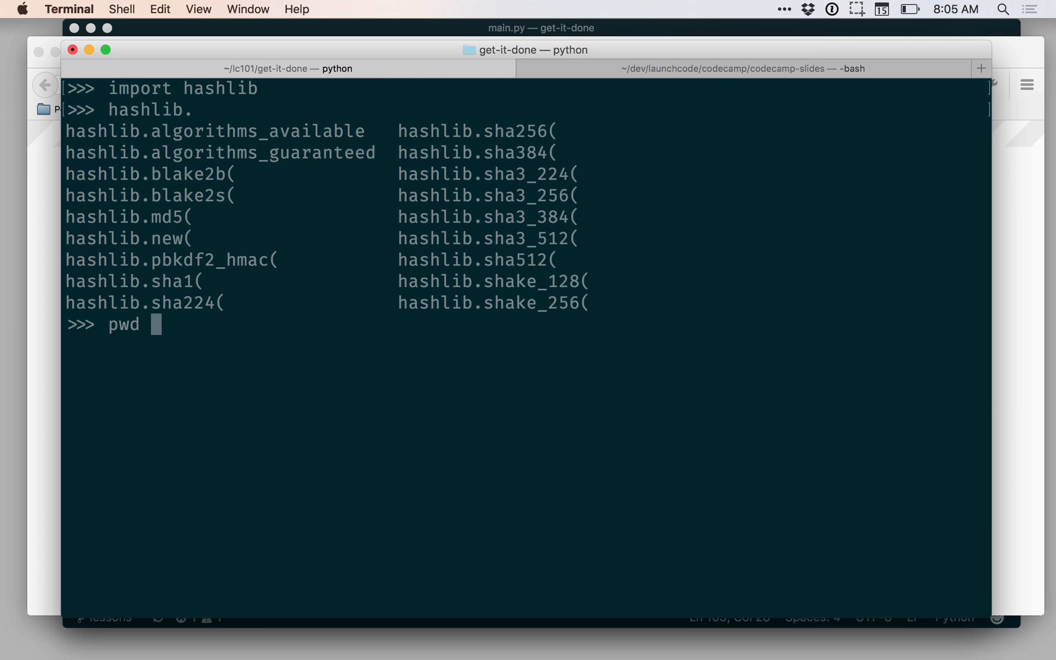
type("= 'LaunchCode")
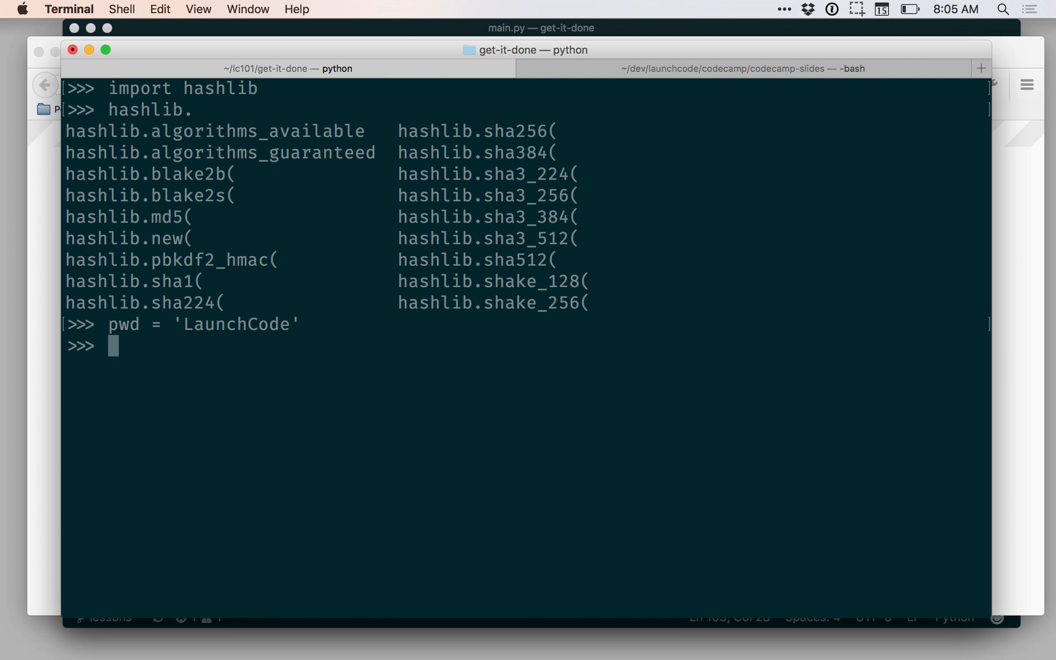
type("h")
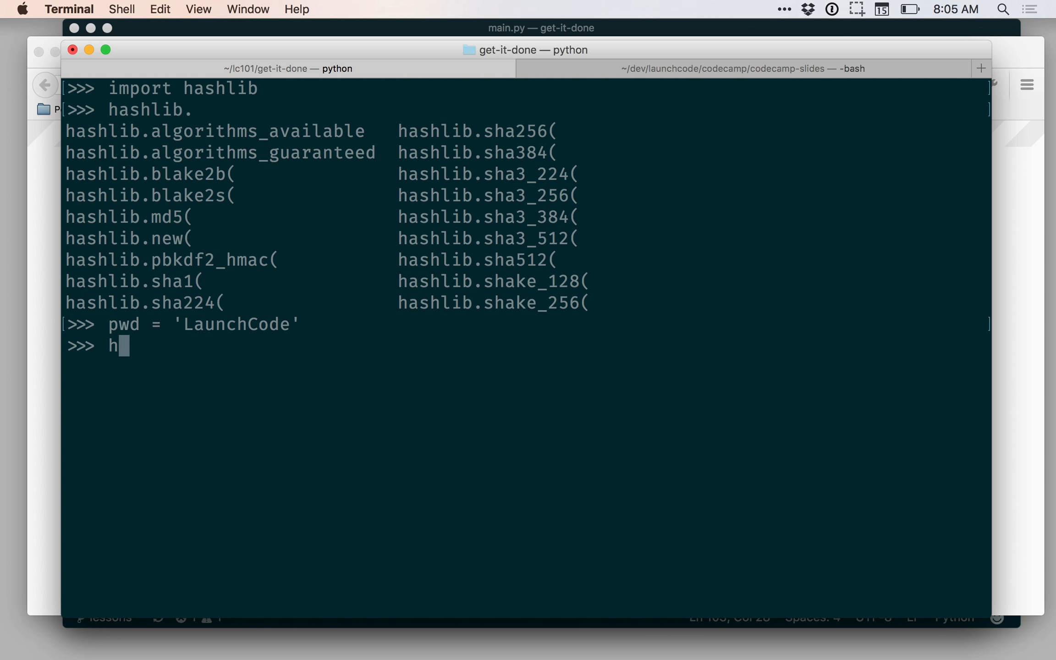
type("ashlib.sha")
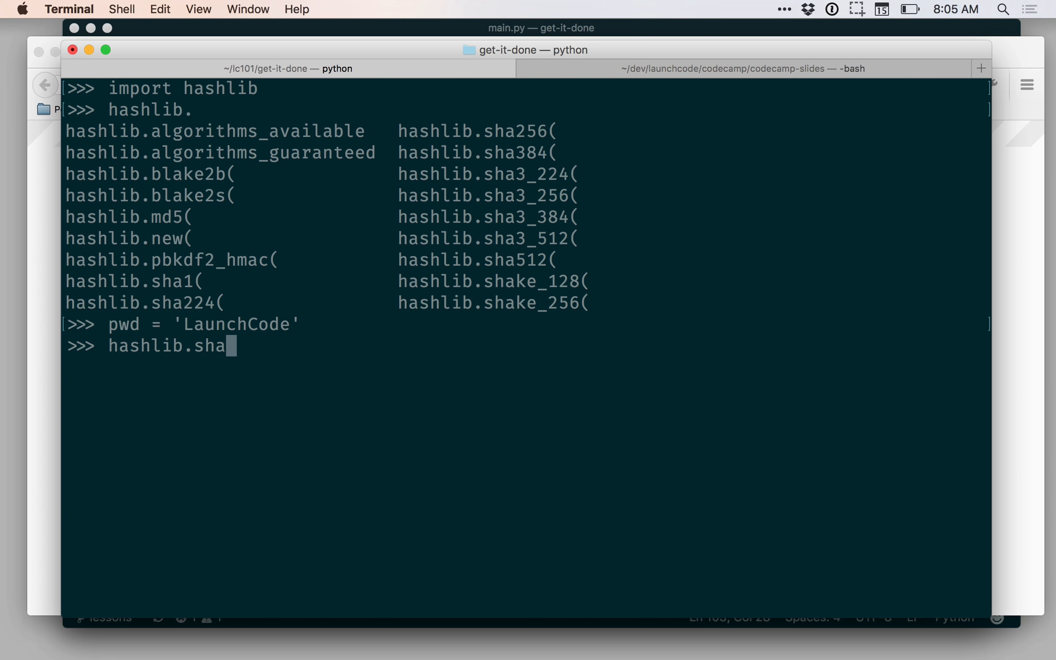
type("256(pwd")
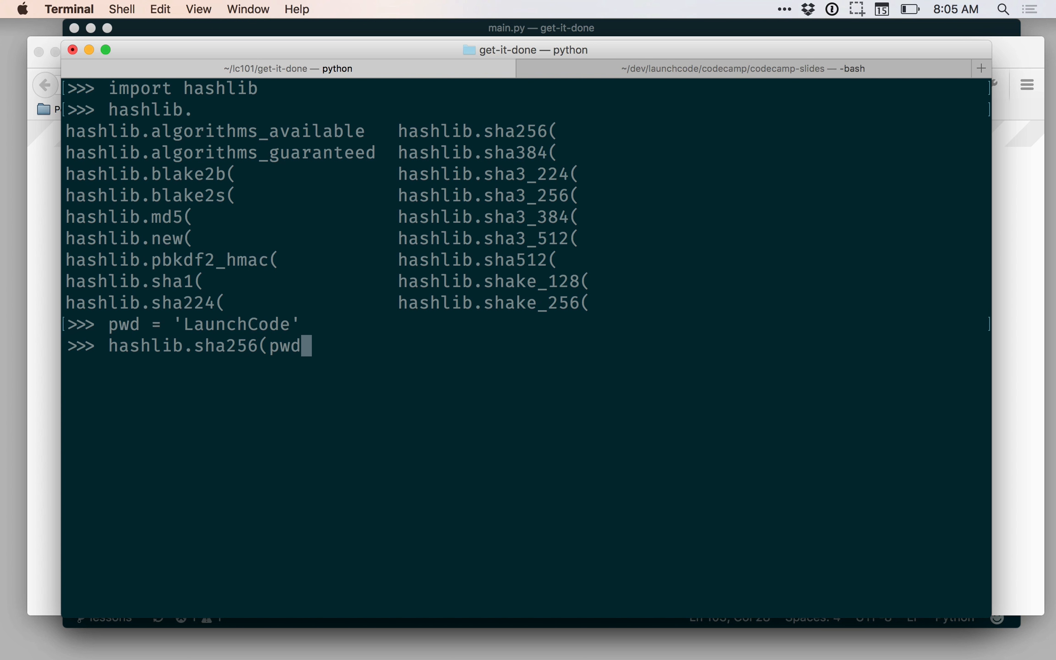
type(")")
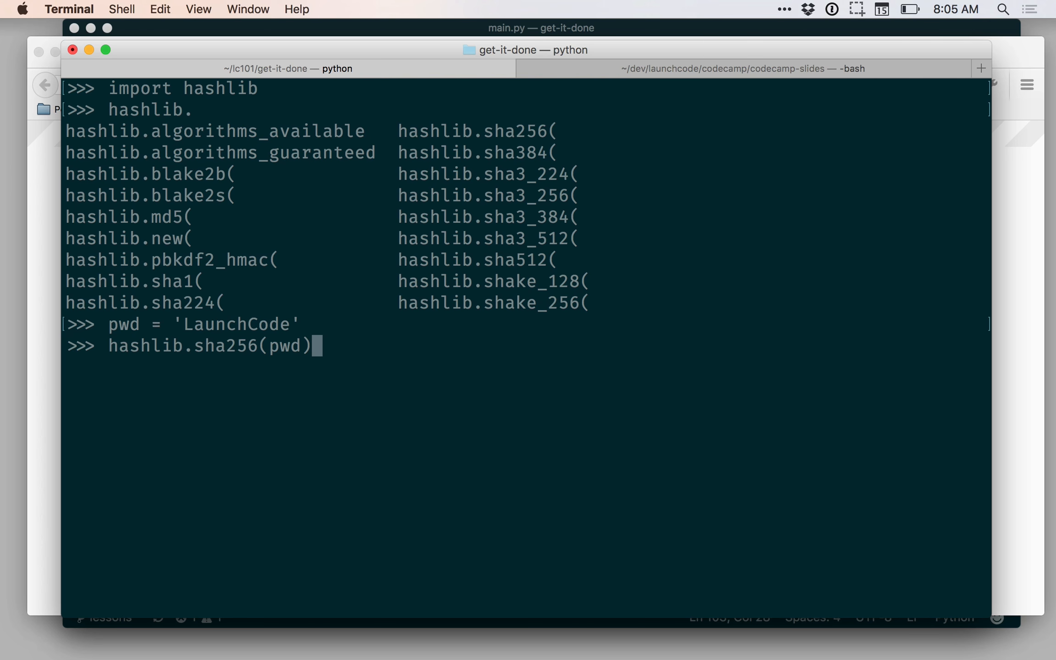
key("enter")
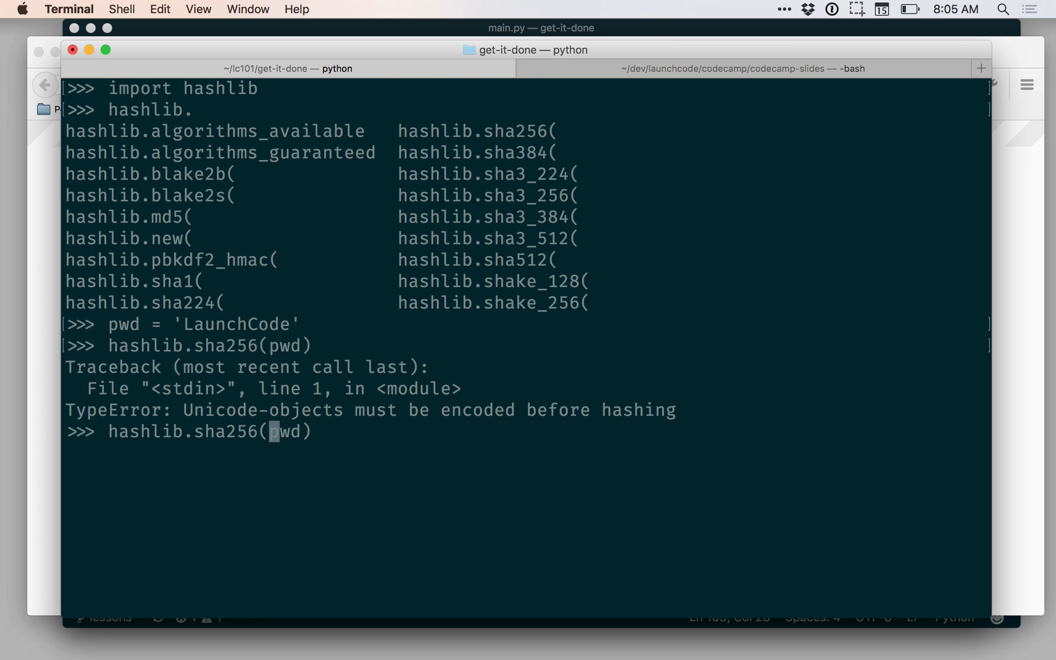
Step: Hash the encoded password with hashlib.sha256(str.encode(pwd))
type("str.")
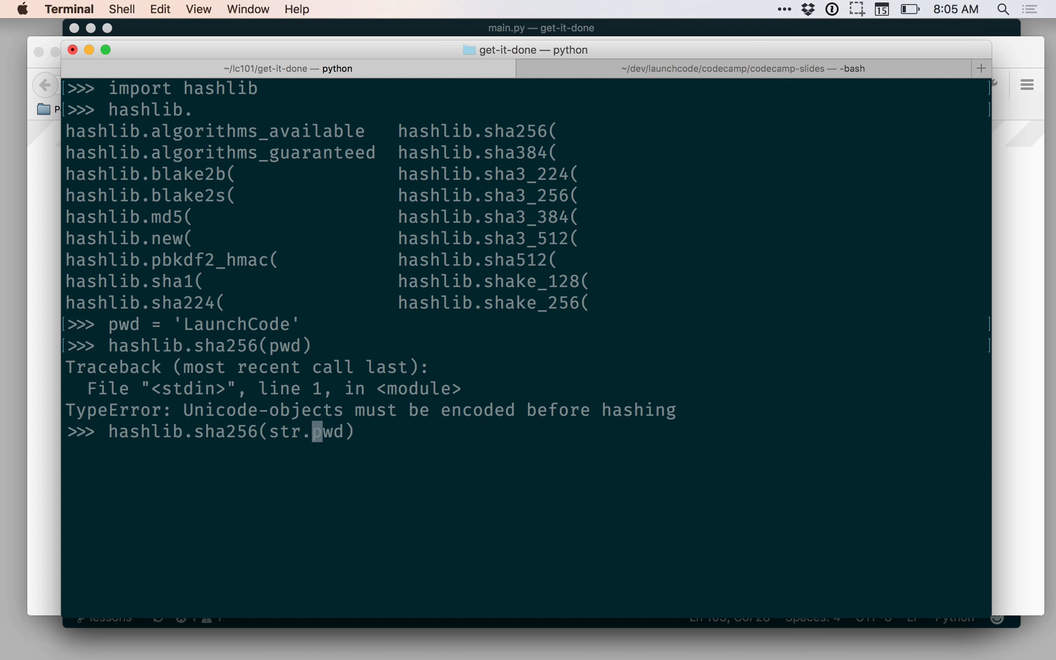
type("enco")
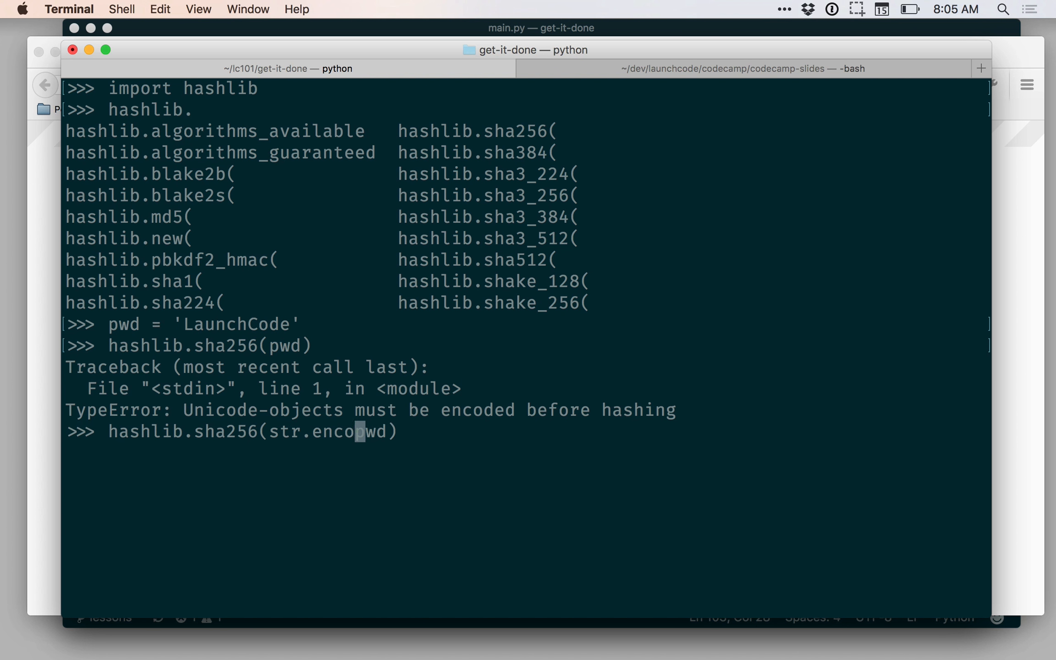
type("de(")
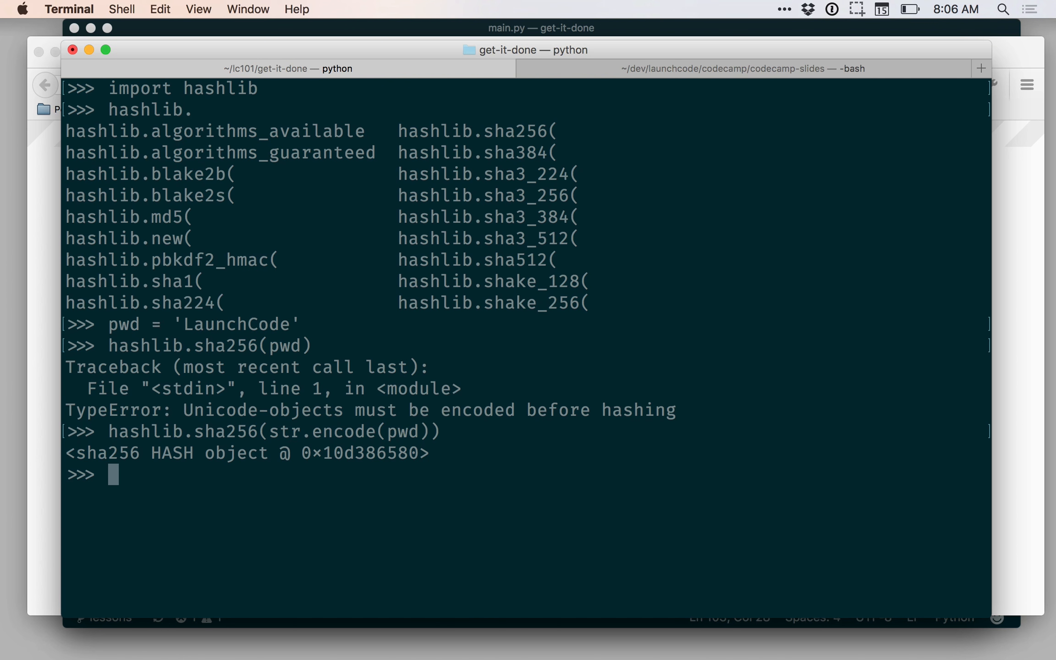
type("hashlib.sha256(str.encode(pwd))")
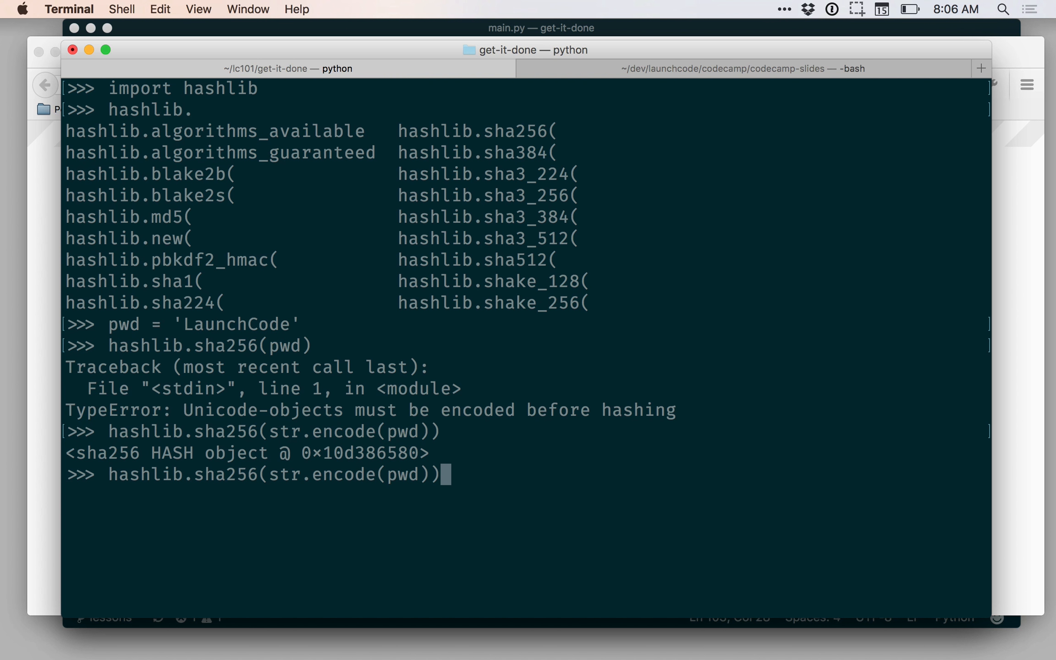
Step: Get the sha256 hex digest with .hexdigest(), then exit the Python session
type(".hex")
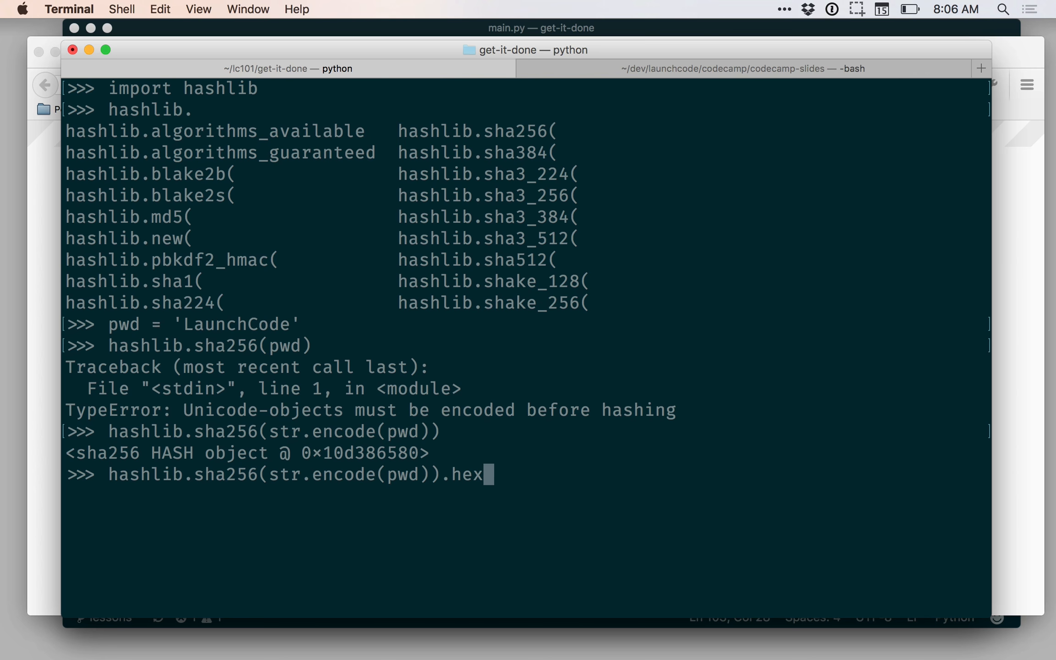
type("digest()")
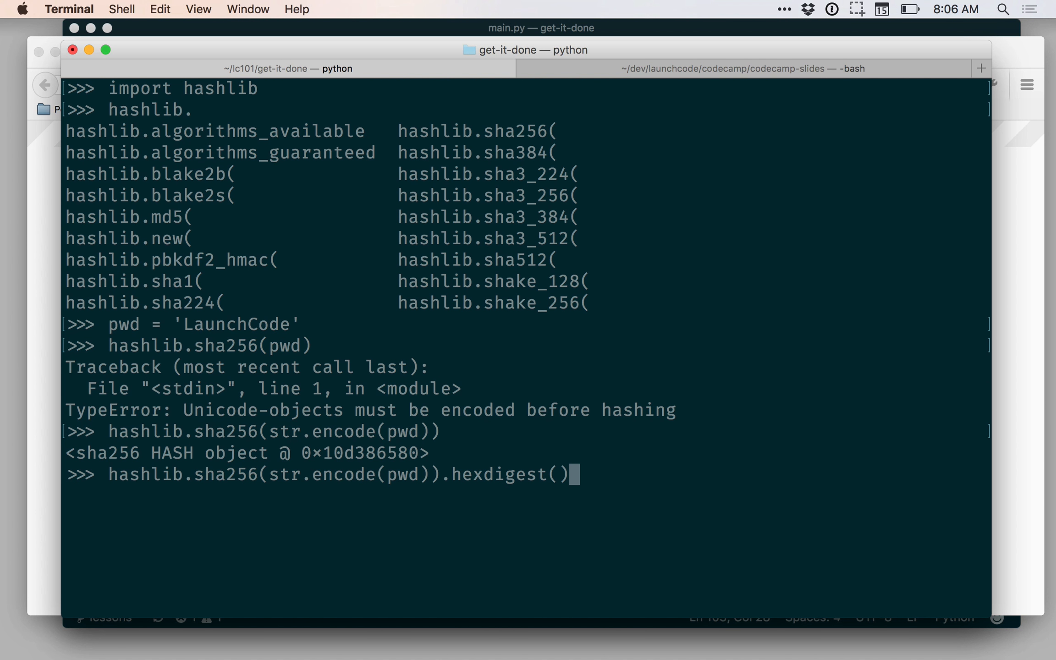
key("enter")
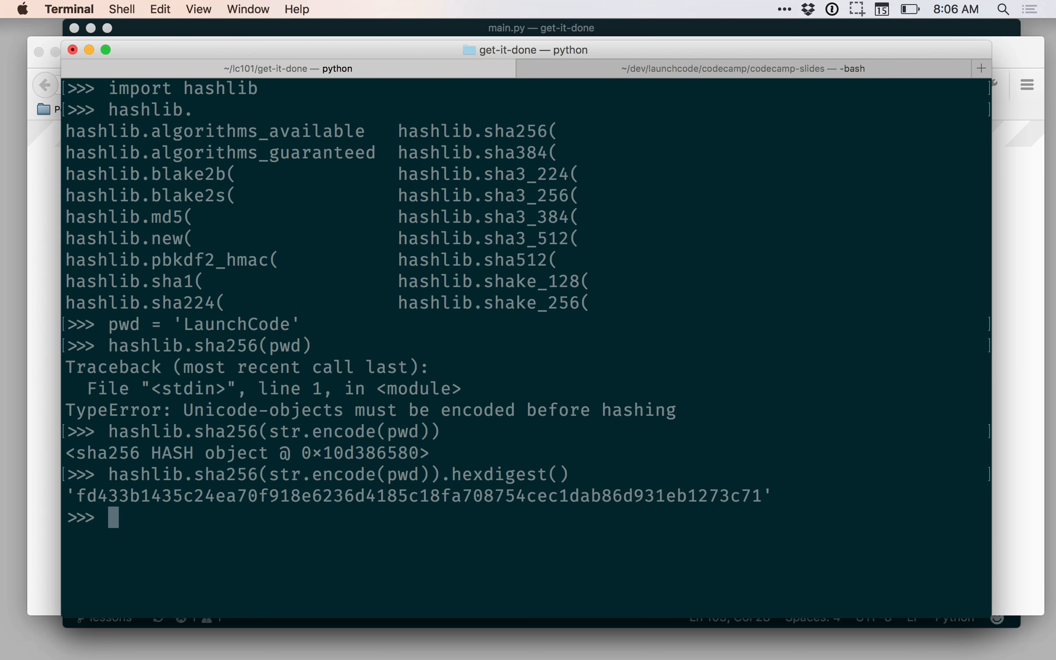
type("exit()")
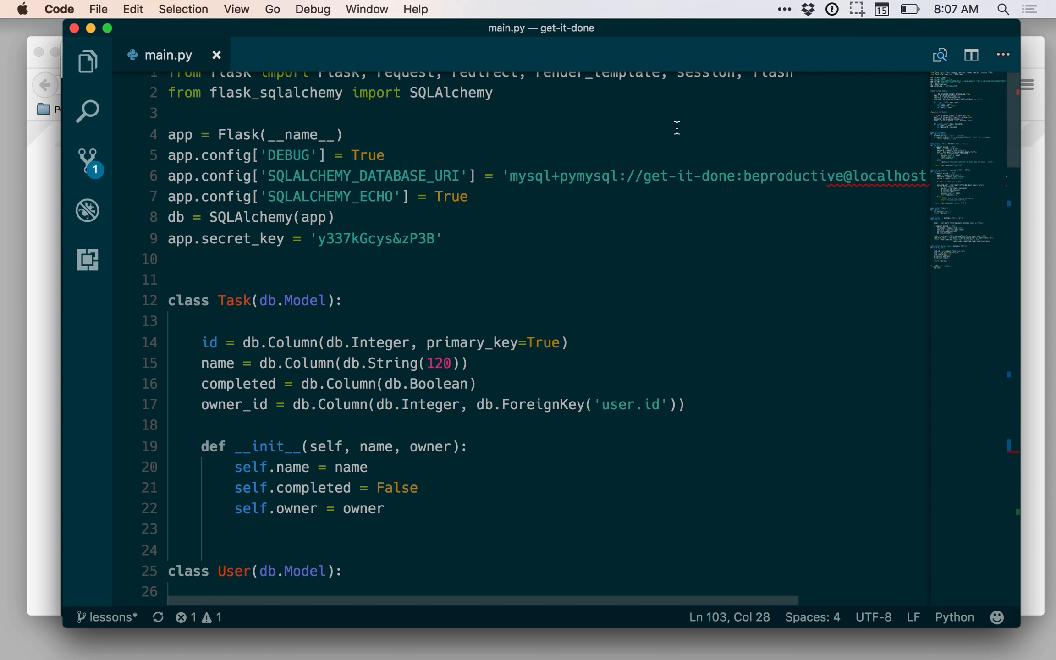
mouse_move(88, 81)
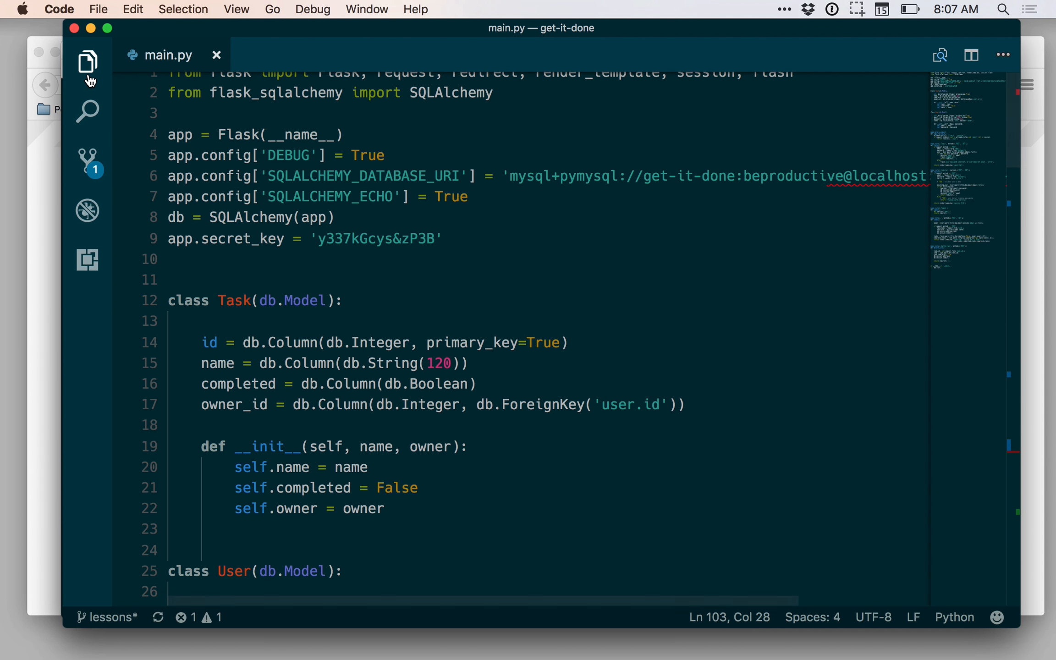
Step: Add a new file named hashutils.py to the get-it-done project from the Explorer
left_click(87, 60)
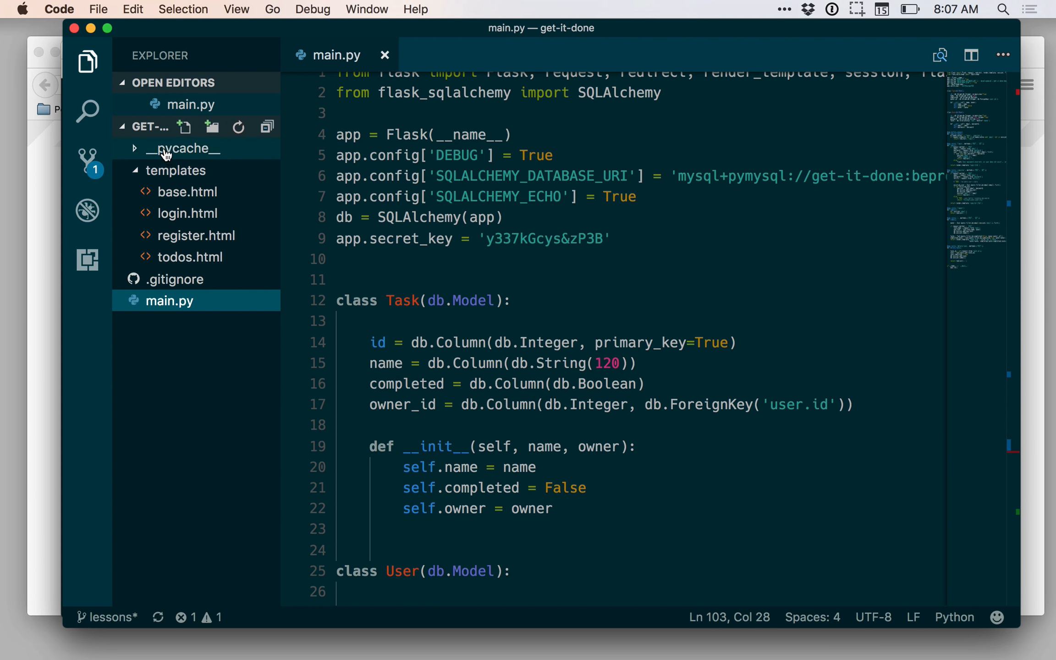
left_click(184, 127)
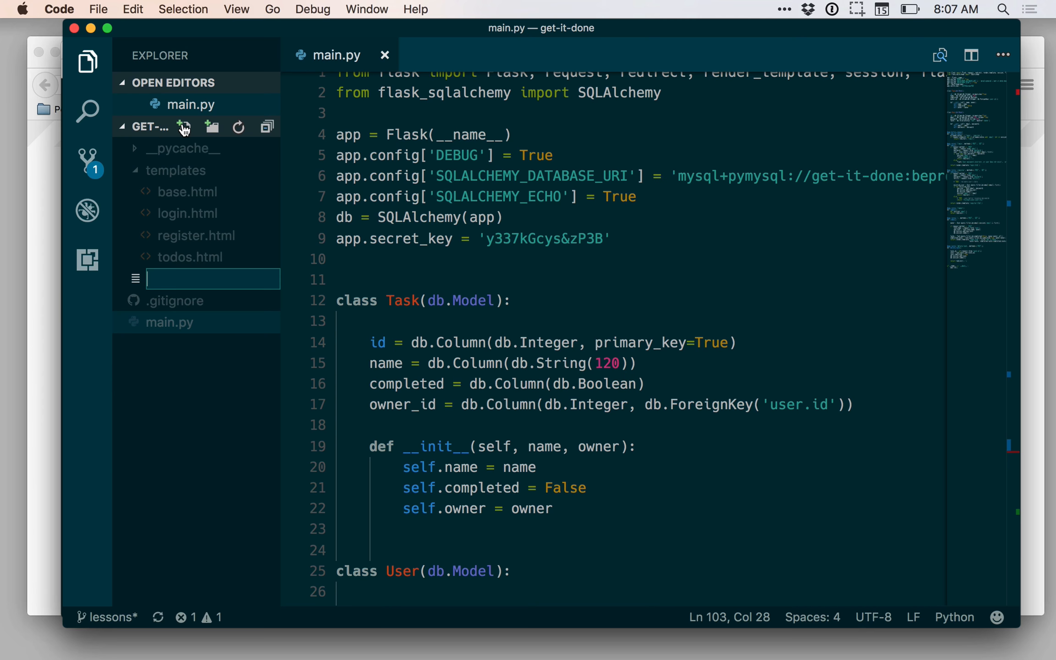
type("hashuti")
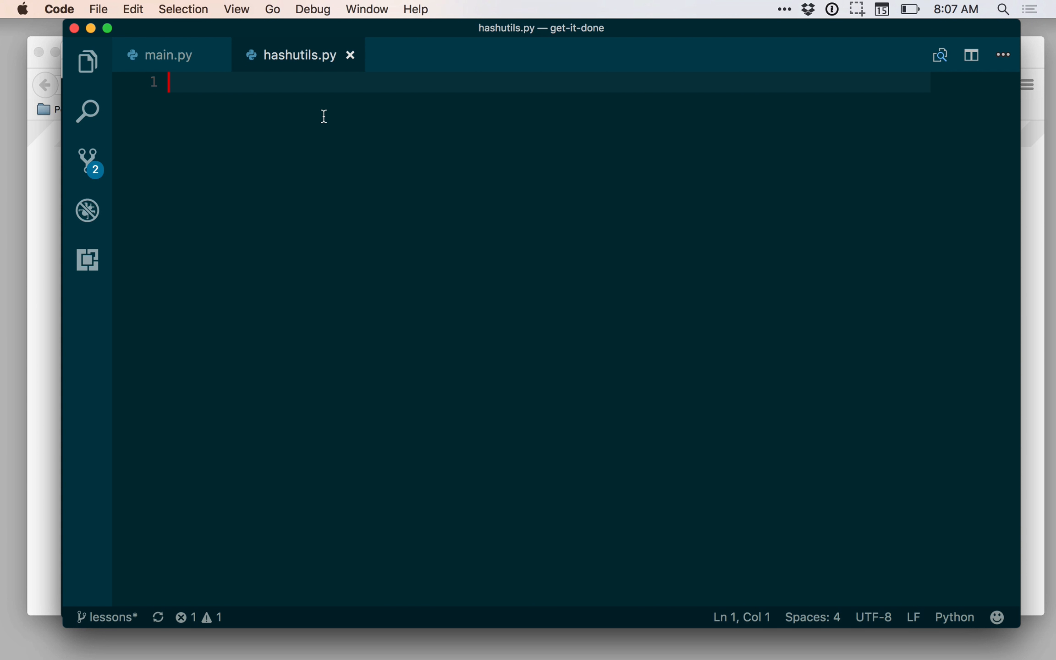
Step: Import hashlib and define a placeholder make_pw_hash(password) function in hashutils.py
type("import")
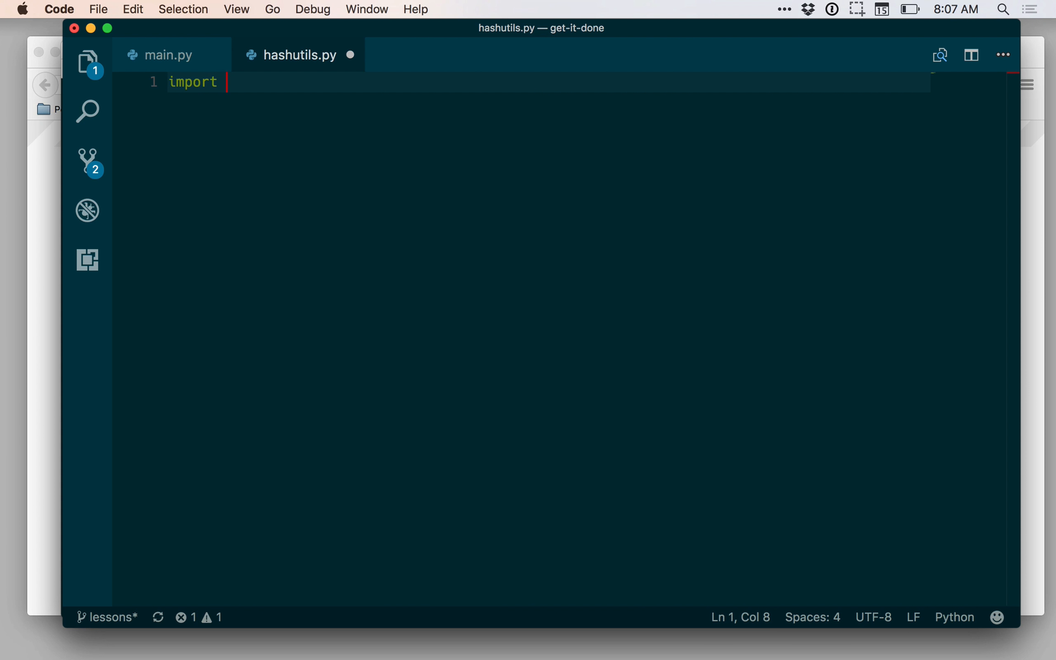
type("hashlib")
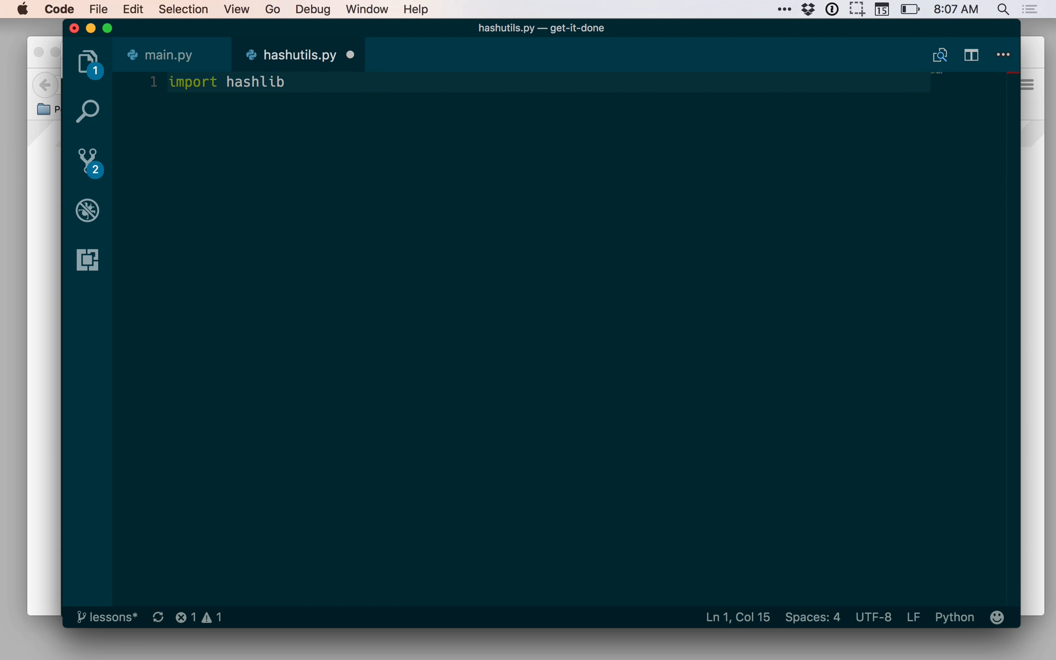
key("Enter")
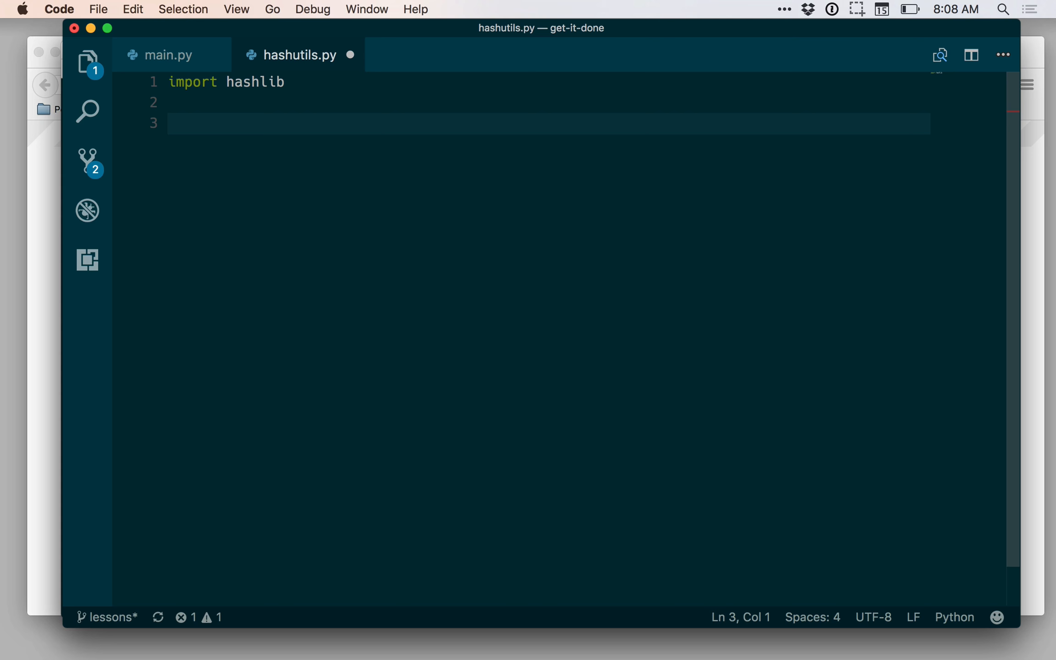
type("def m")
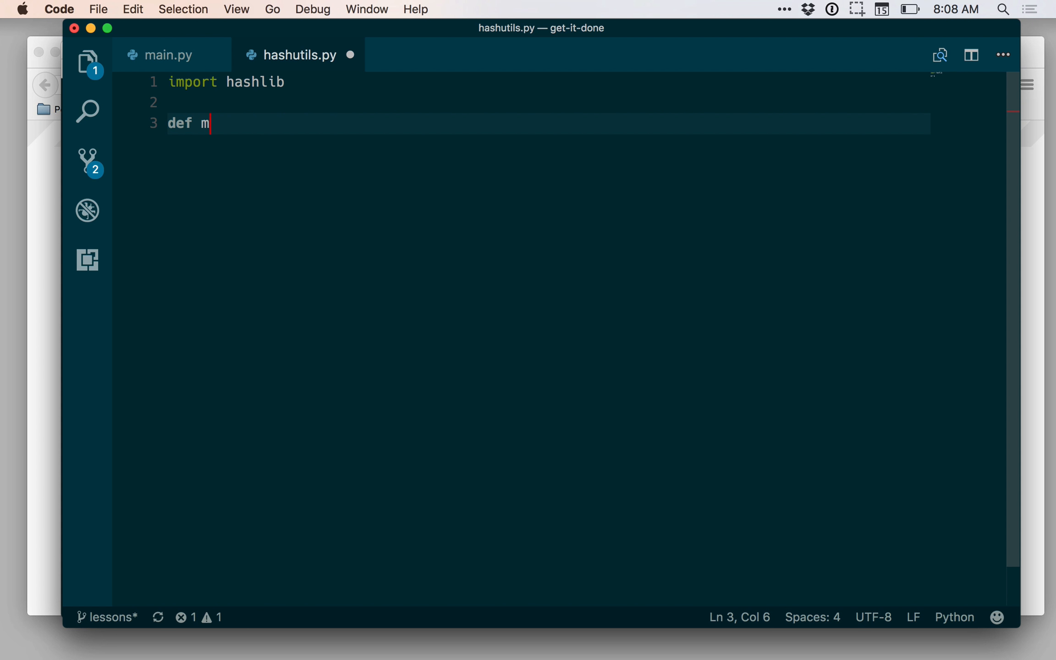
type("ake_pw")
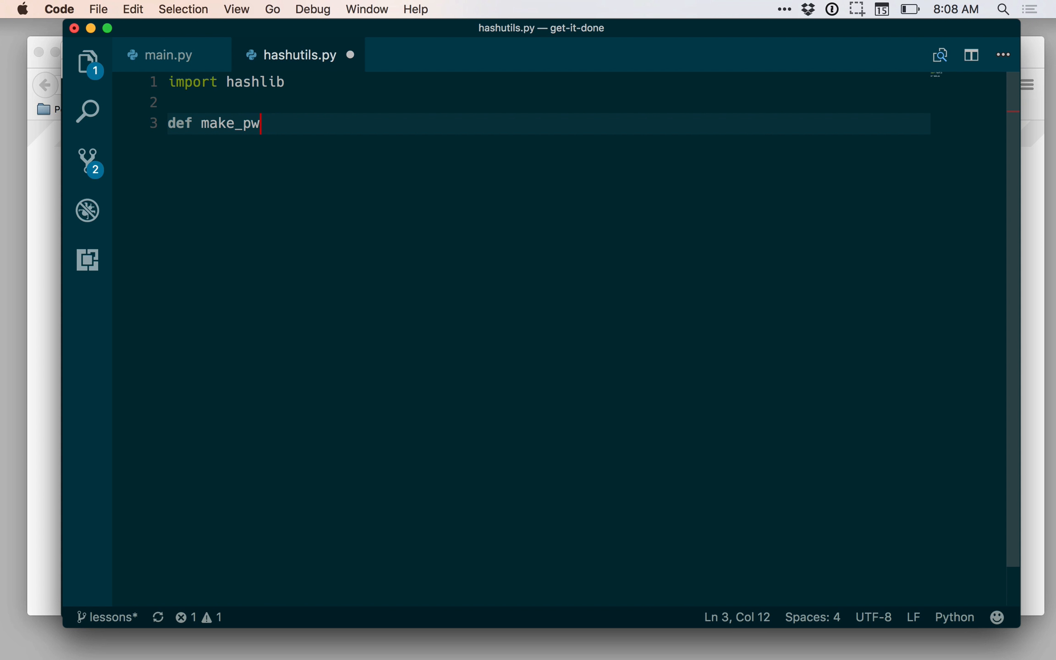
type("_hash()")
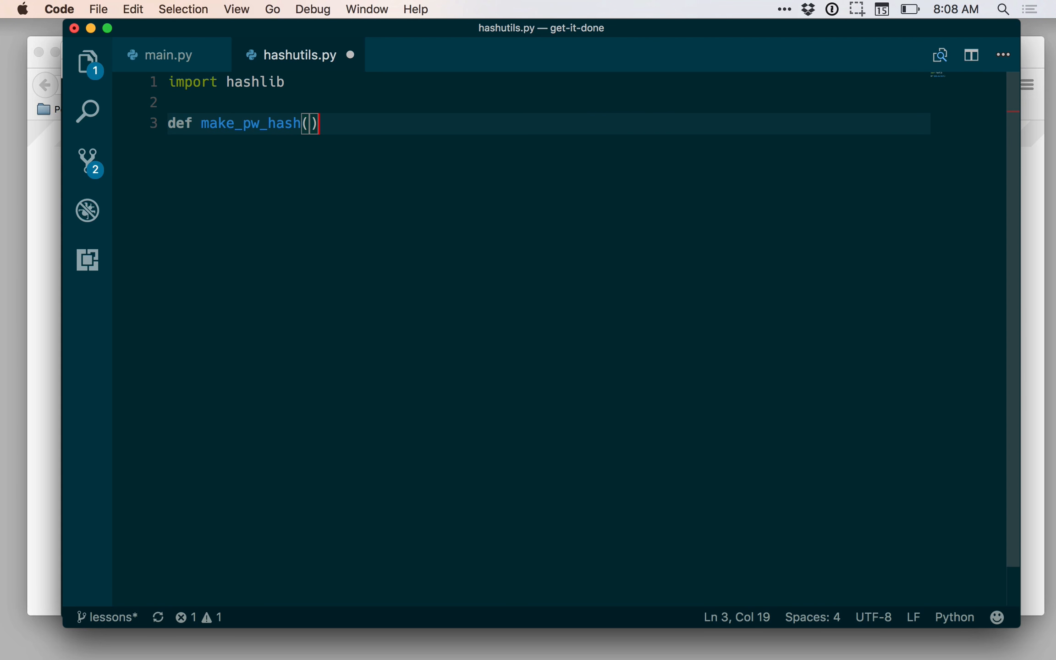
type(":")
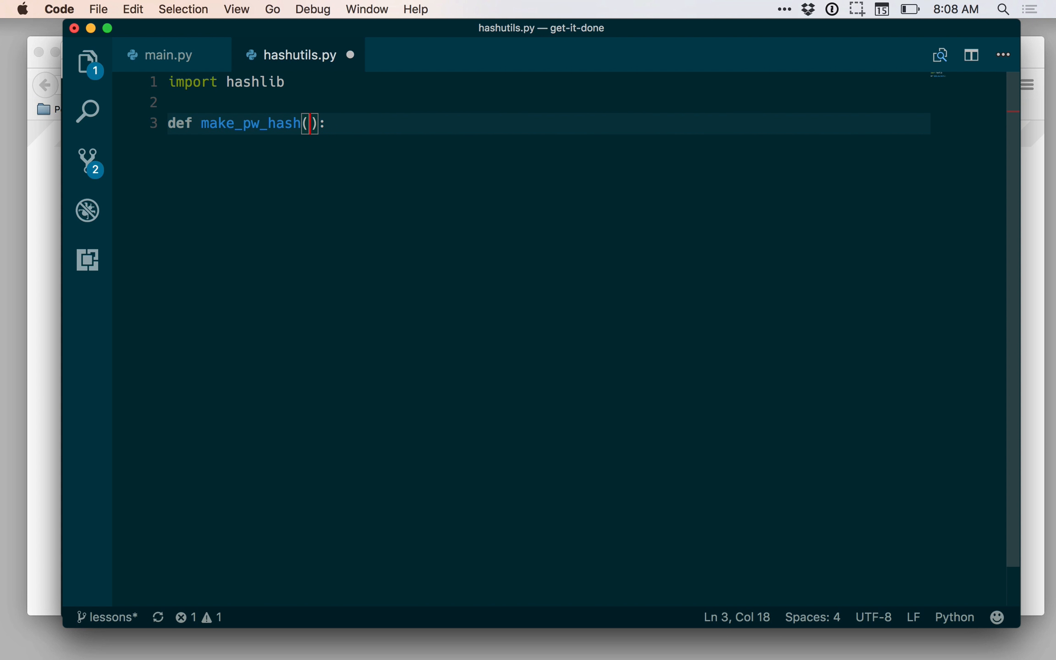
type("password")
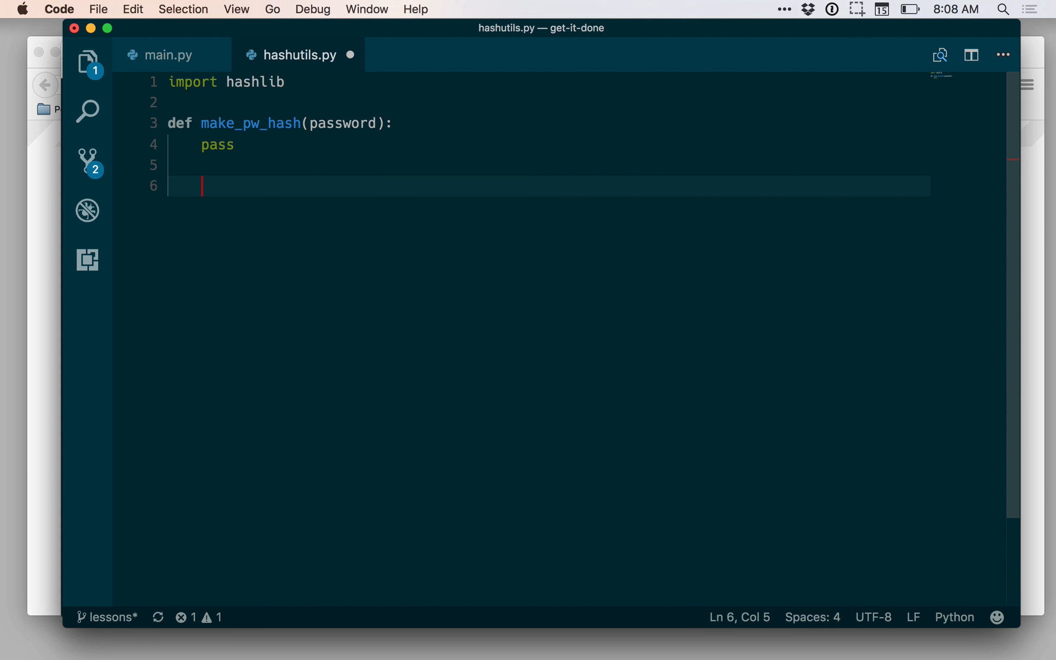
Step: Add a placeholder check_pw_hash(password, hash) function below make_pw_hash
type("d")
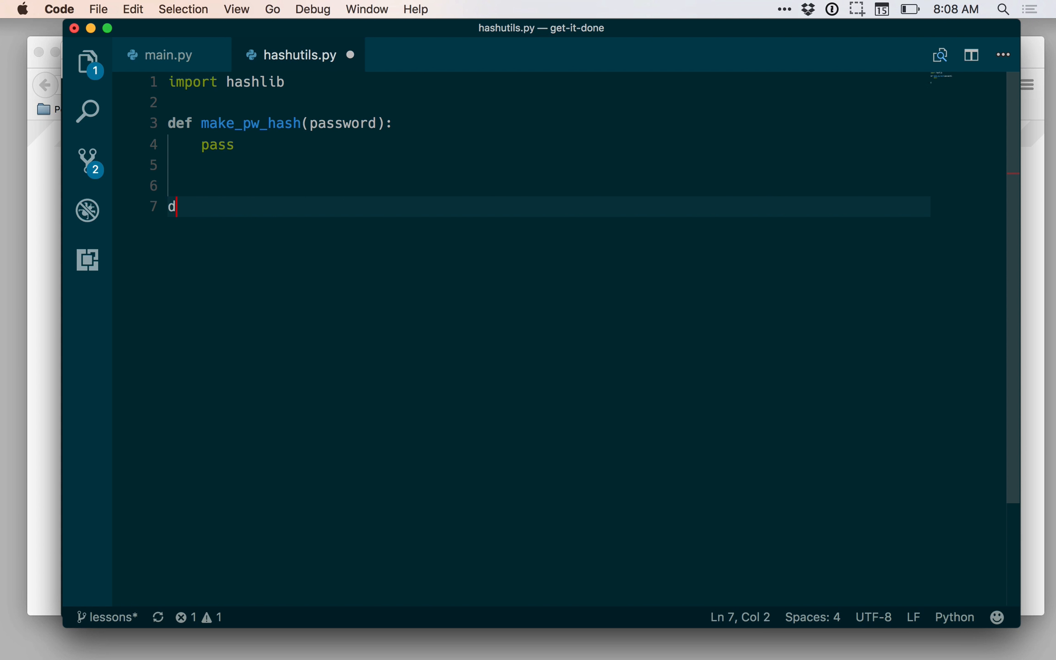
type("ef")
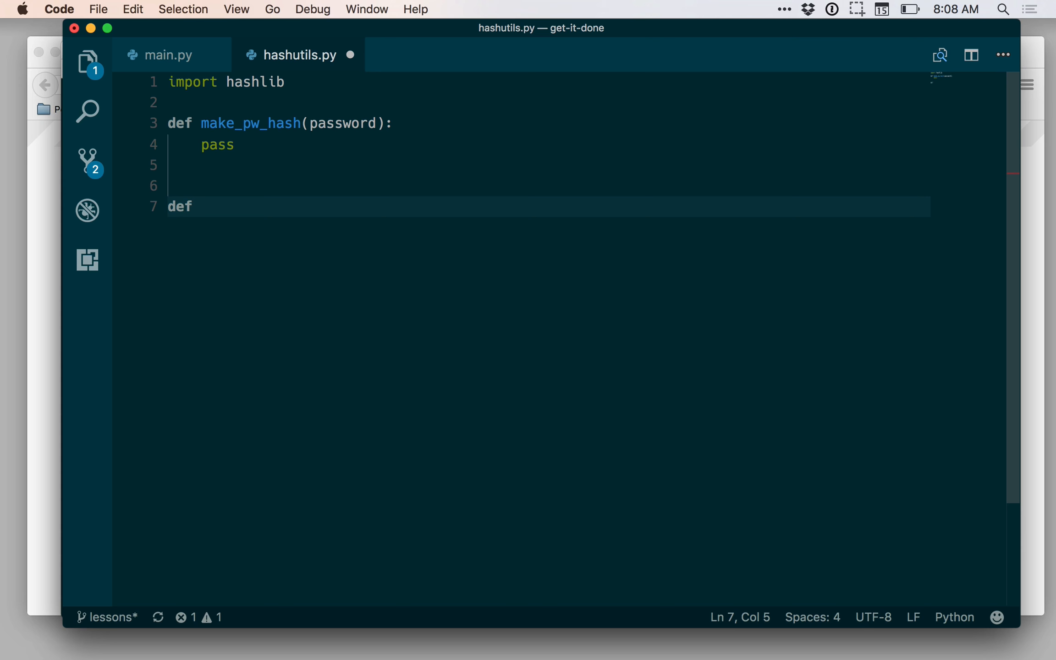
type("check_pwd")
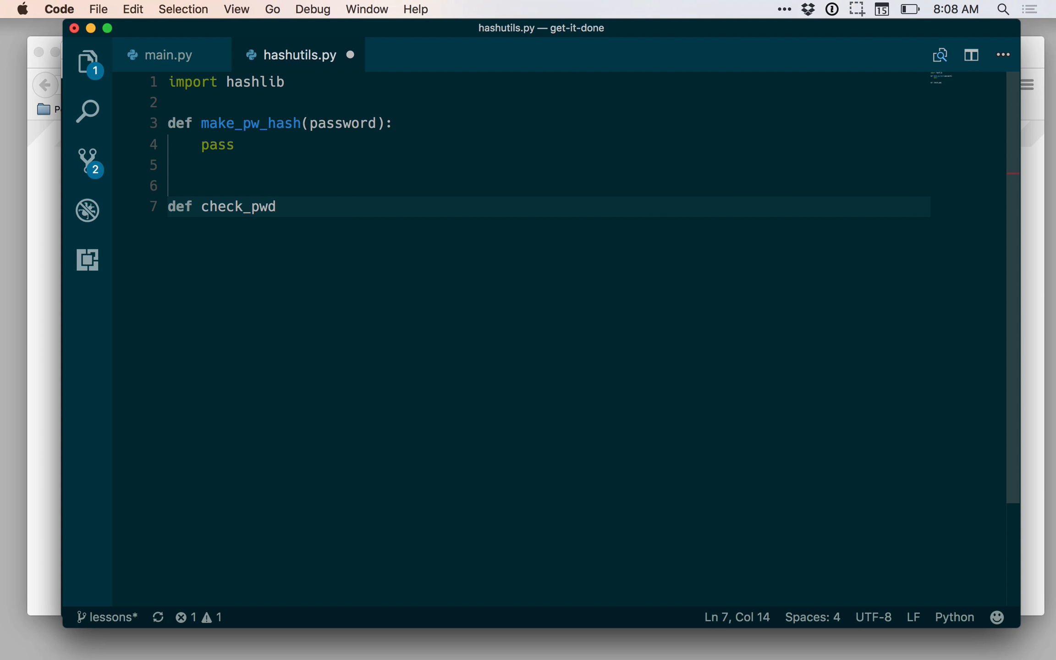
type("_hash()")
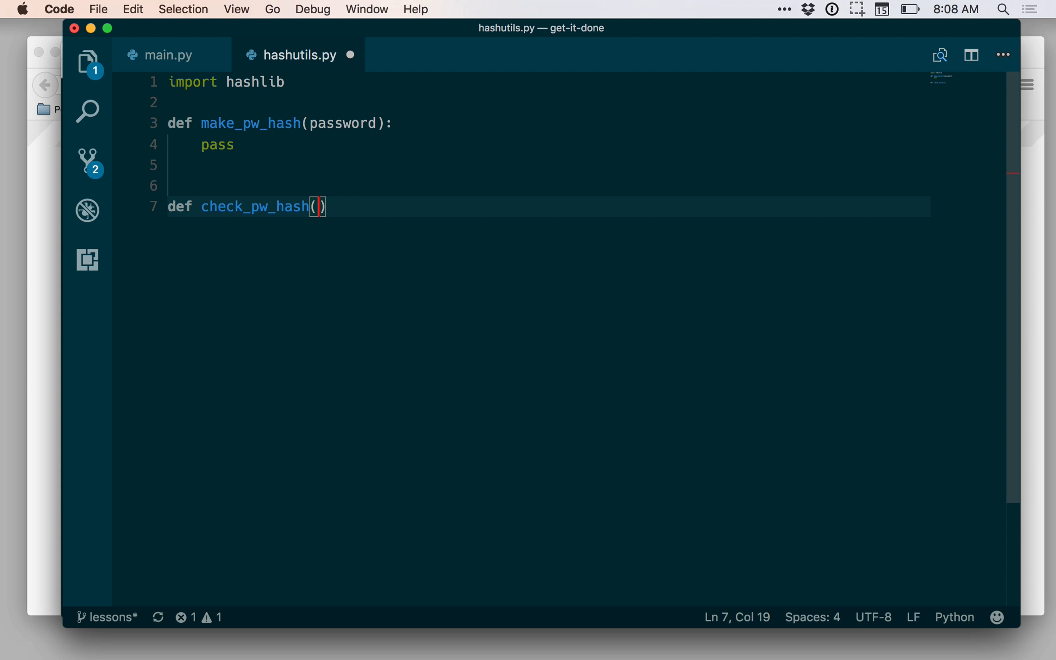
type("pas")
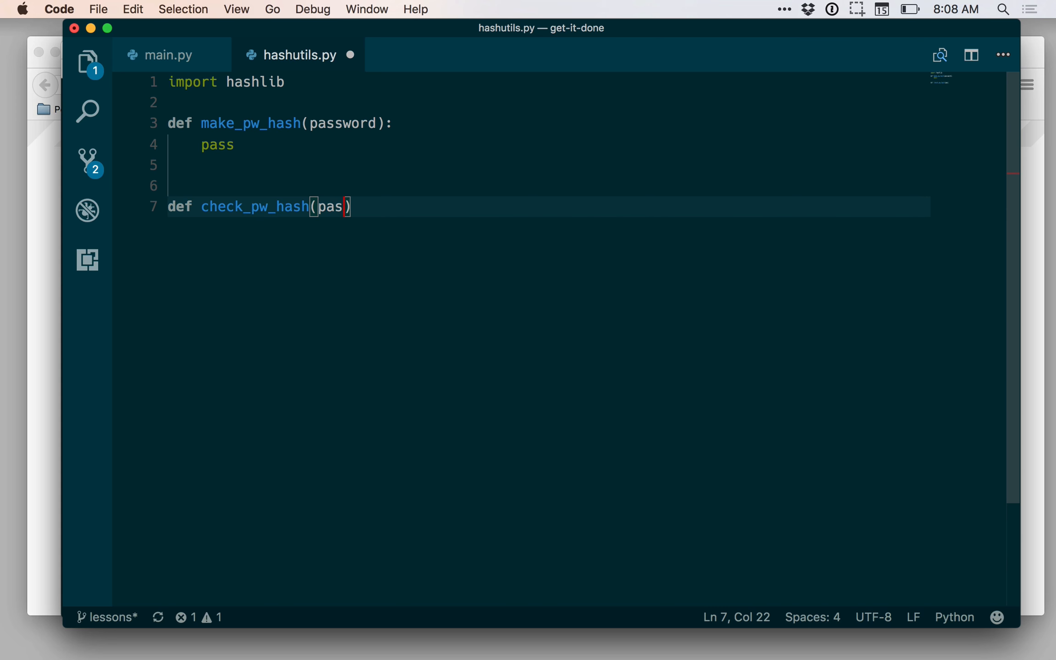
type("sword, hash")
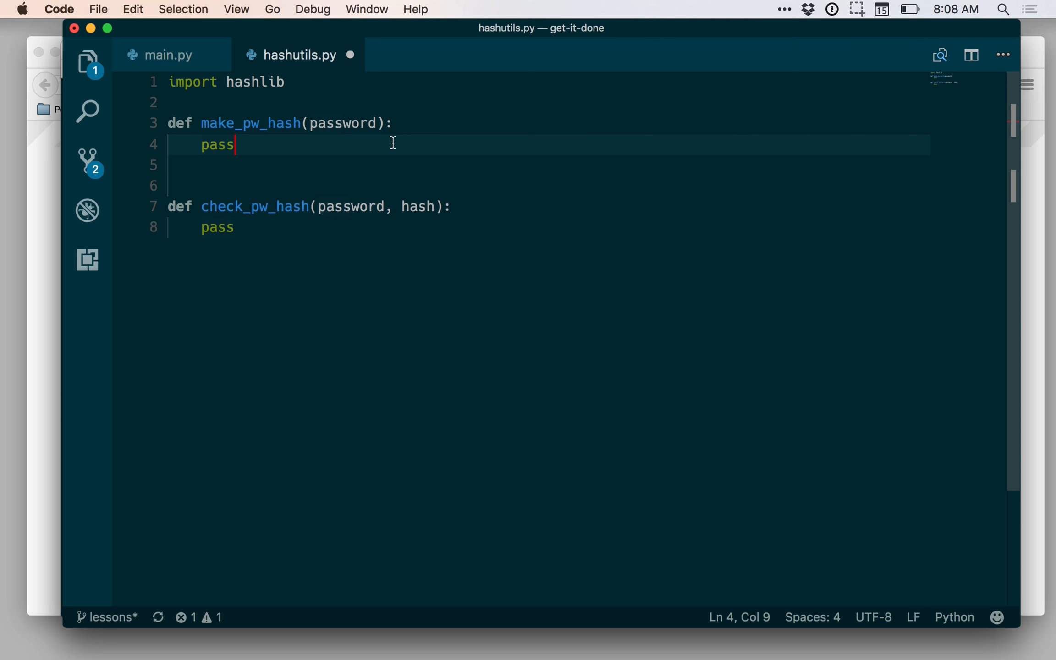
mouse_move(404, 255)
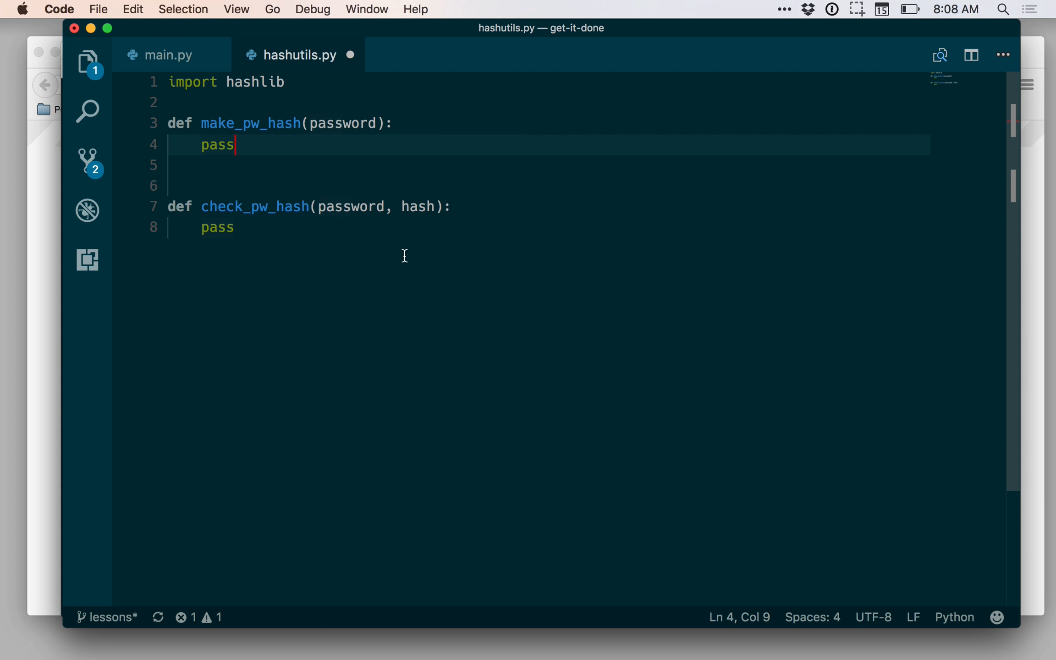
Step: Make make_pw_hash return hashlib.sha256(str.encode(password)).hexdigest() and save hashutils.py
double_click(353, 207)
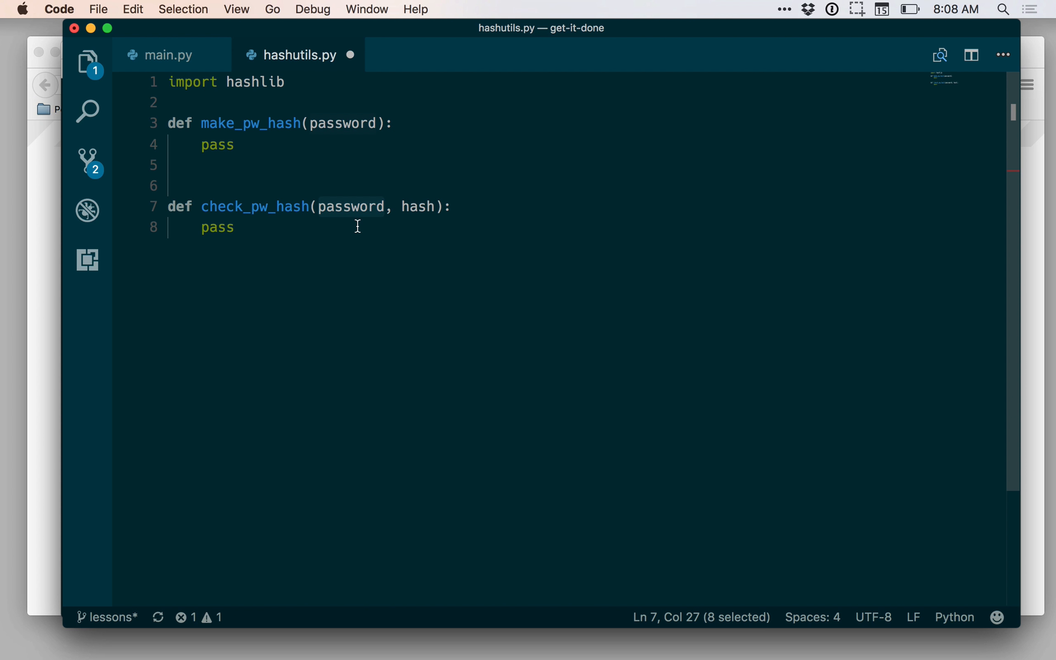
mouse_move(421, 207)
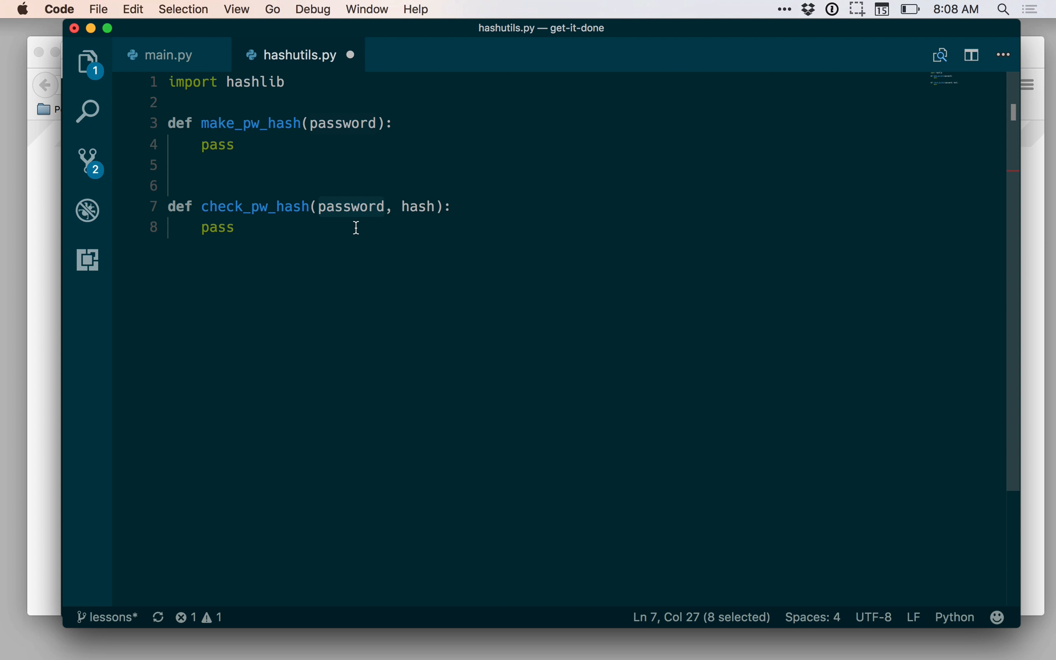
mouse_move(352, 223)
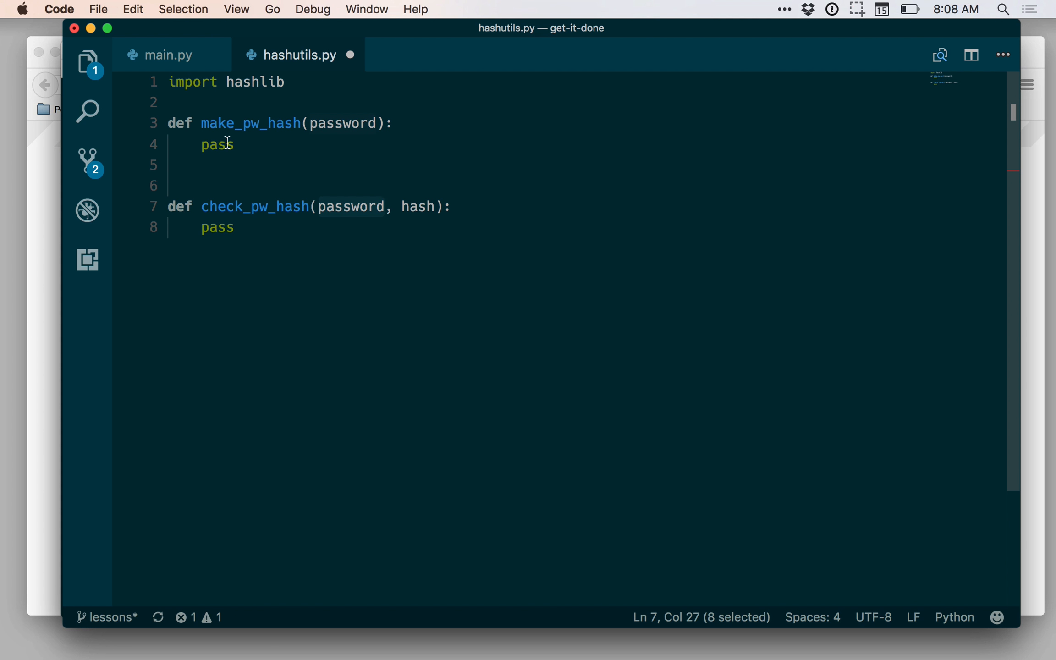
left_click(232, 144)
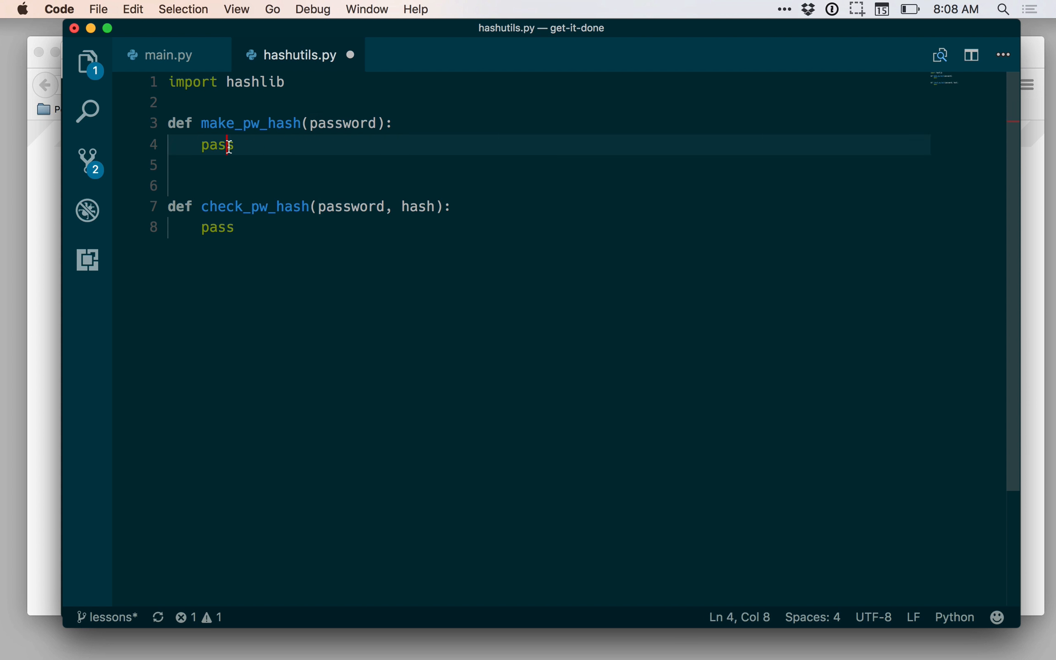
key("Backspace")
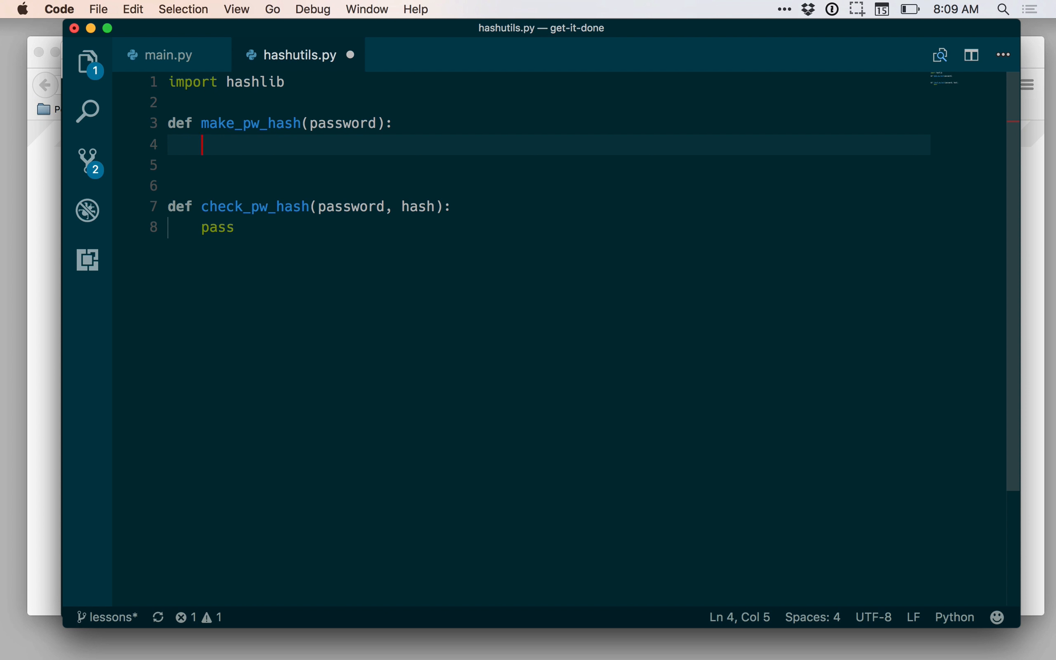
type("return")
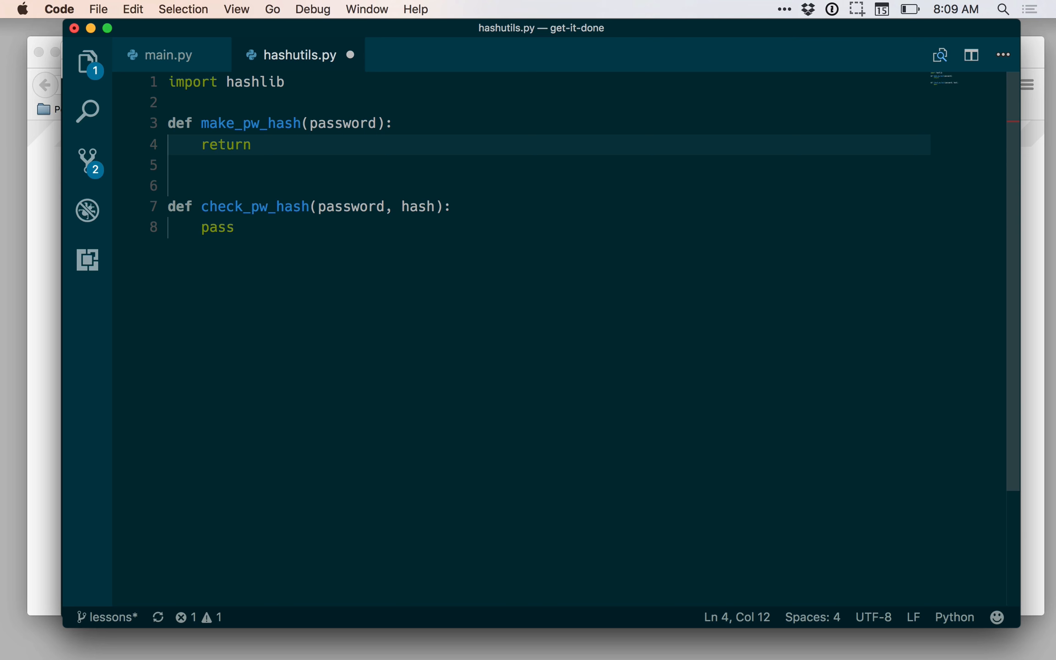
type("hashlib")
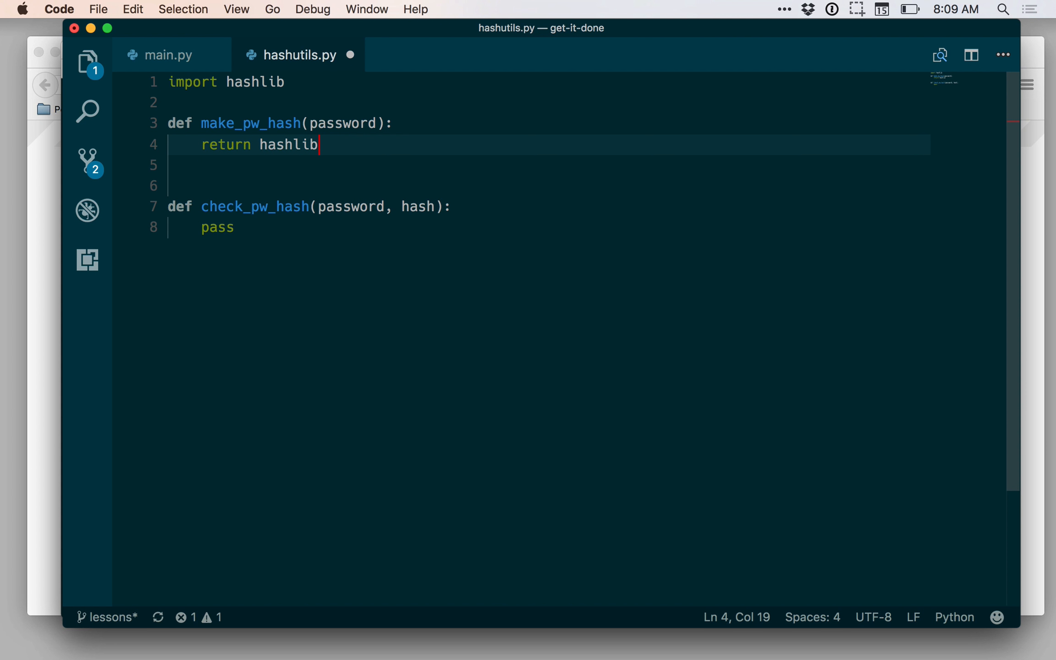
type(".sha256(")
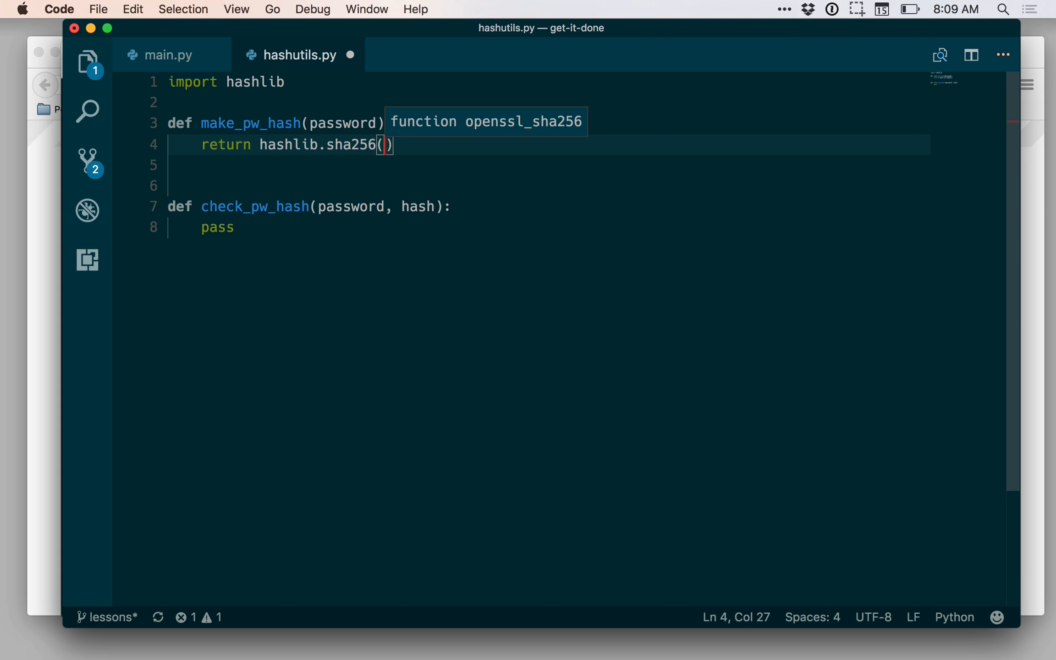
type("str.en")
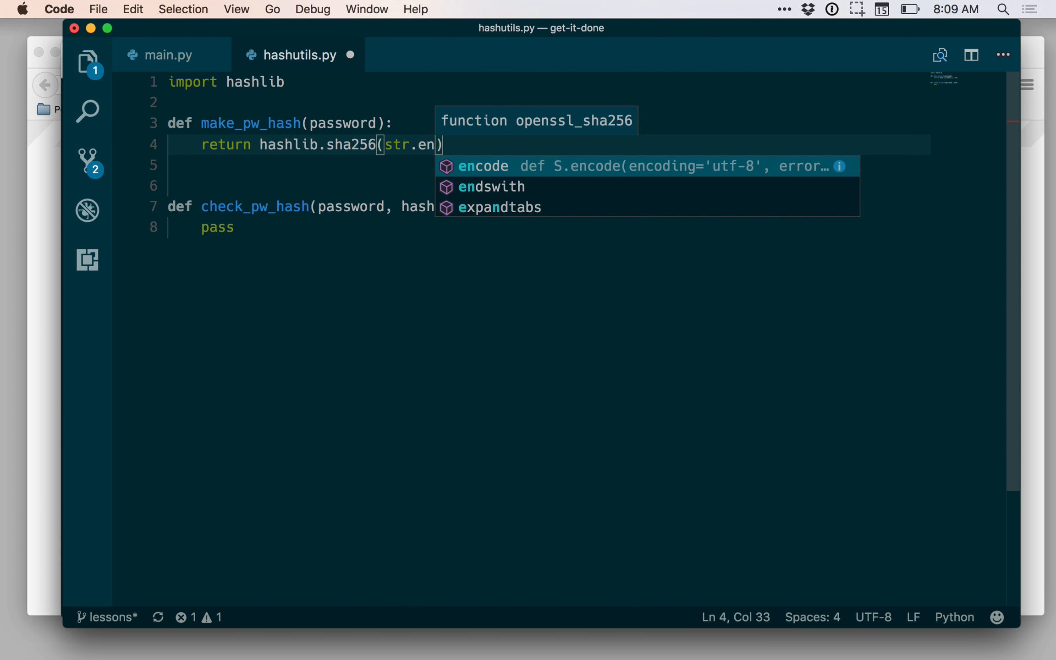
type("code(password")
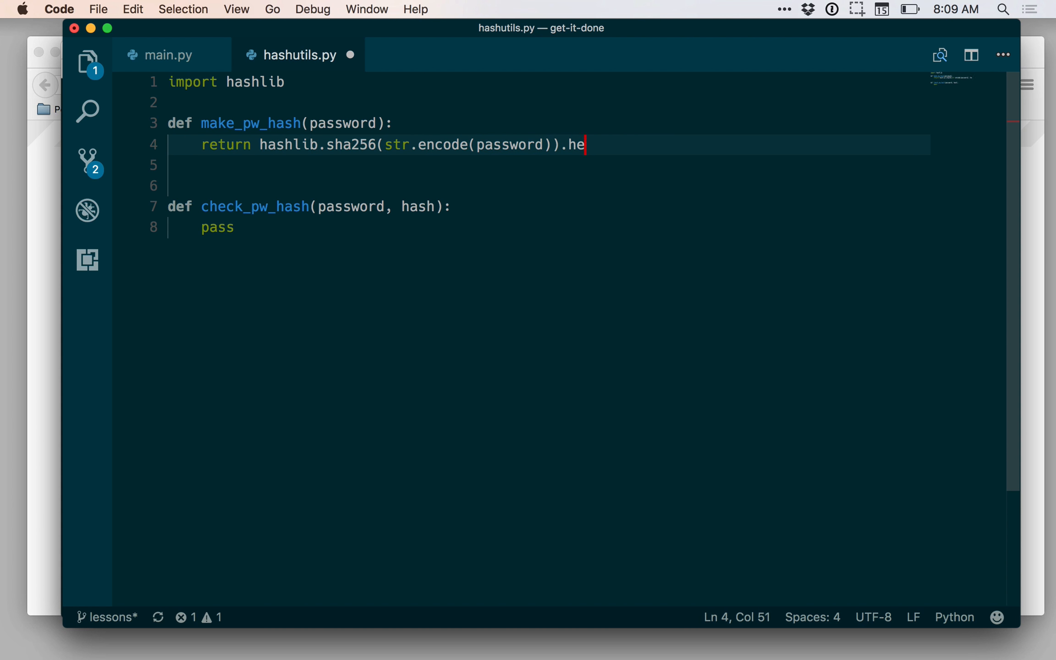
type("xdigest(")
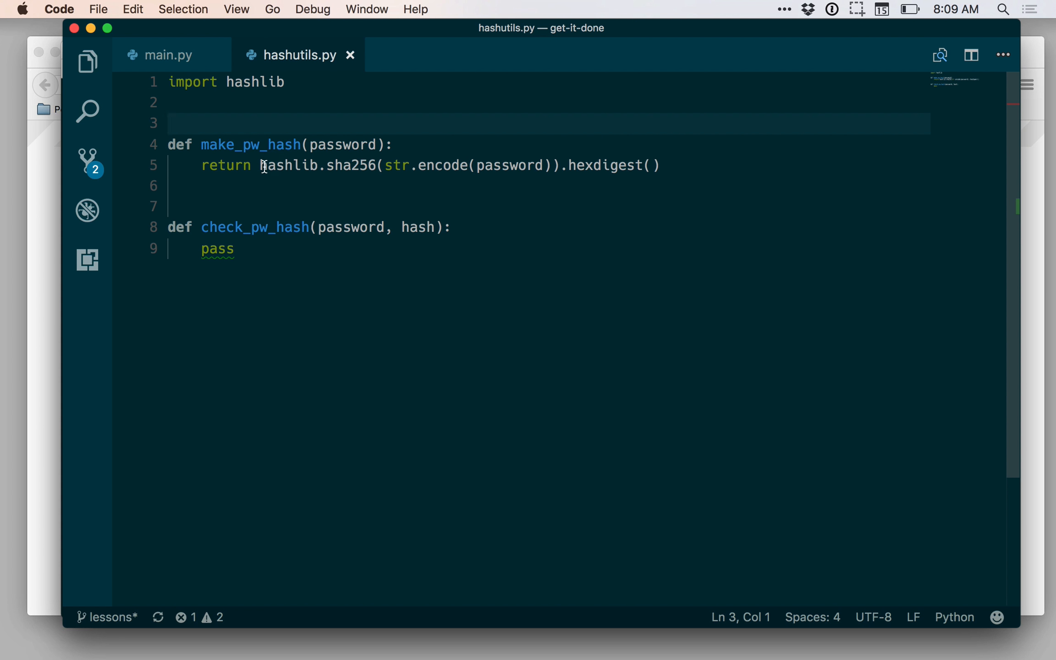
left_click_drag(262, 165, 660, 165)
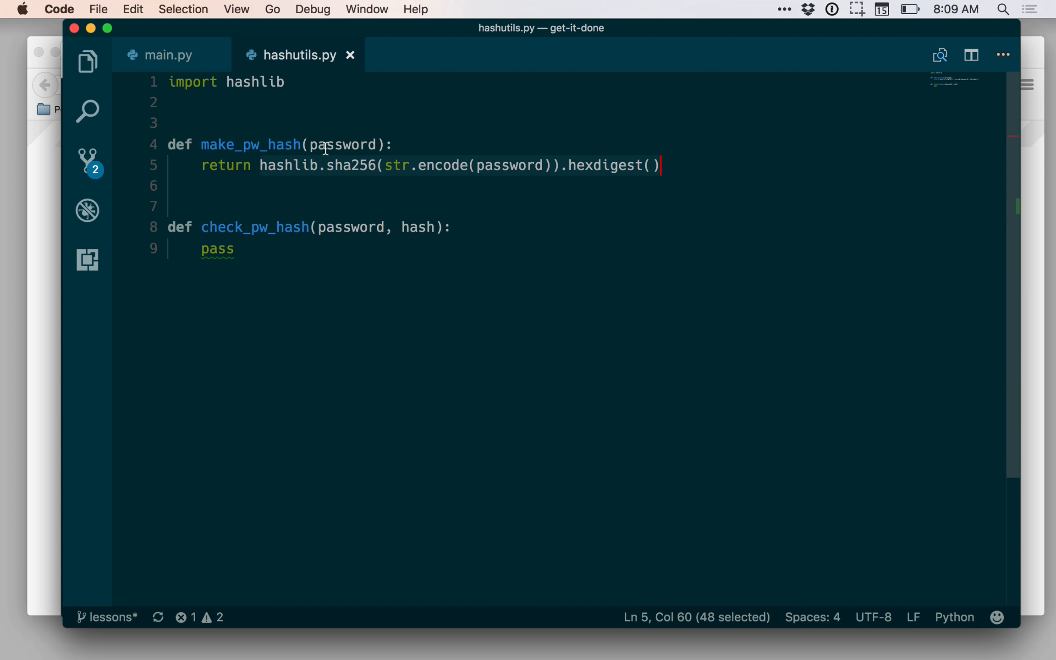
mouse_move(345, 165)
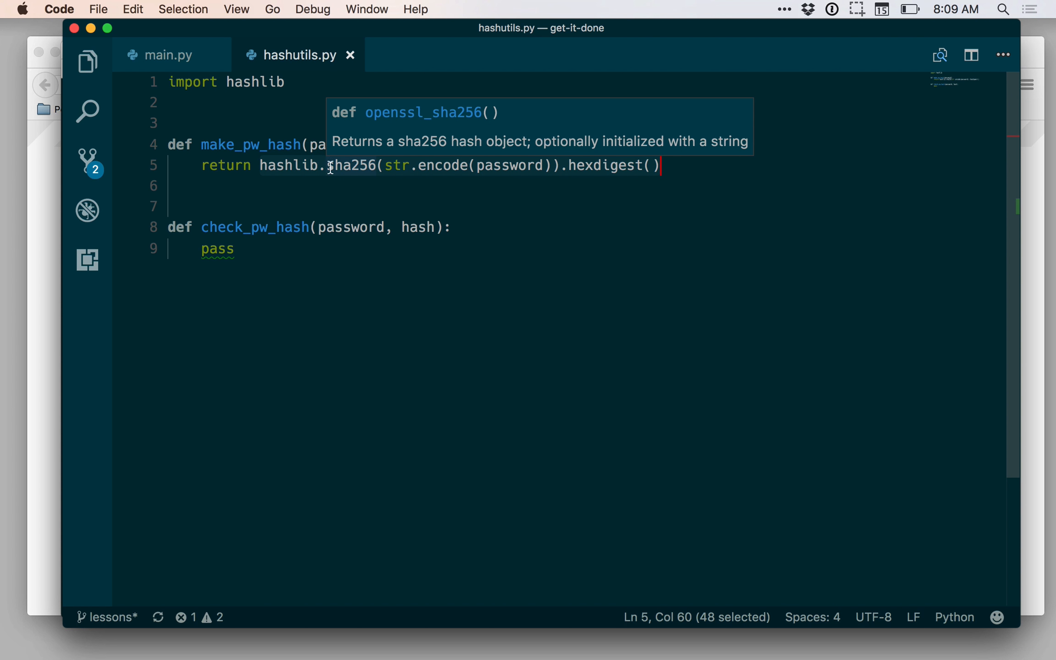
mouse_move(344, 191)
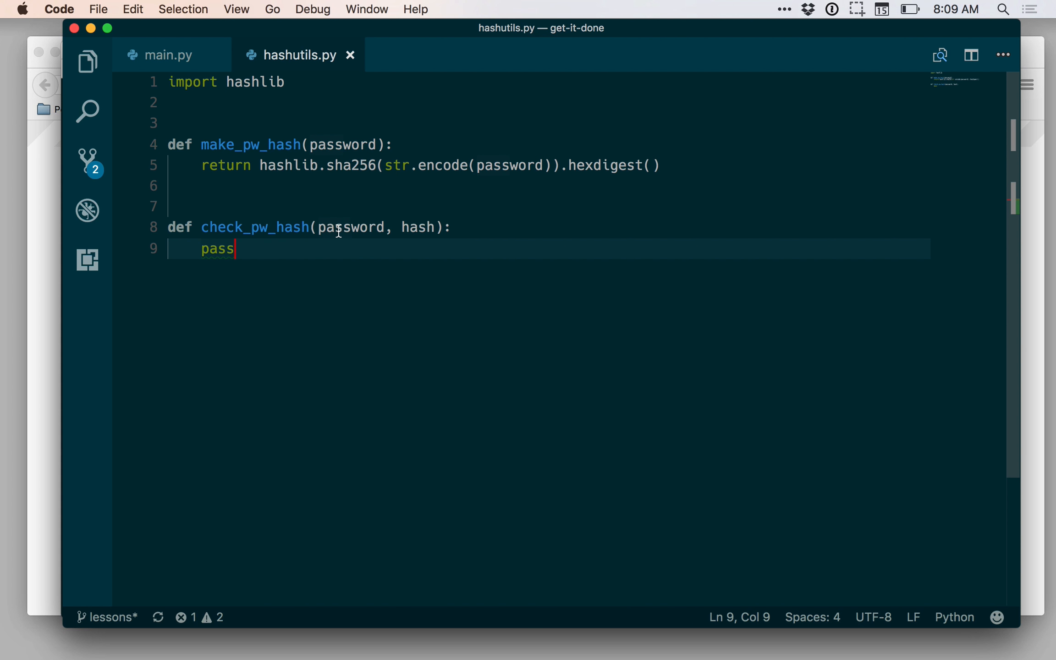
mouse_move(395, 270)
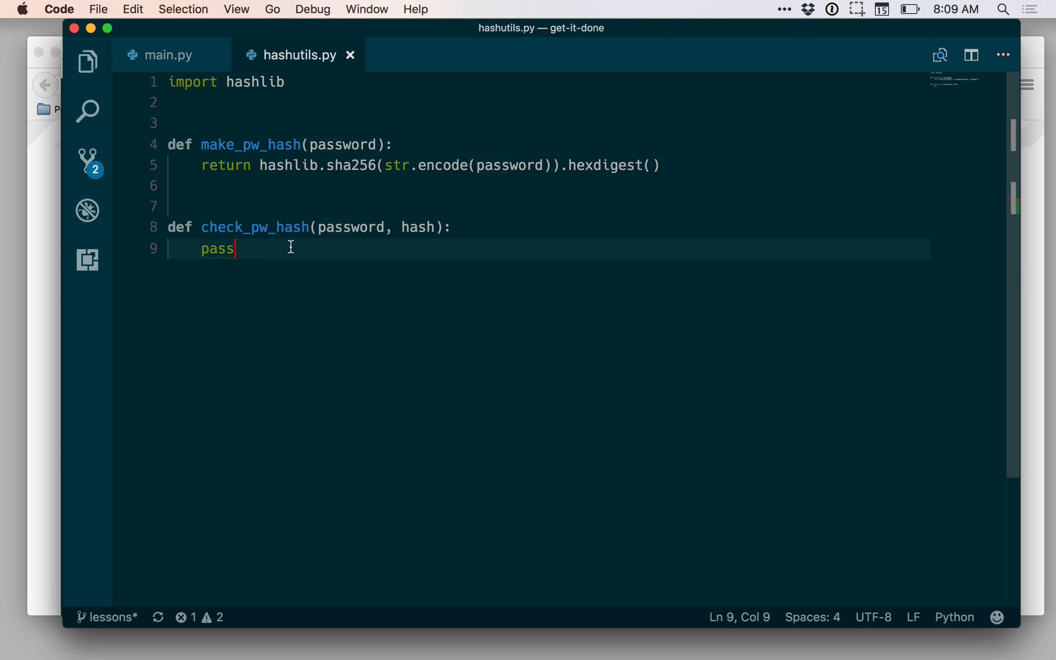
Step: Replace check_pw_hash's pass: return True if make_pw_hash(password) == hash, else False
key("backspace")
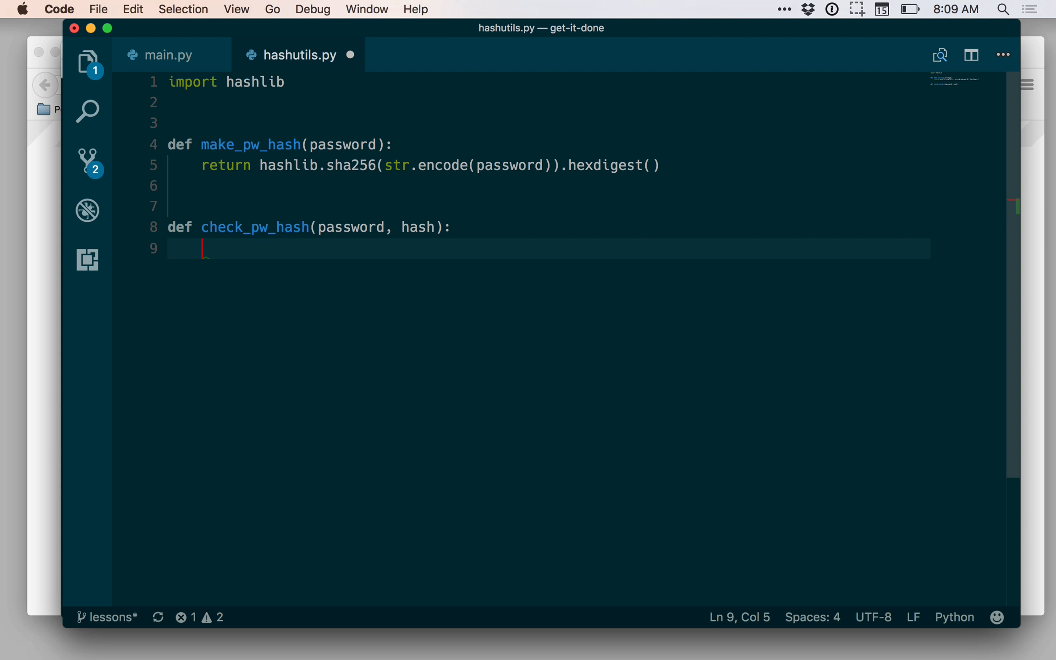
type("if")
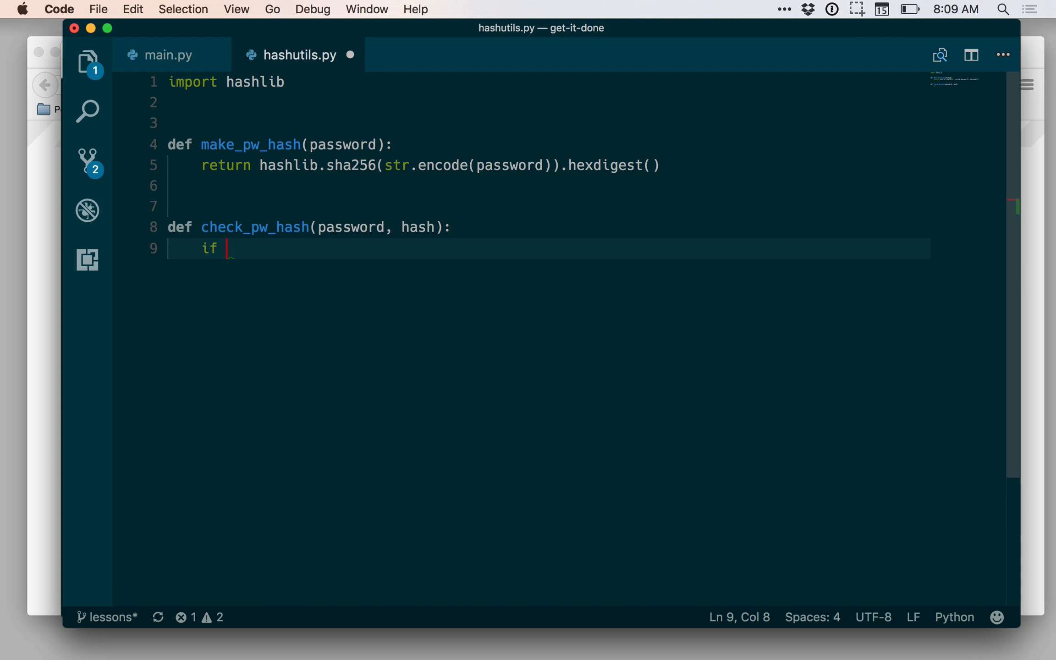
type("make_")
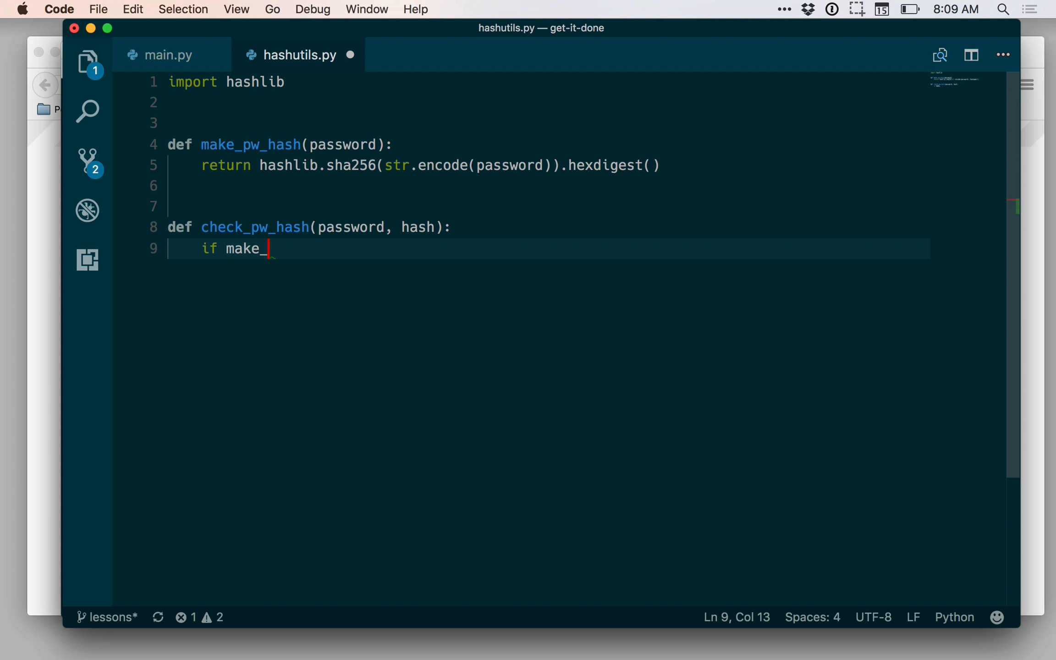
type("pw_hash")
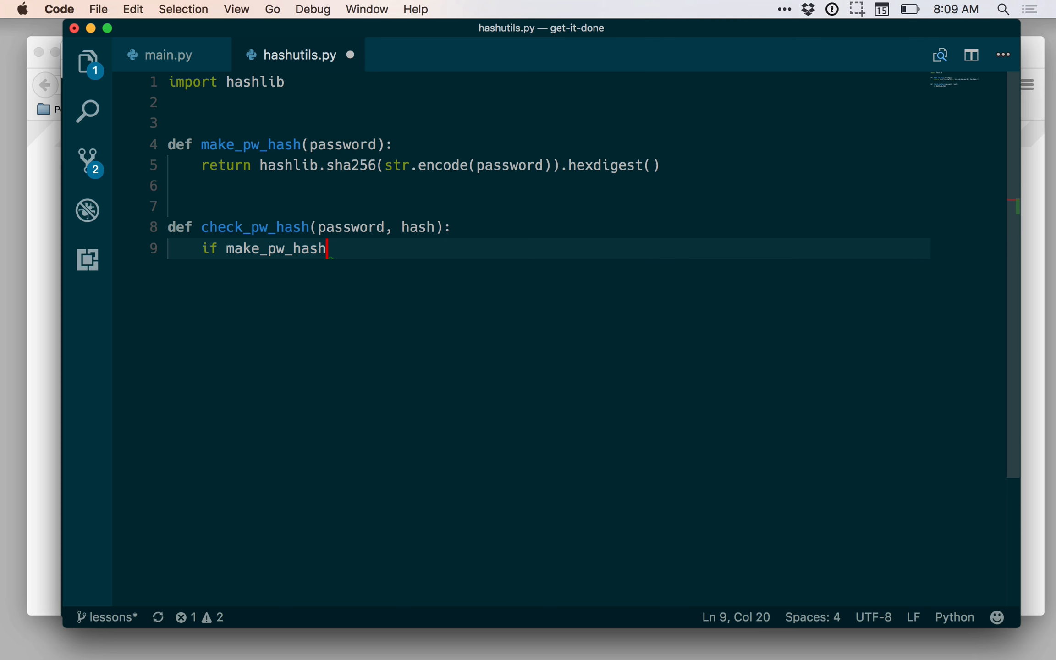
type("(password) == hahs")
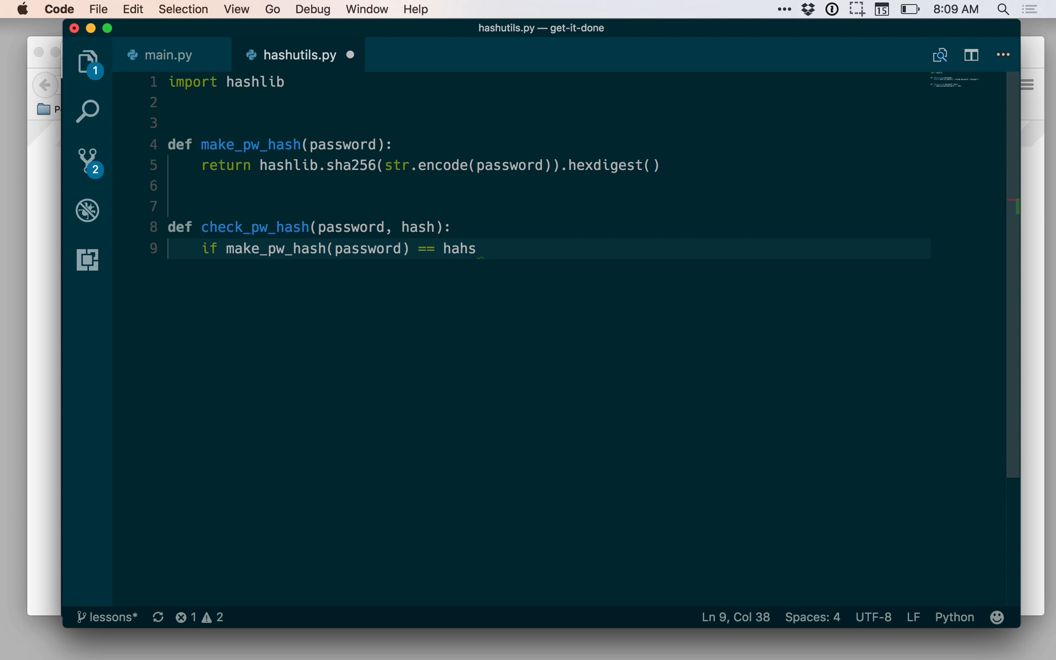
type("hash:")
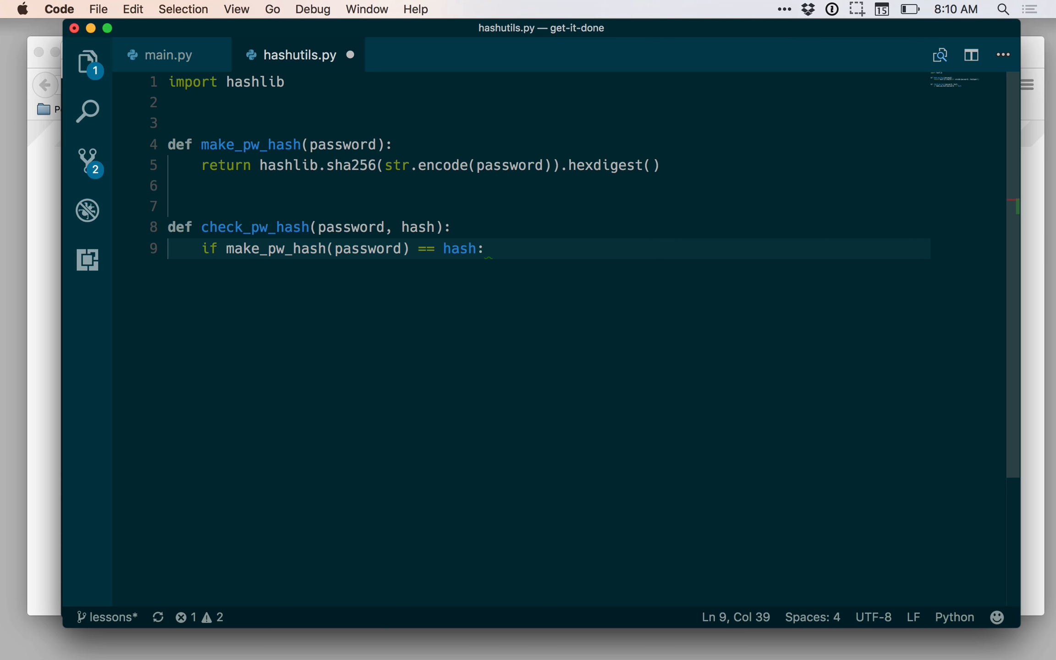
type("return True")
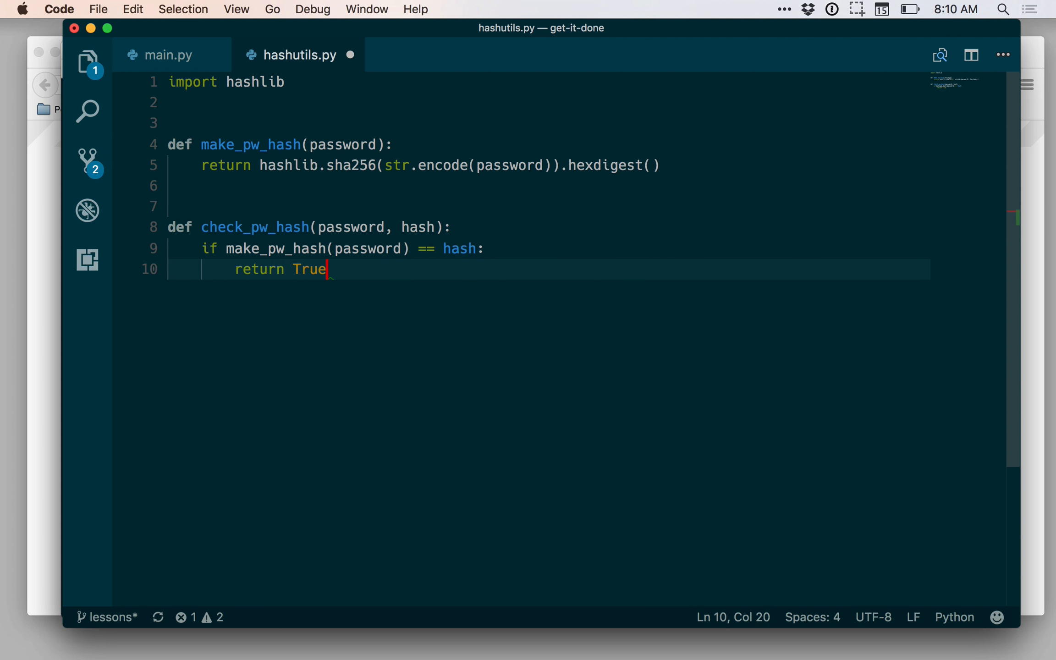
key("enter")
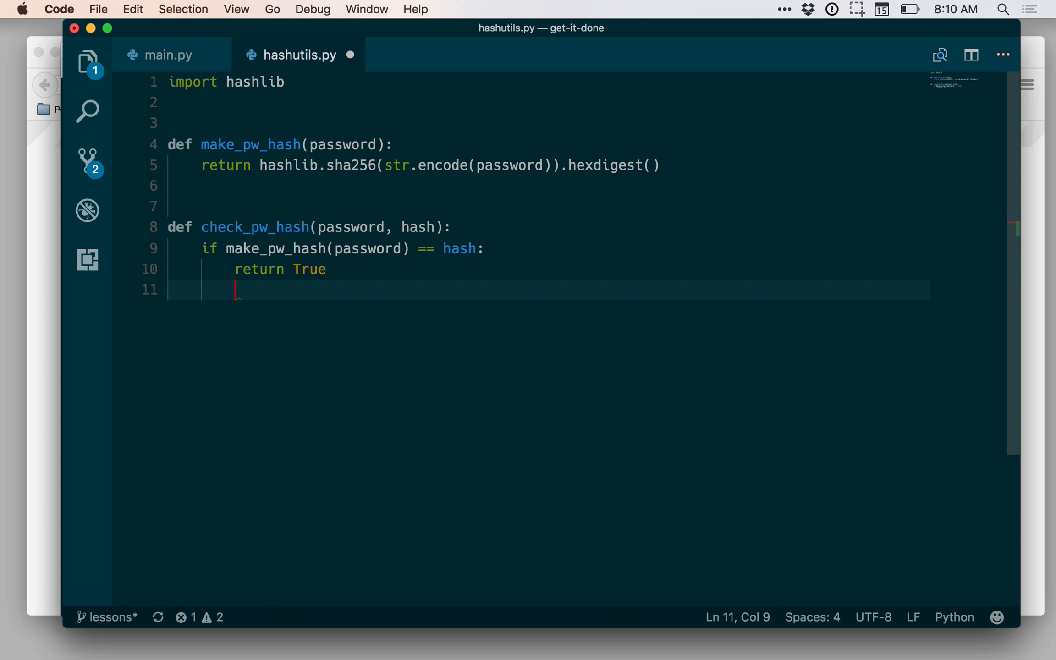
type("return")
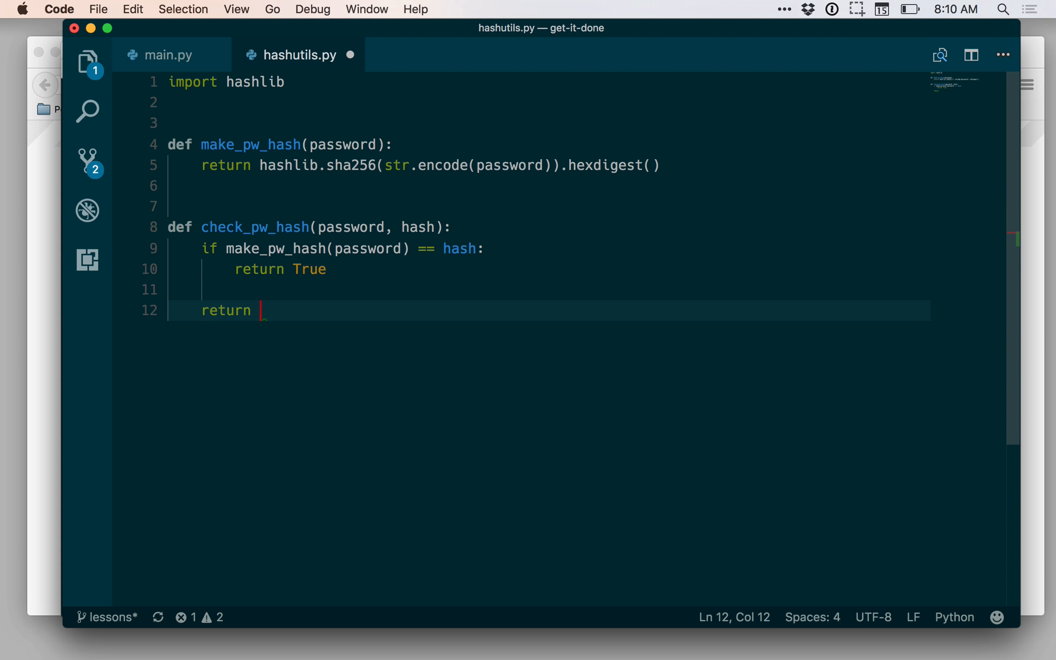
type("False")
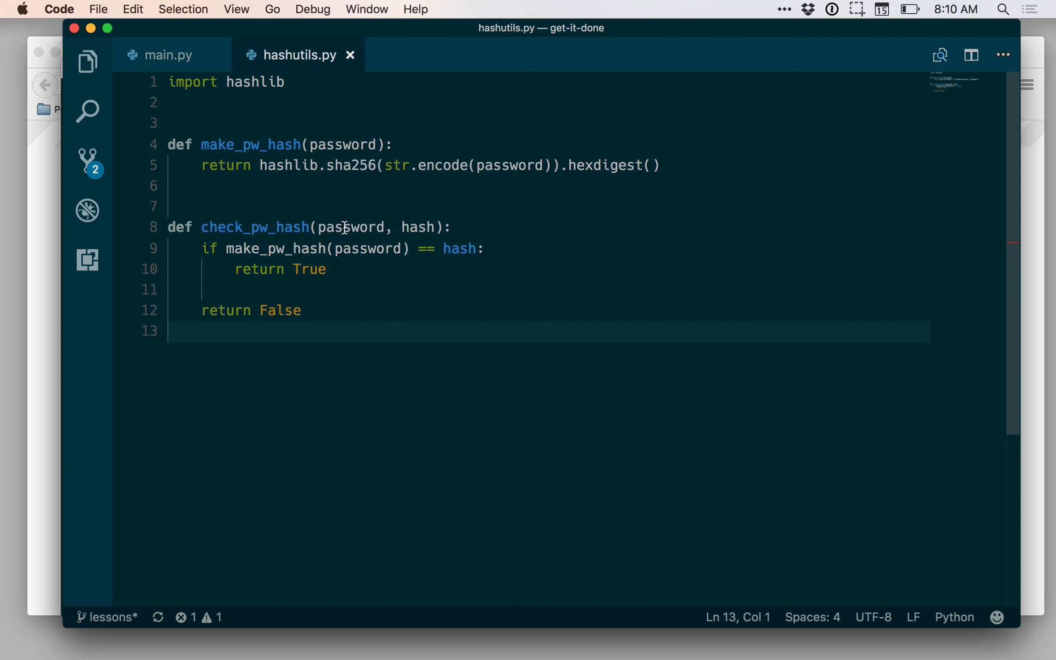
Step: Review check_pw_hash's password parameter in hashutils.py, then return to main.py
double_click(341, 227)
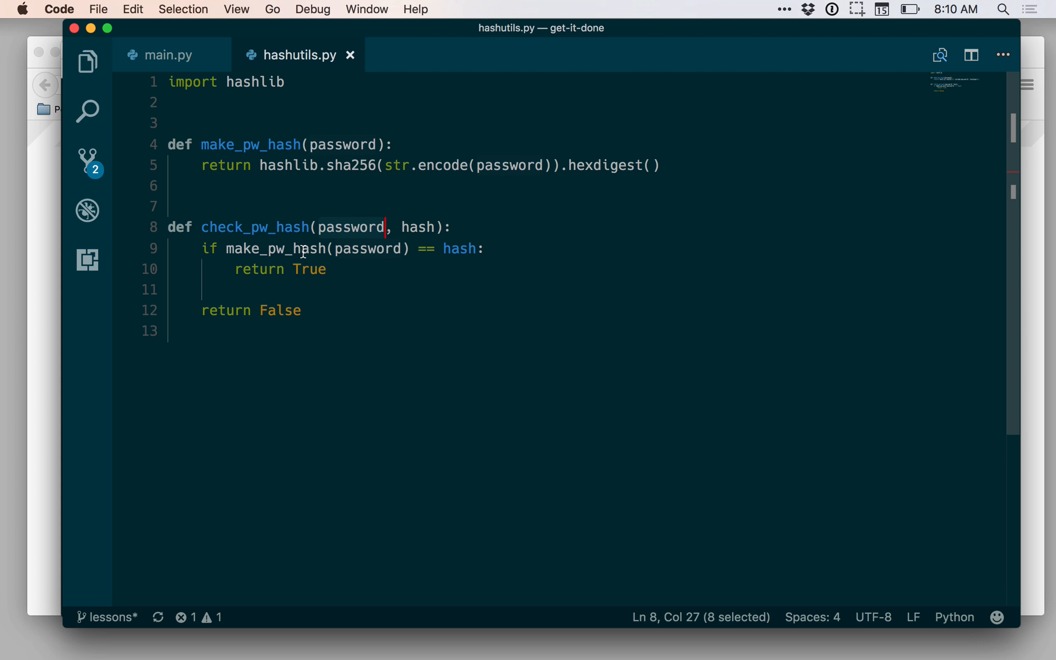
mouse_move(358, 252)
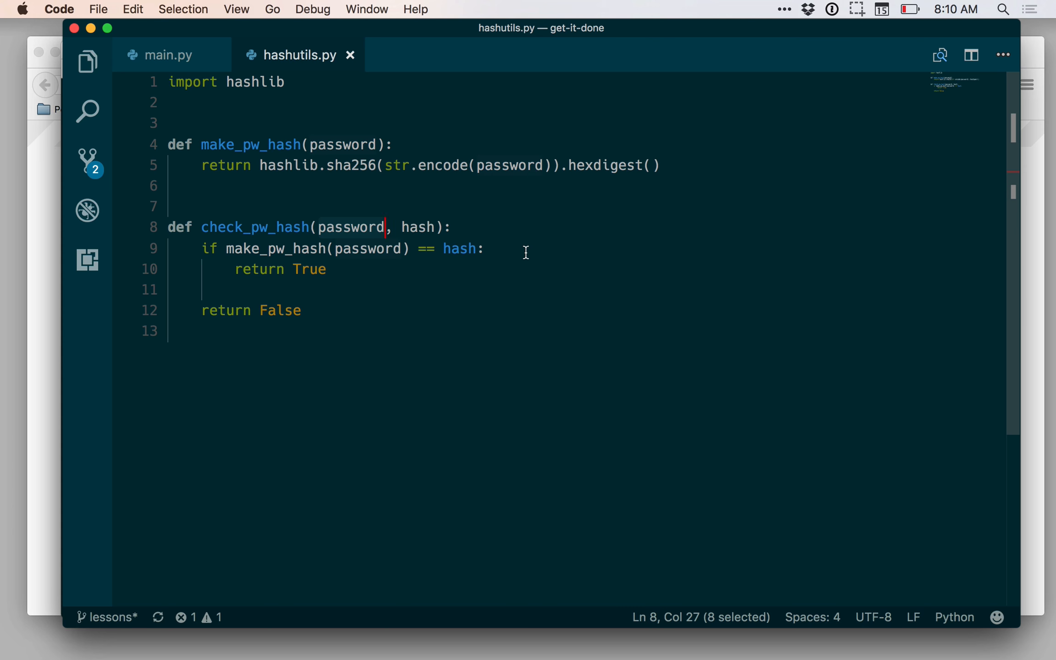
left_click(168, 55)
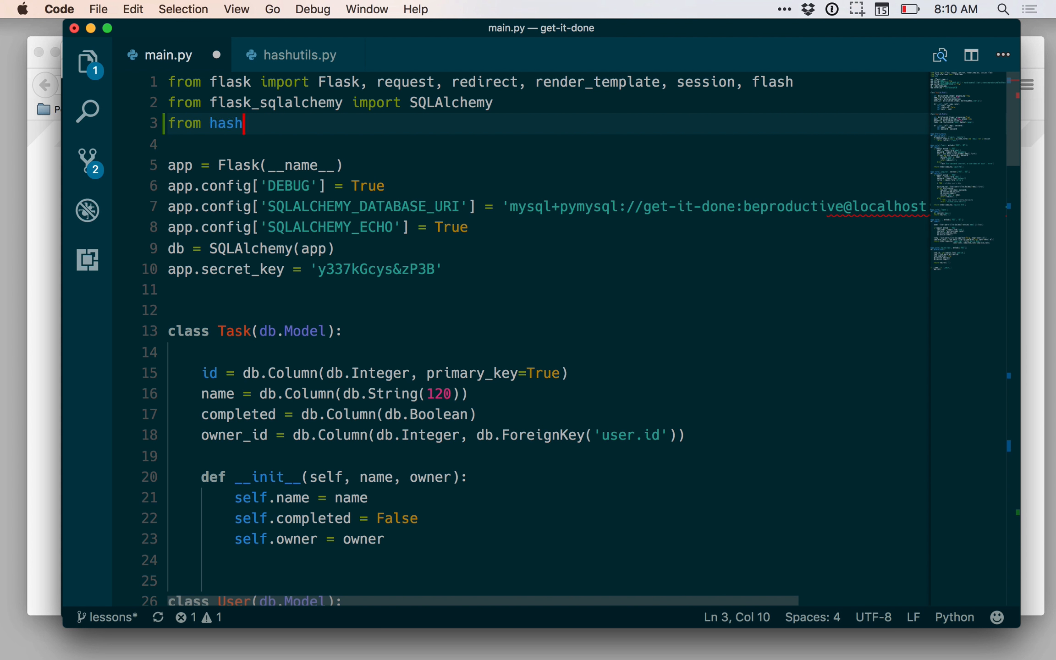
Step: Add 'from hashutils import make_pw_hash, check_pw_hash' near the top of main.py
type("utils import")
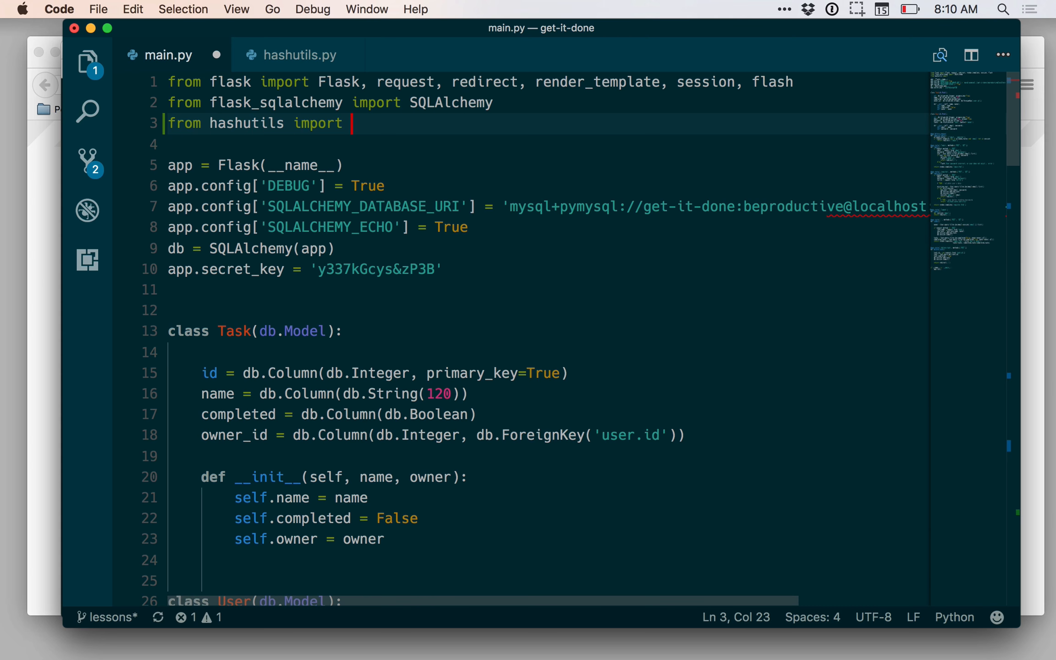
type("make_pw")
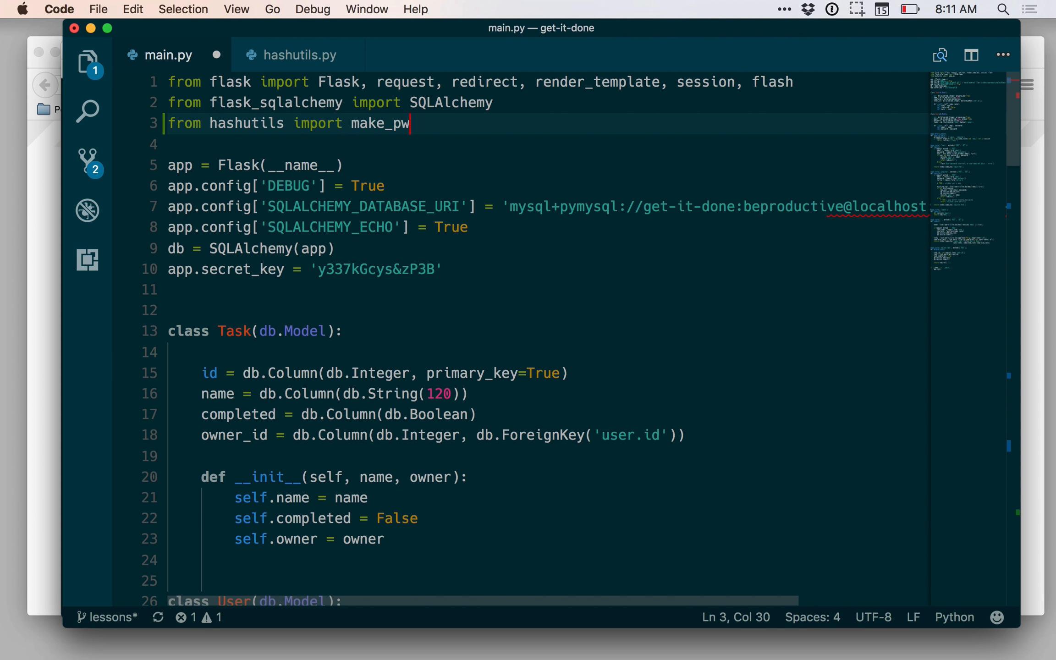
type("_hash,")
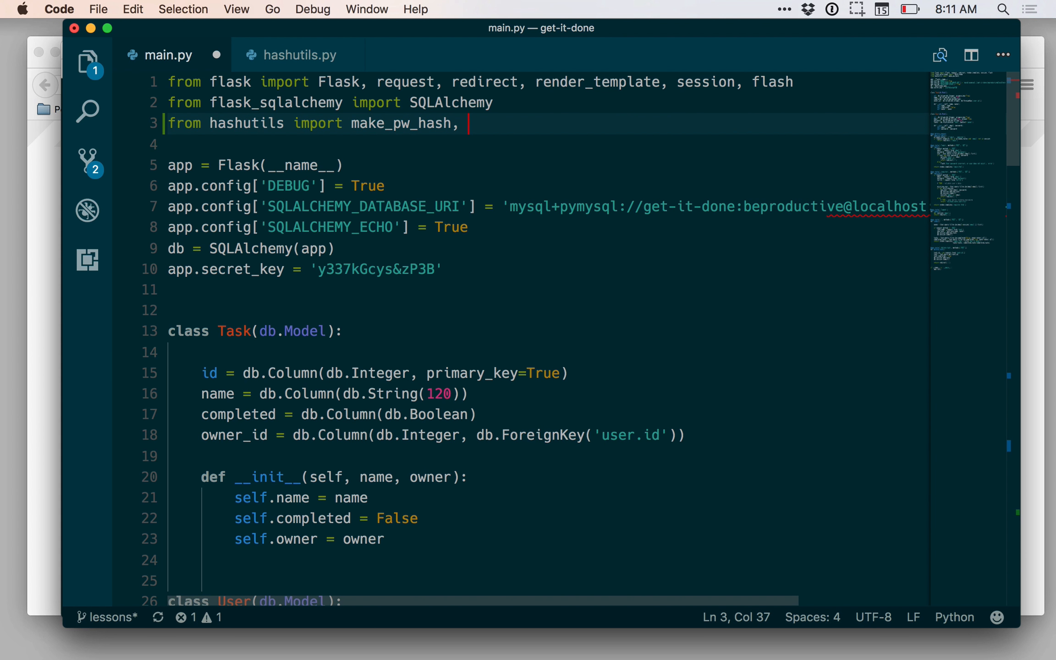
type("check_pw")
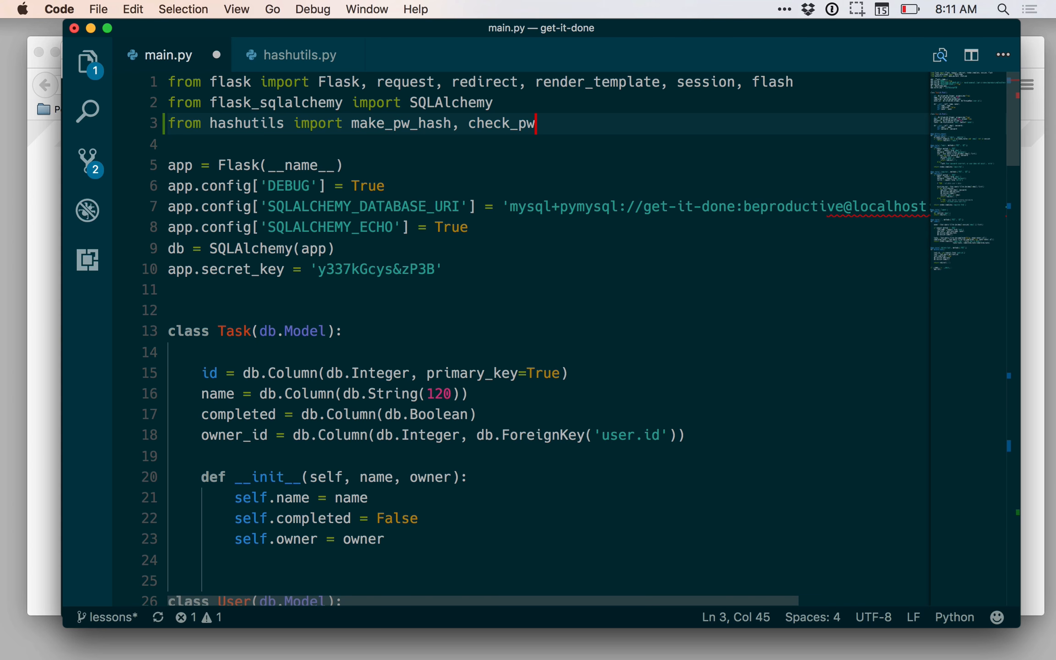
type("_hash")
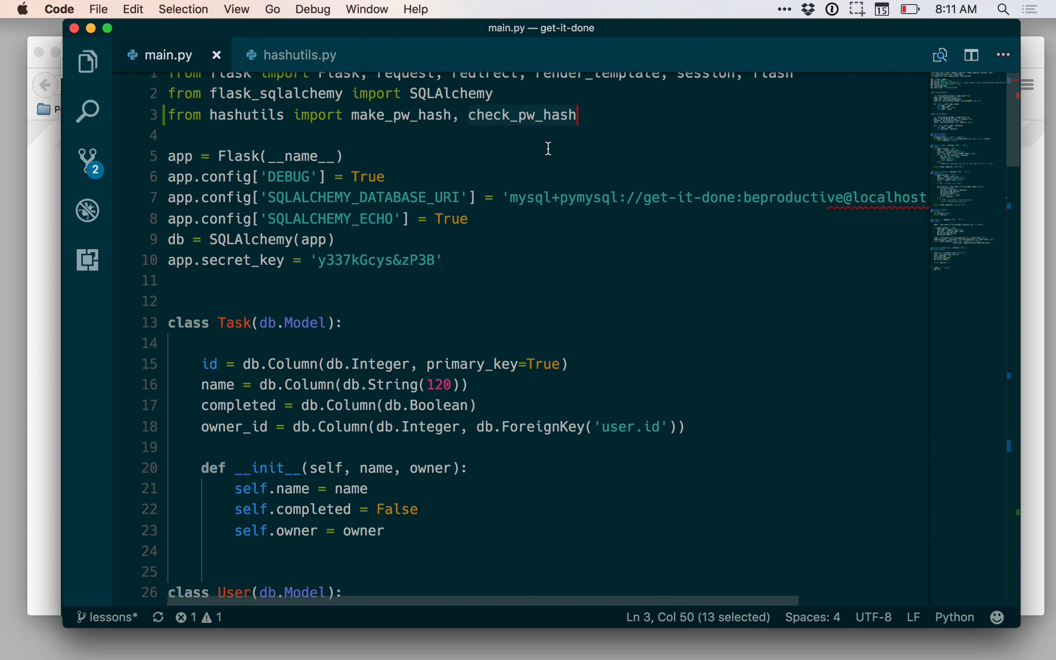
Step: Rename the User password column to pw_hash and set self.pw_hash = make_pw_hash(password)
scroll("down", 3)
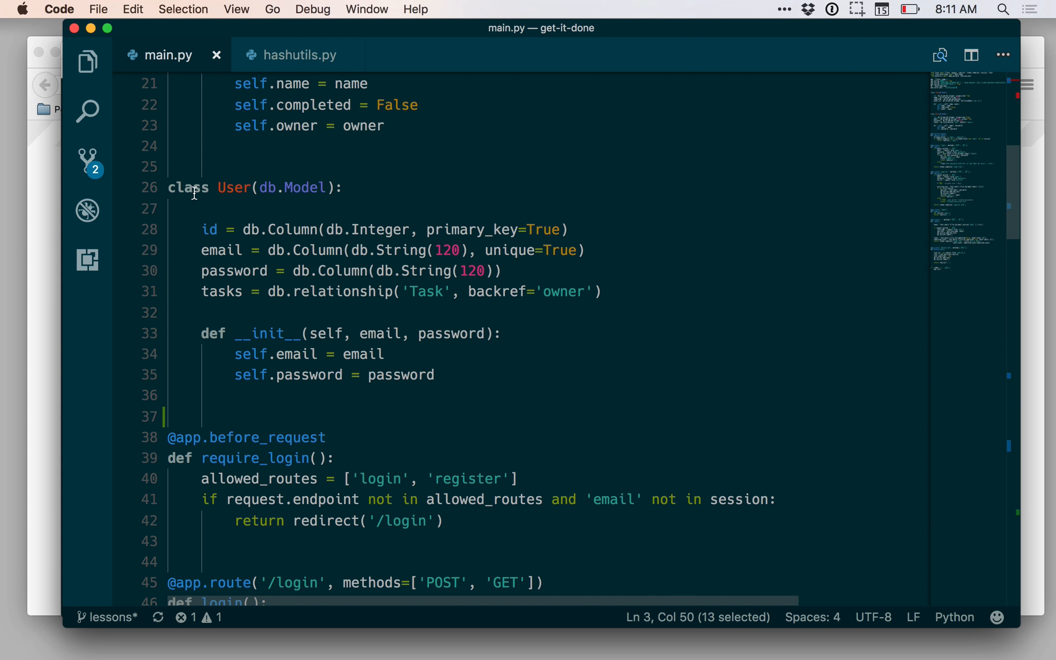
mouse_move(280, 340)
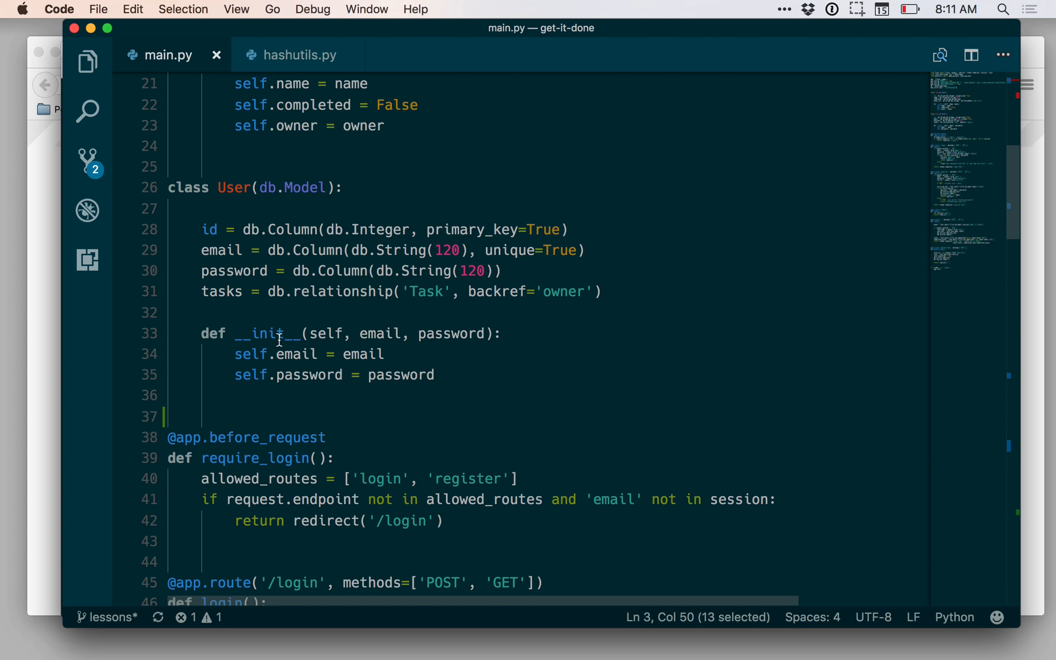
mouse_move(384, 334)
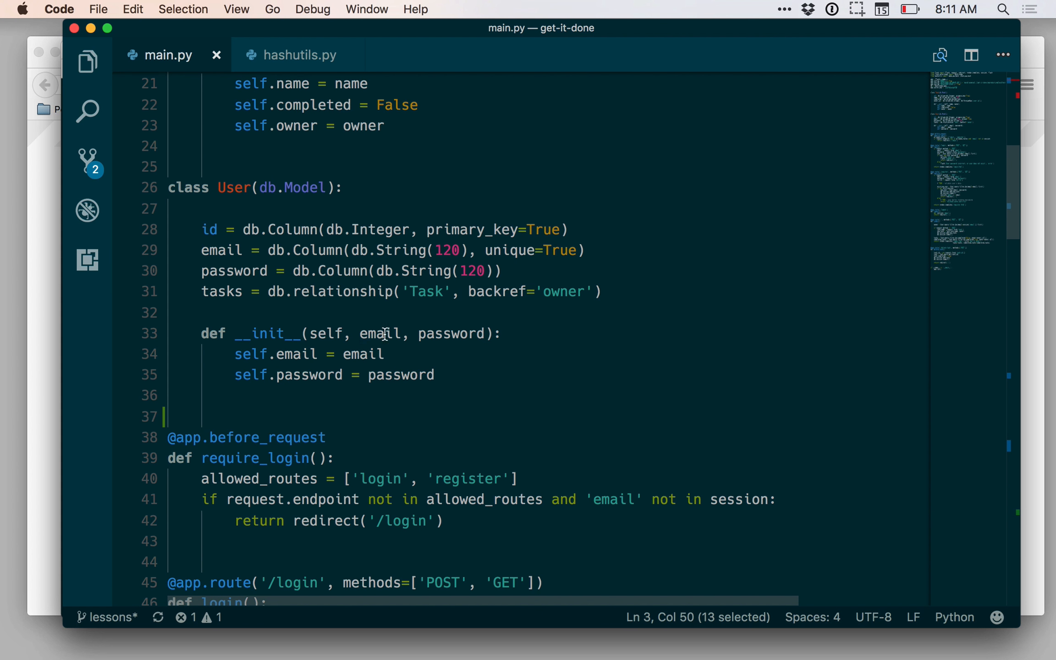
mouse_move(423, 384)
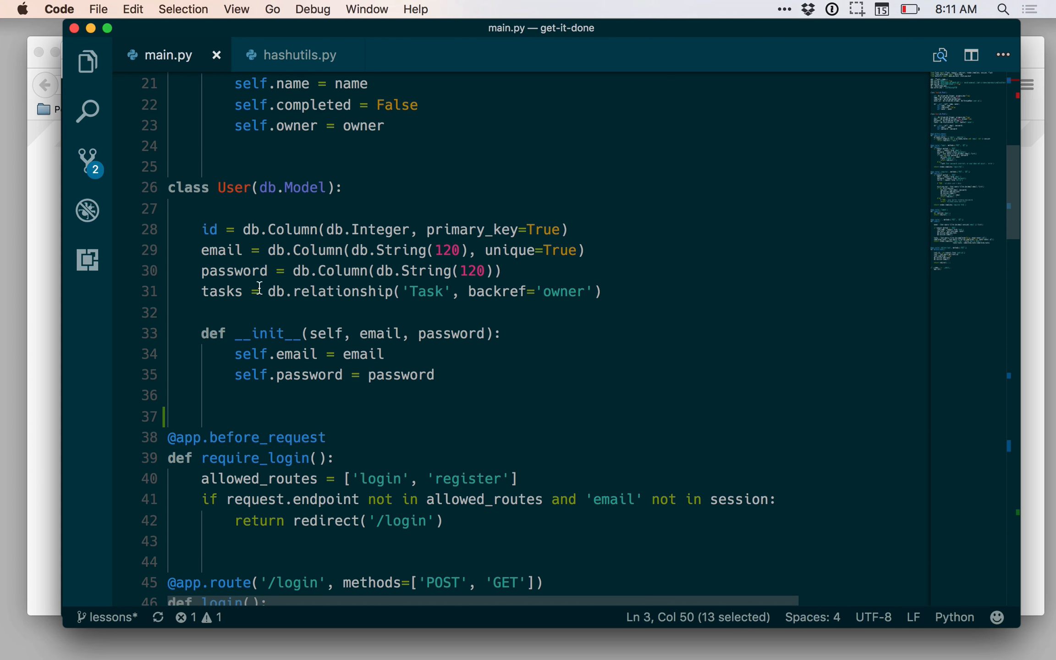
double_click(234, 270)
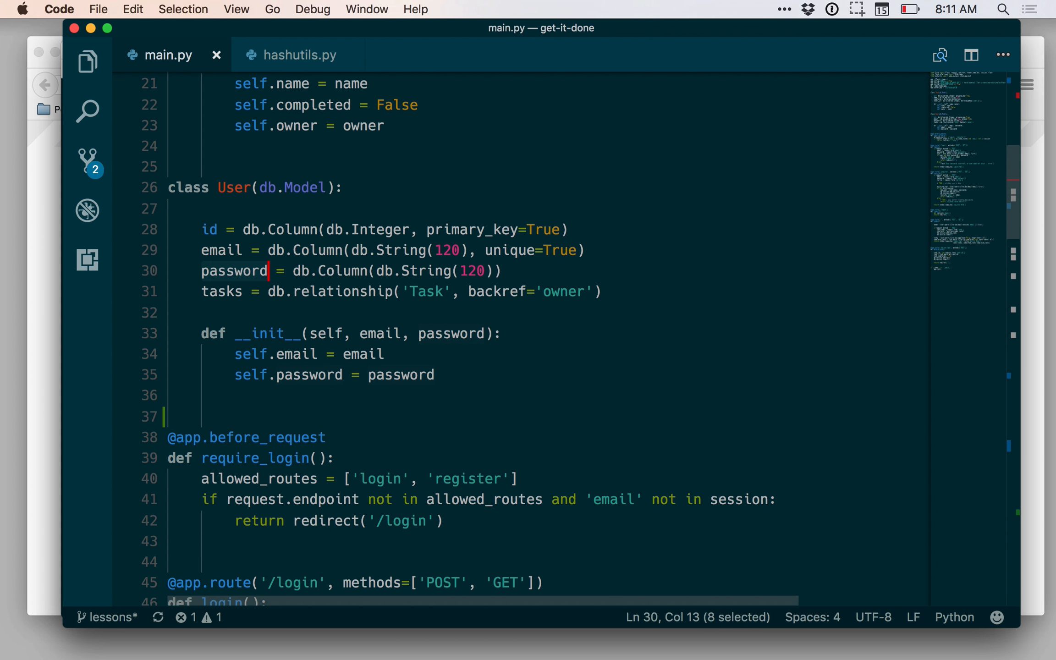
type("pw_hash")
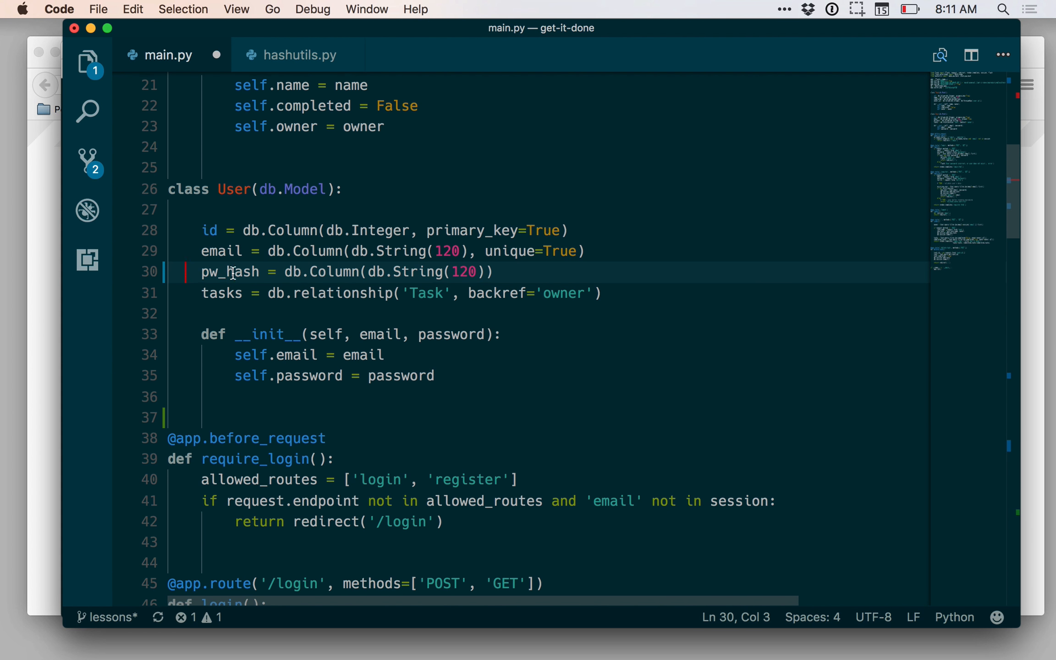
left_click(292, 375)
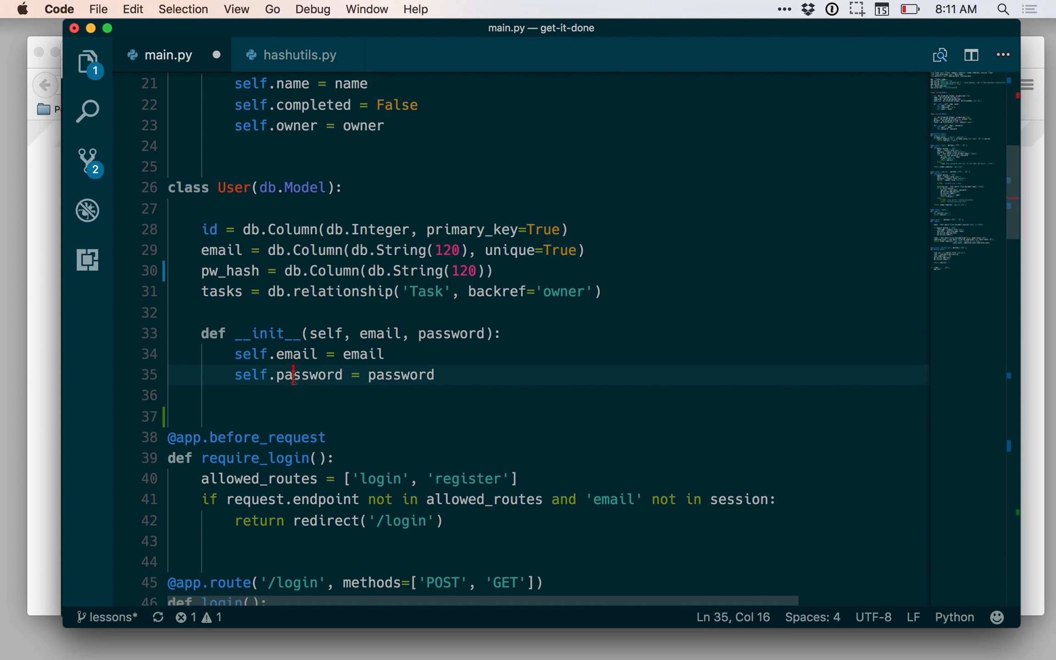
type("pw_hash")
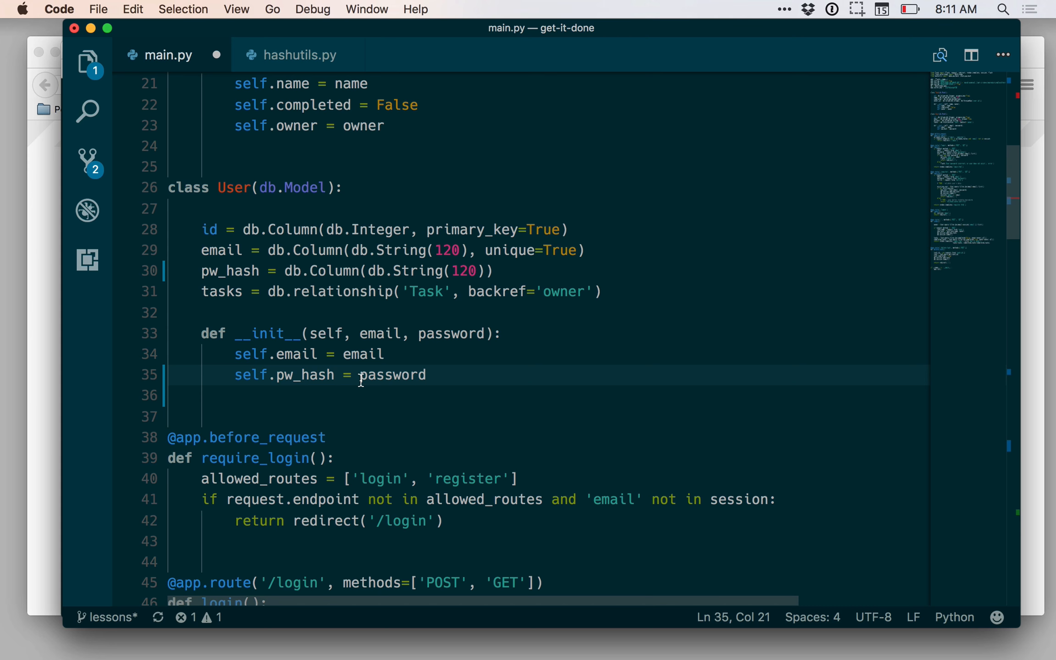
type("make_p")
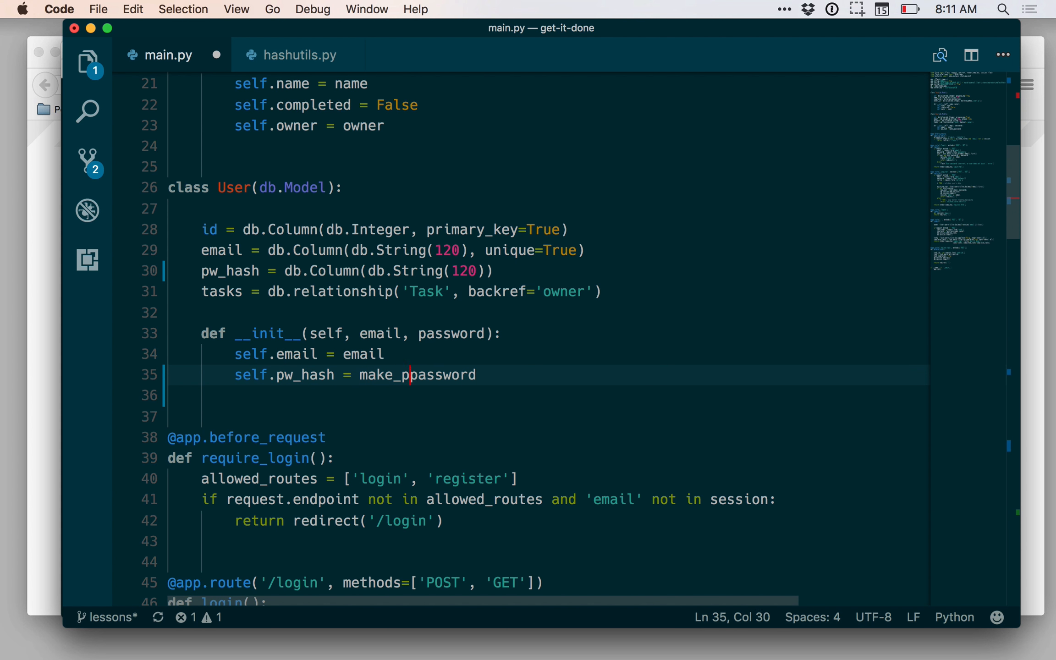
type("w_has")
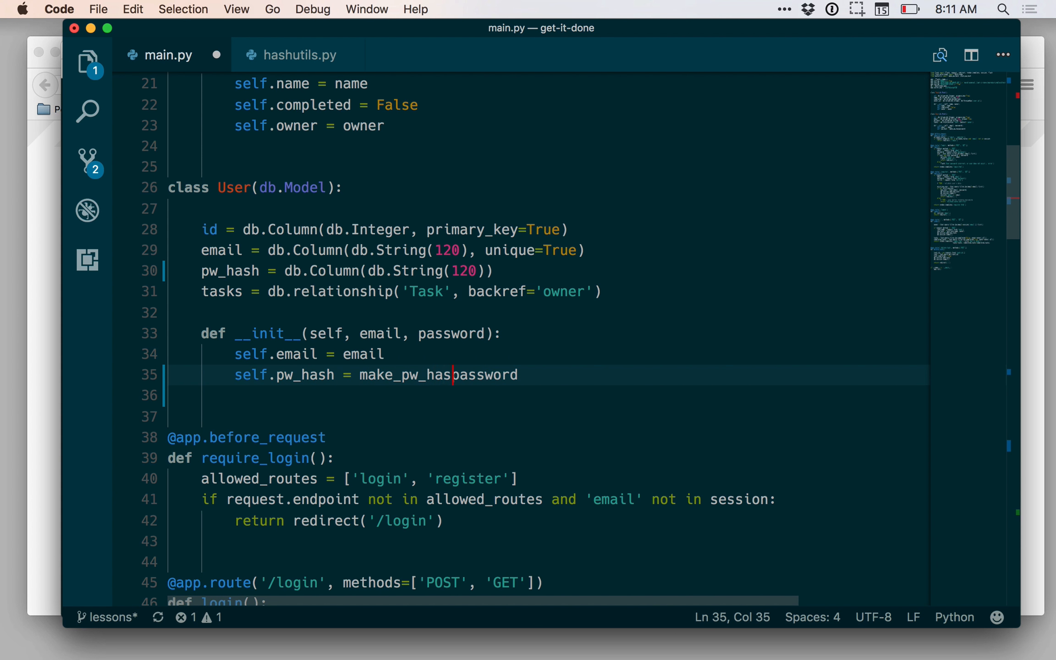
type("(")
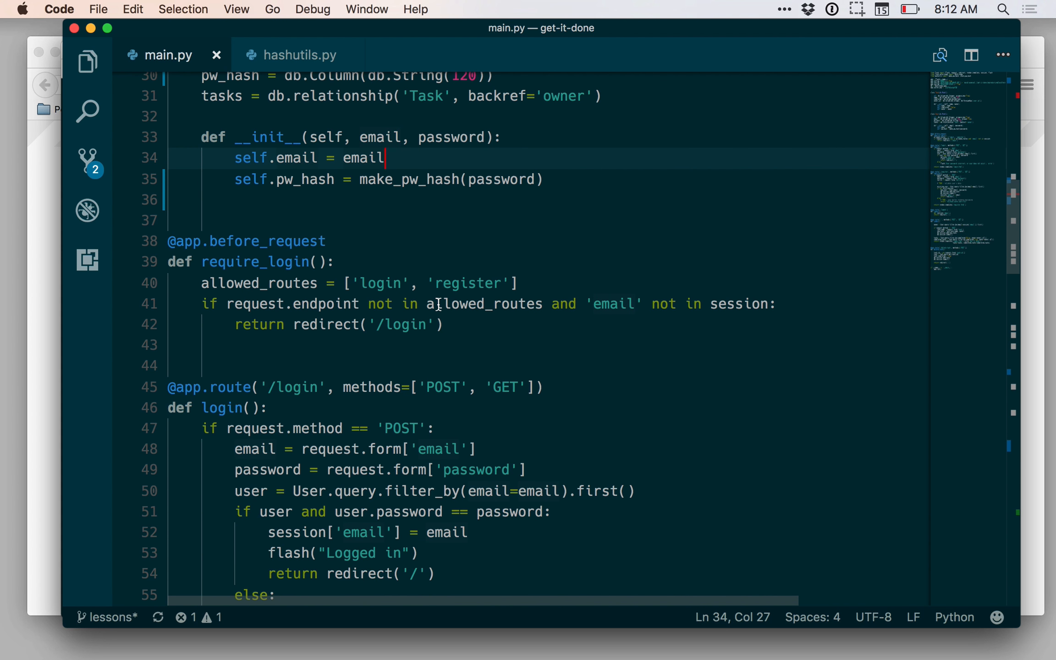
Step: On line 51, replace the plain password comparison with check_pw_hash(, checking its signature in hashutils.py
scroll("down", 3)
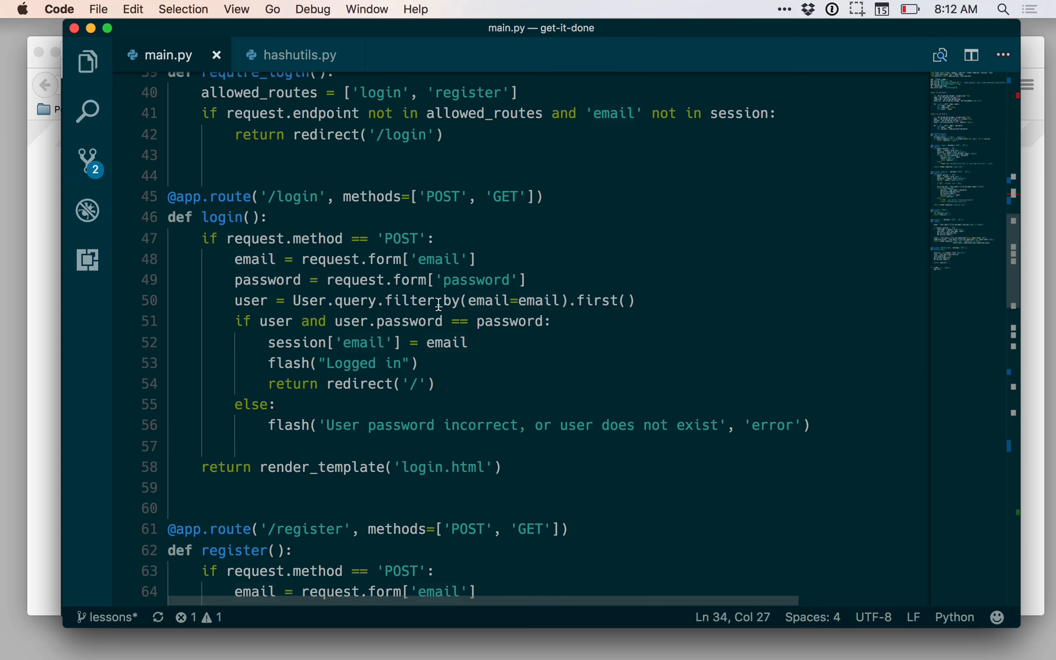
scroll("down", 3)
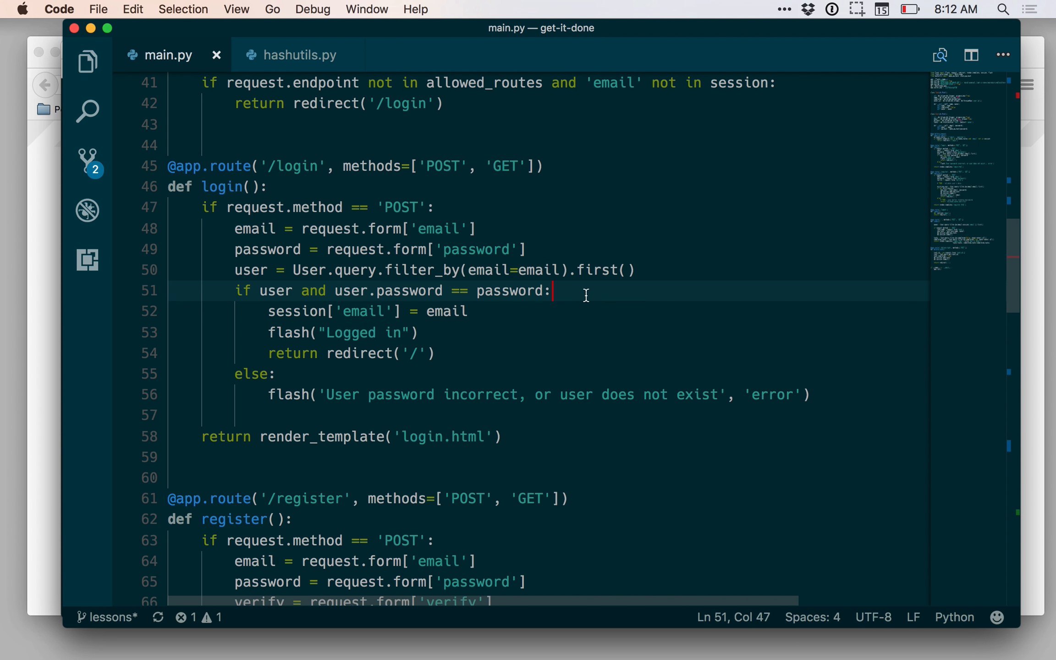
mouse_move(571, 311)
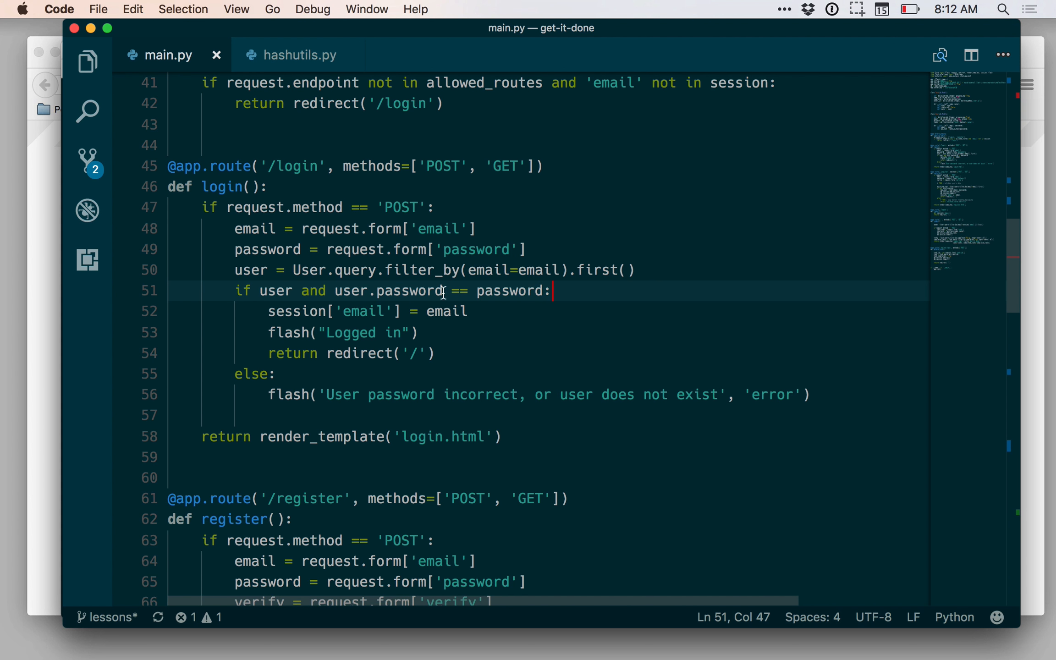
mouse_move(334, 295)
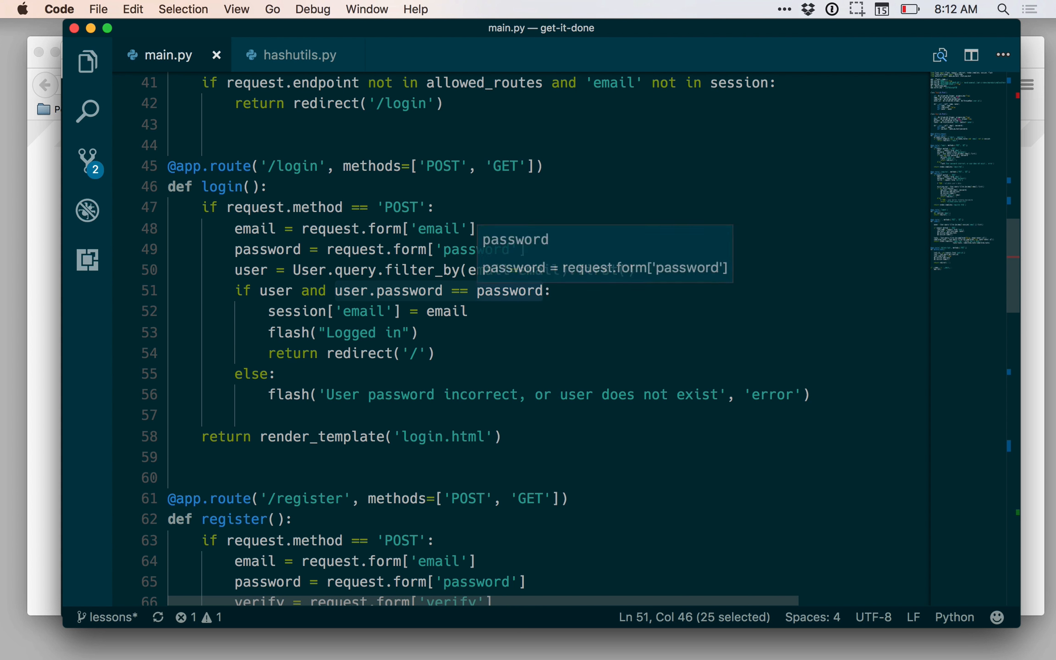
key("Delete")
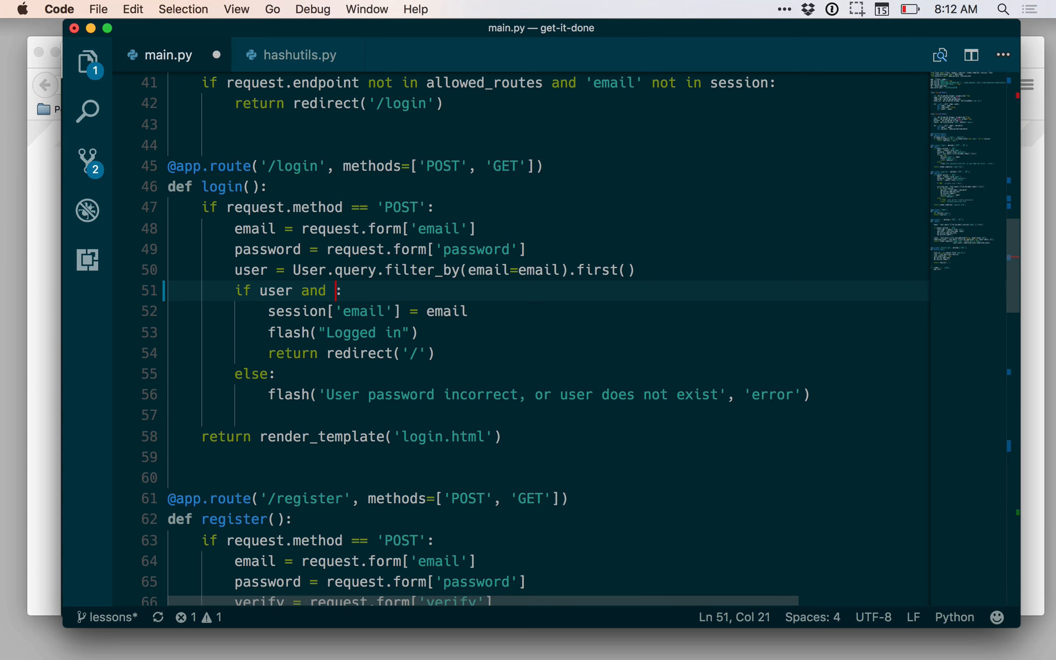
type("check_pw")
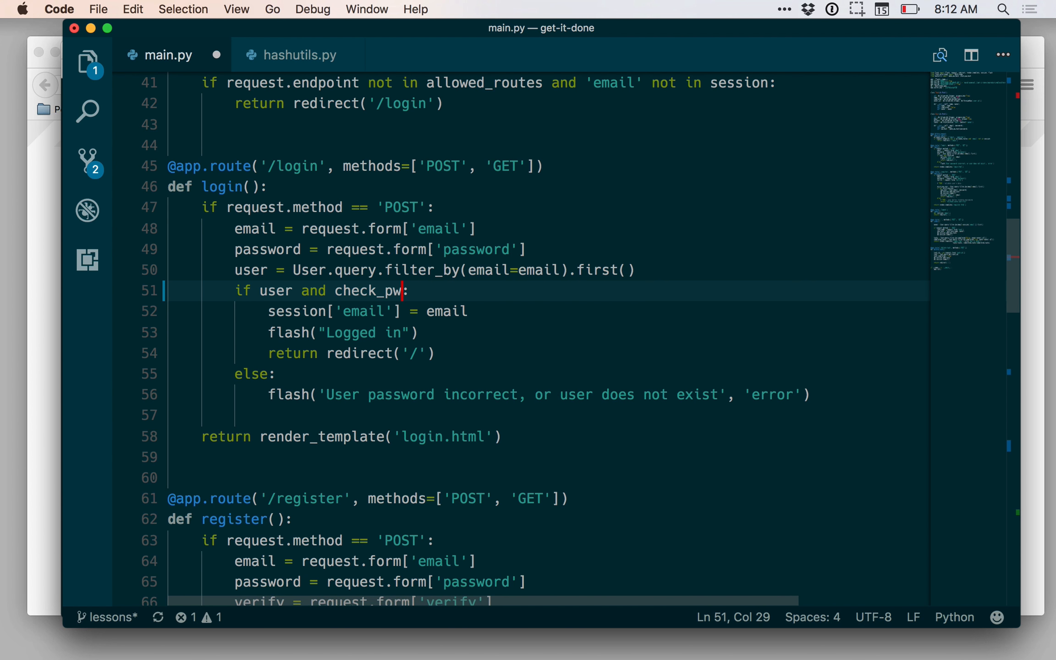
type("_hash(")
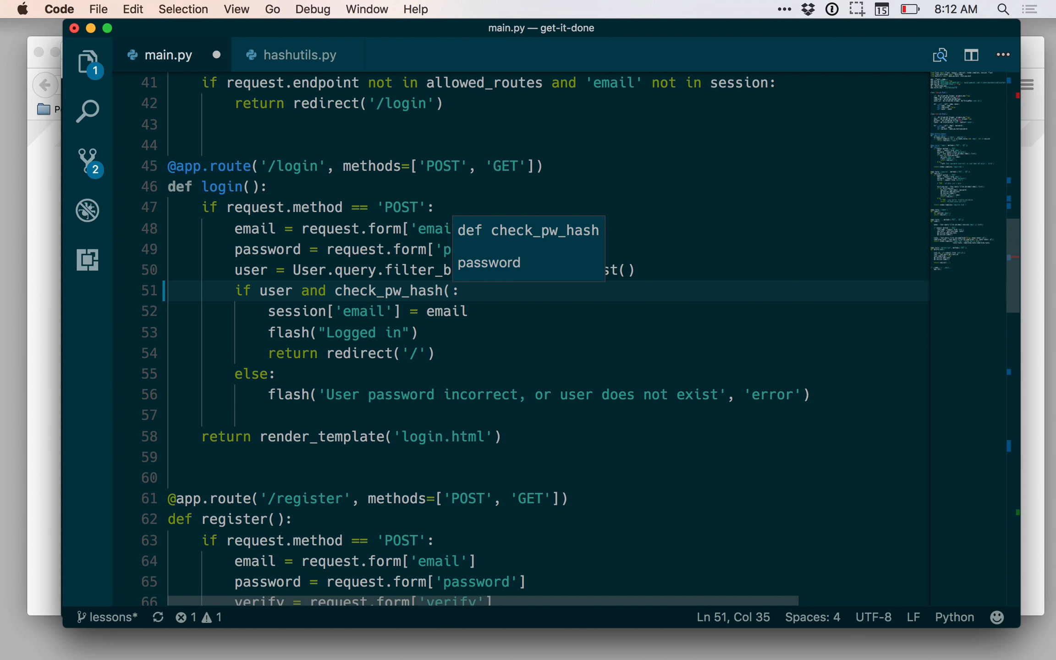
left_click(299, 54)
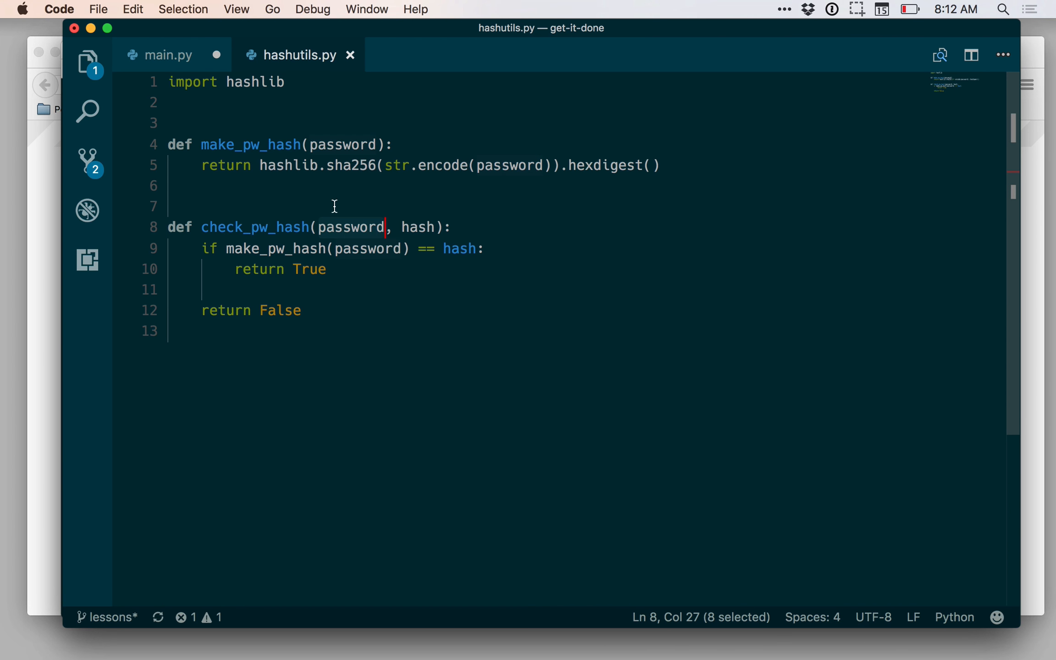
Step: Complete the login check as check_pw_hash(password, user.pw_hash) and dismiss the battery notification
left_click(167, 54)
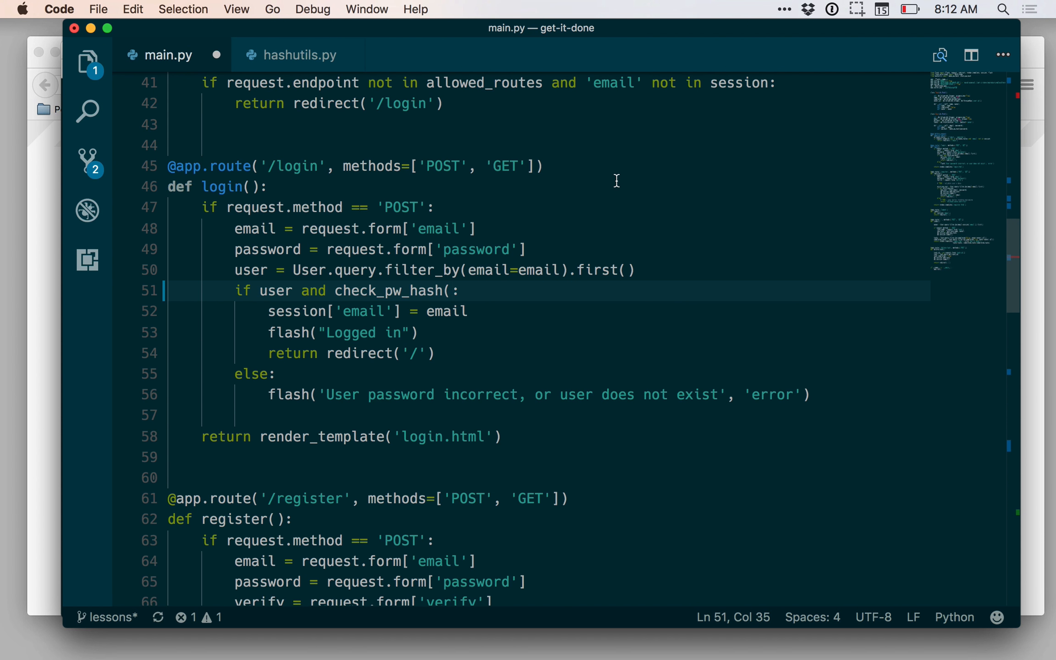
type("password,")
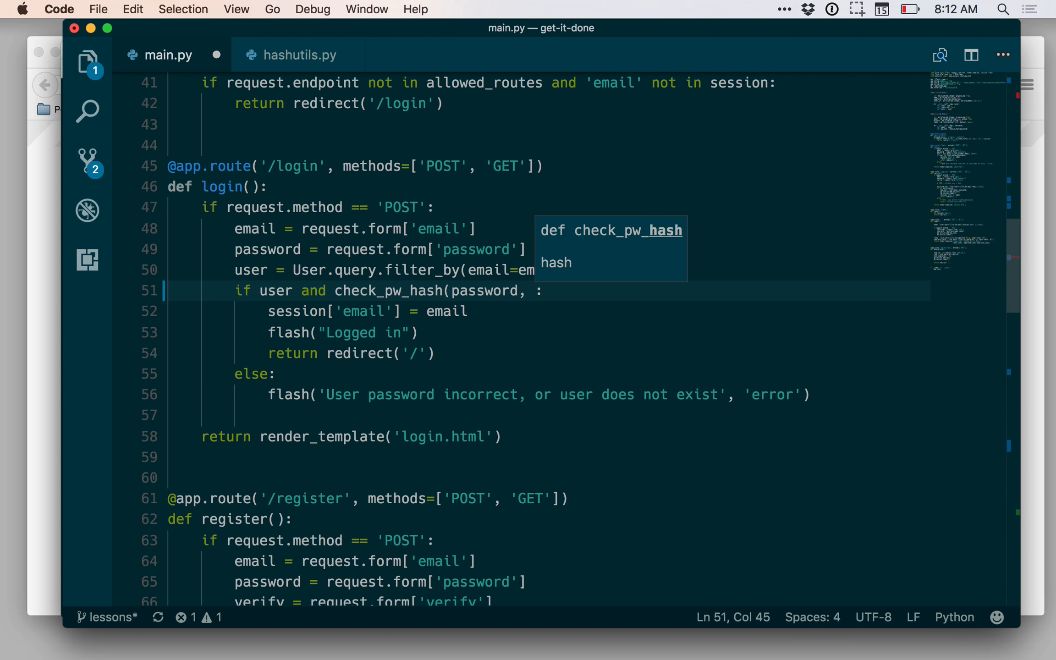
type("user.")
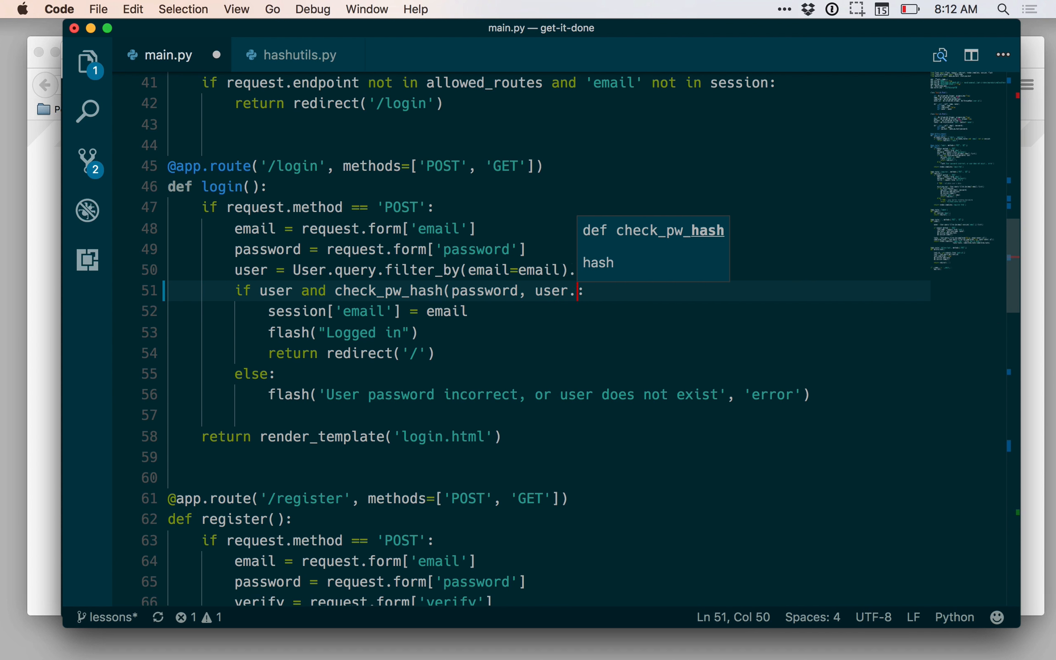
type("pw_hash)")
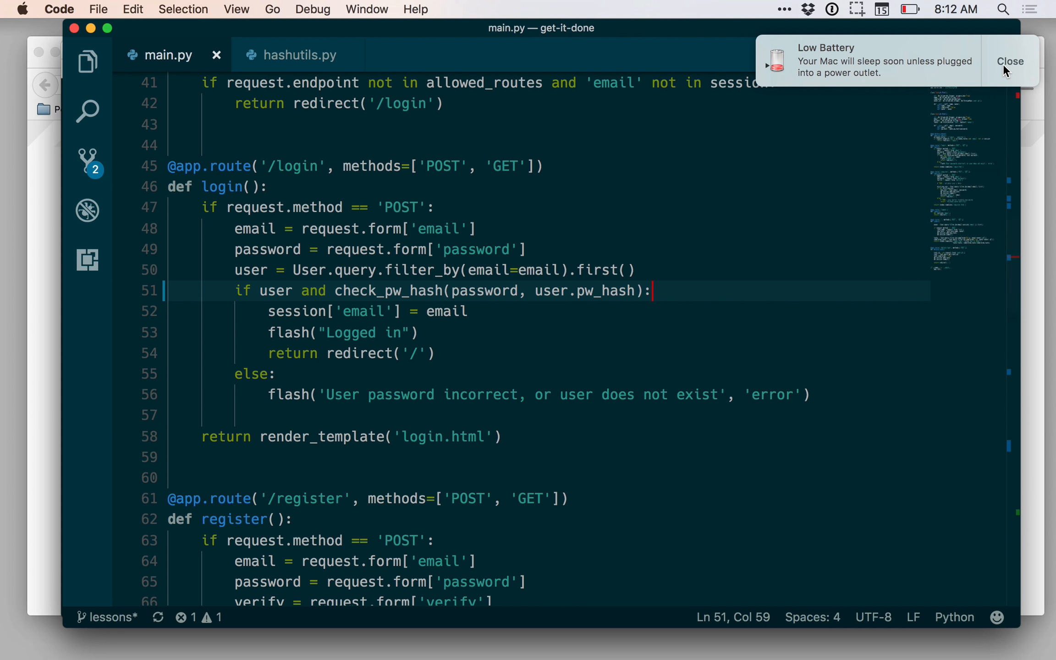
left_click(1009, 61)
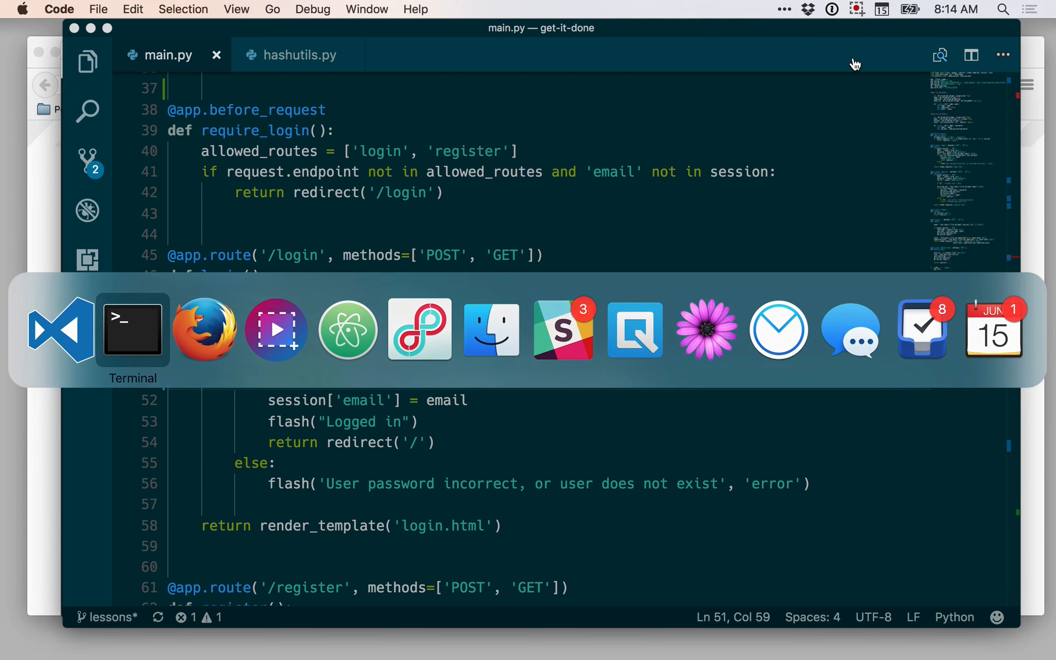
Step: Bring the MAMP window forward, then switch to the get-it-done Terminal shell
left_click(132, 329)
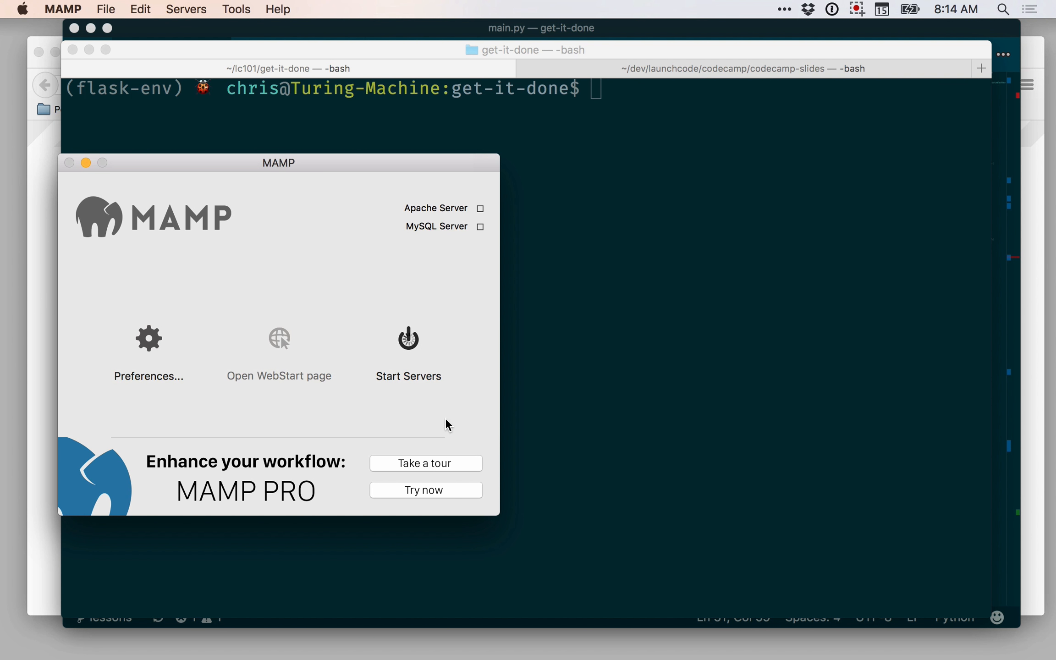
mouse_move(569, 165)
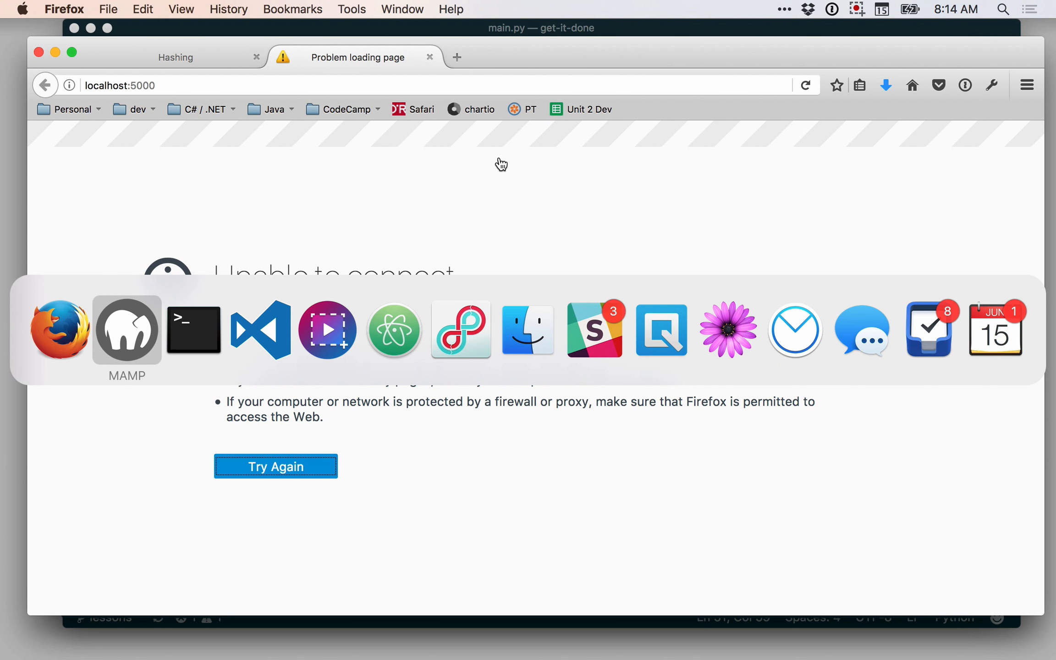
left_click(194, 330)
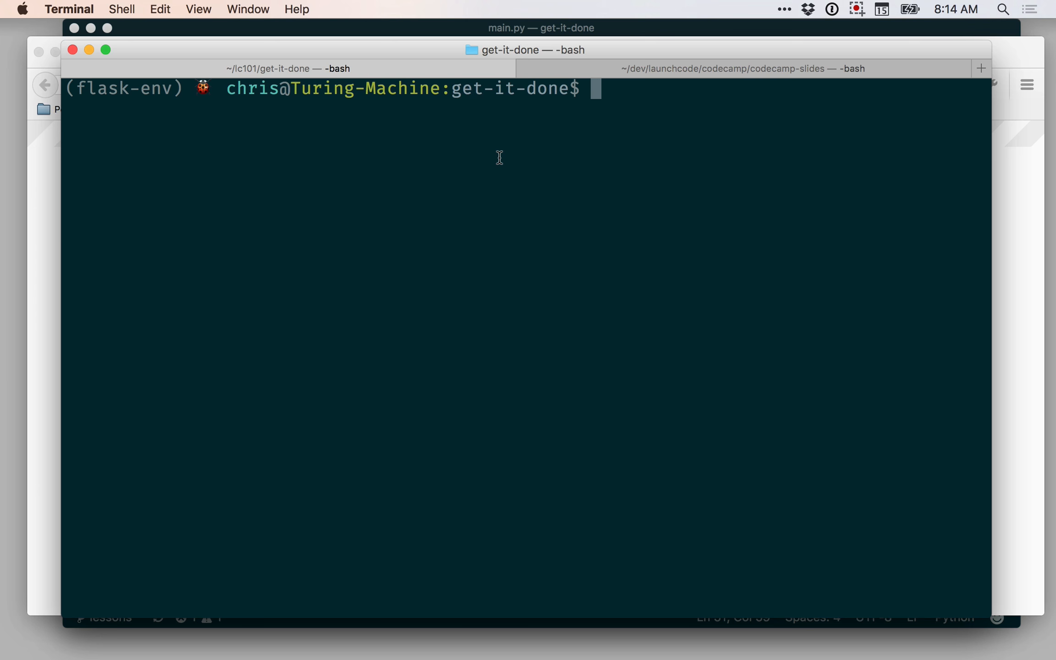
Step: Start python and import db, Task and User from main
type("python")
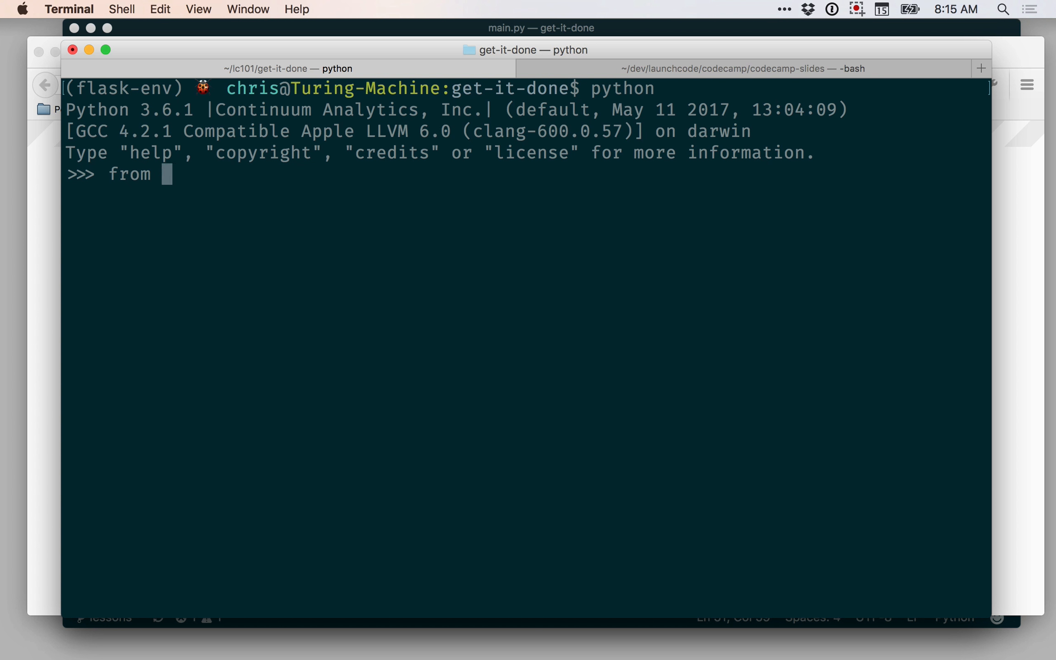
type("main import d")
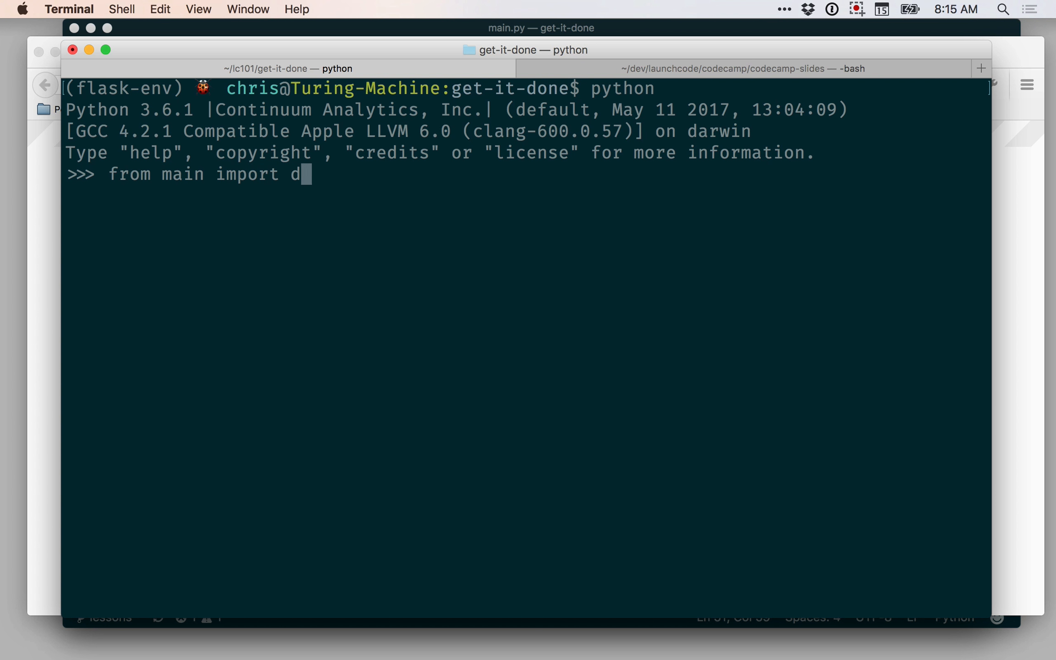
type("b,Task,")
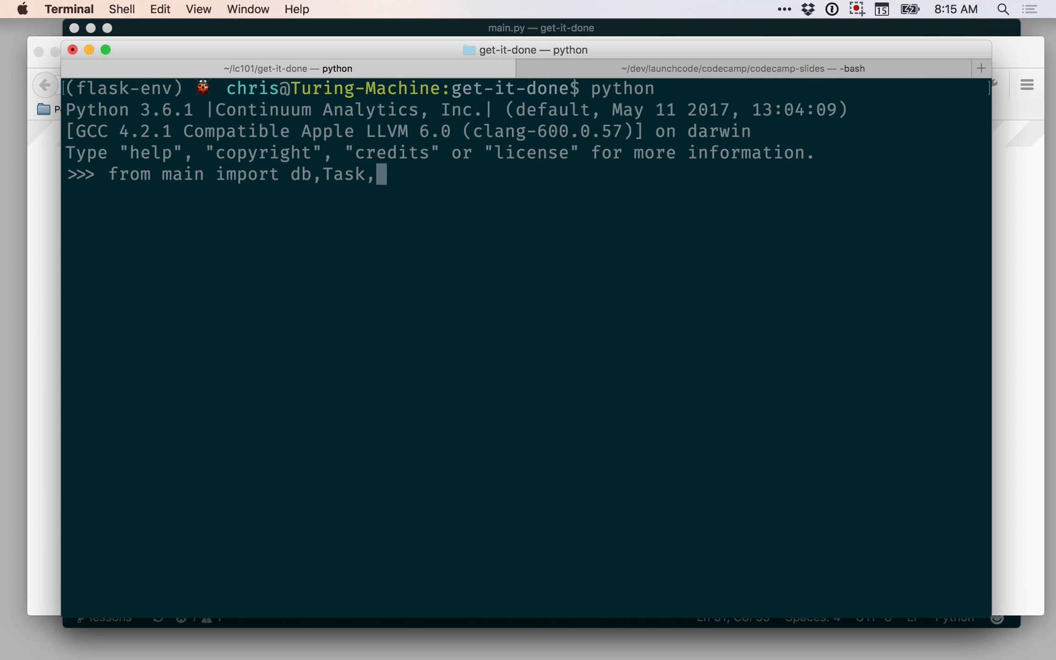
type("User")
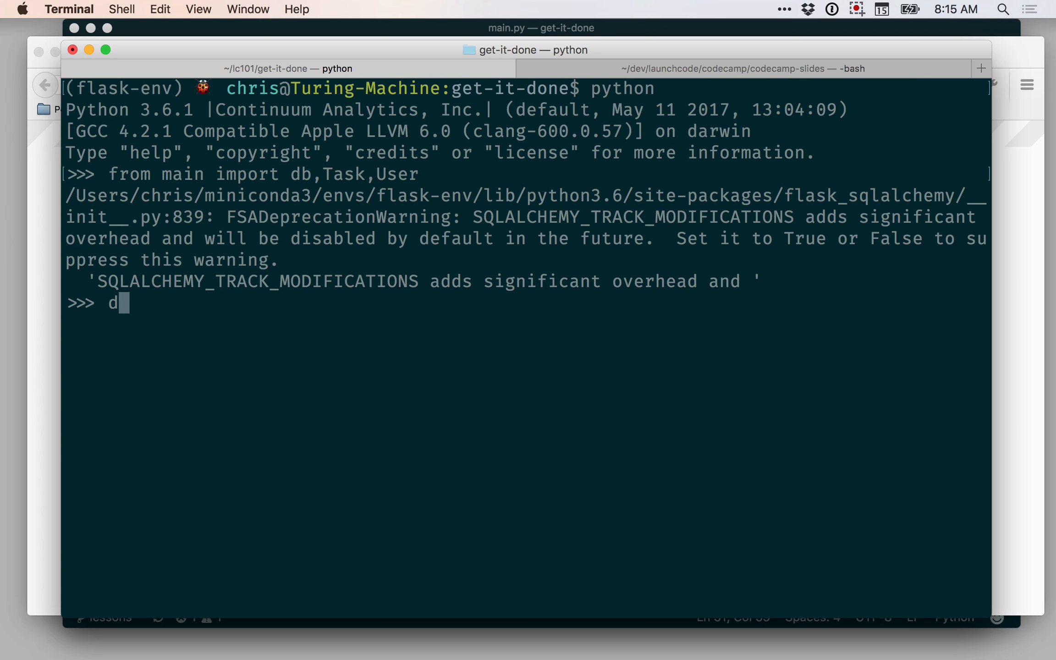
Step: Run db.drop_all() and db.create_all(), review the CREATE TABLE output, and exit Python
type("b.drop_")
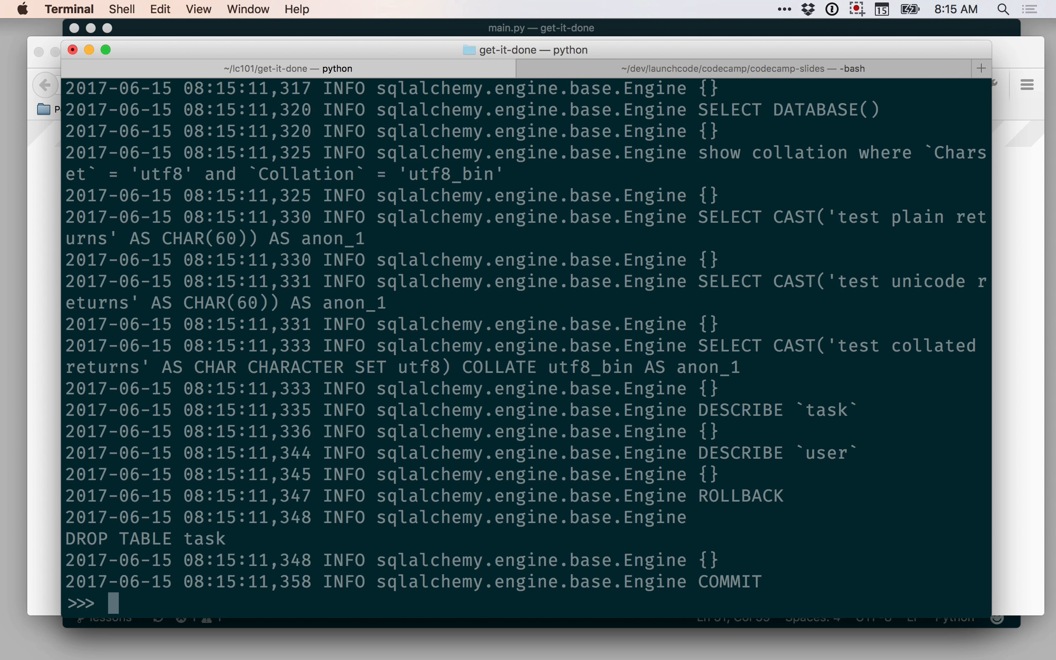
type("db.cre")
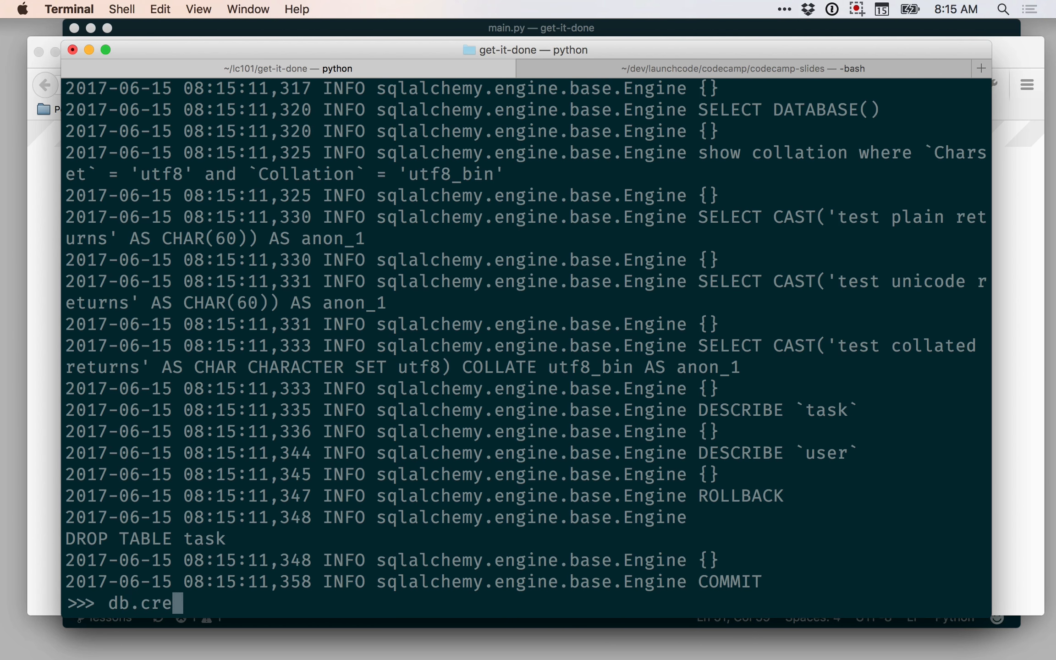
type("ate_all()")
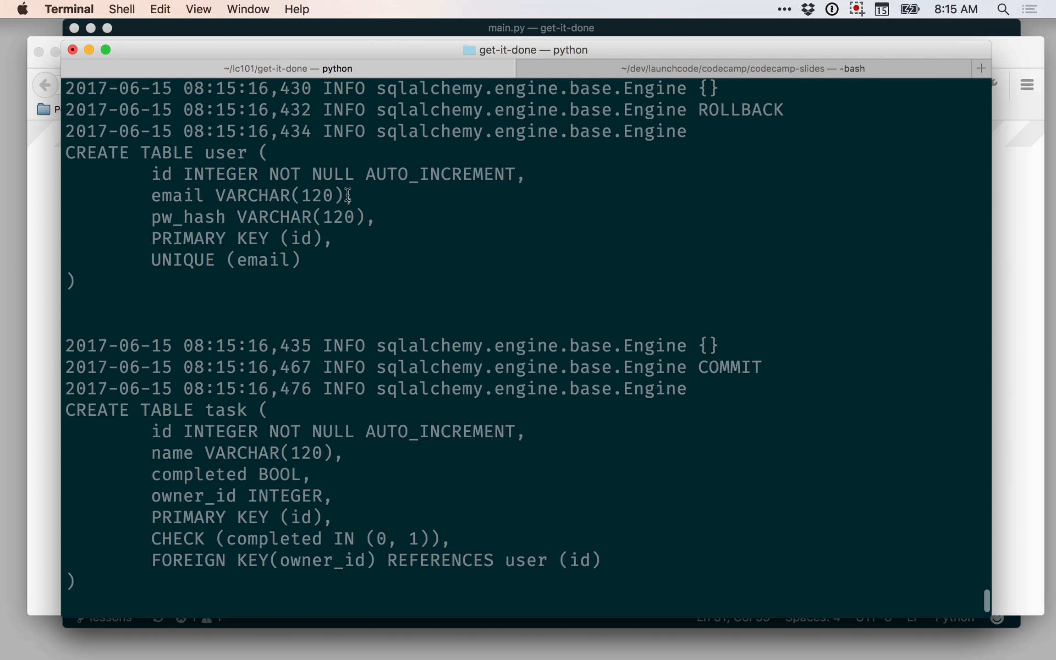
mouse_move(219, 154)
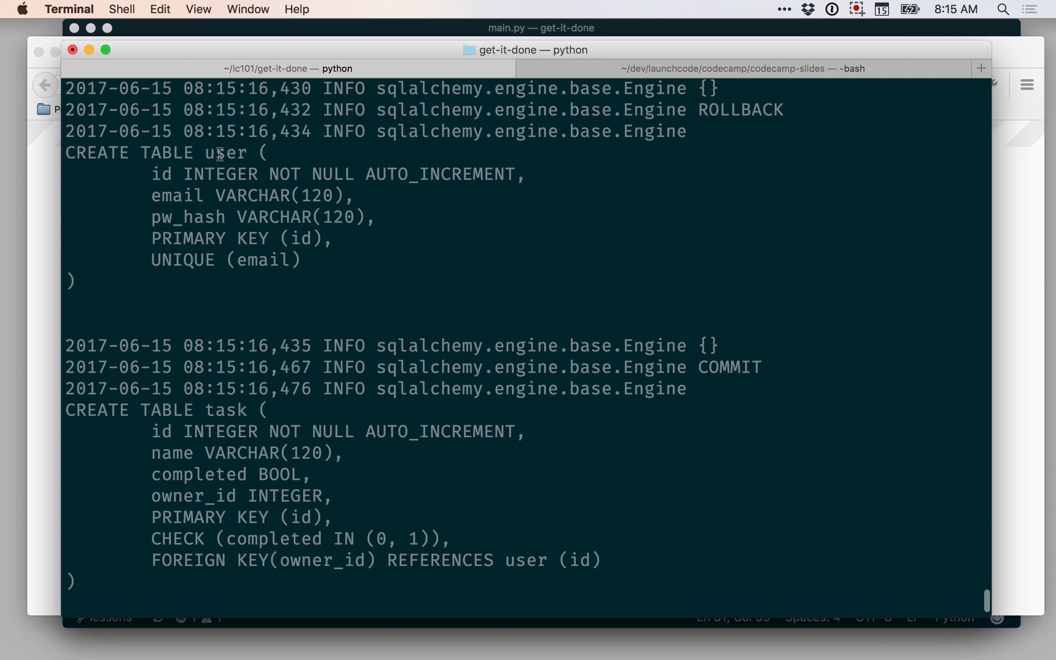
mouse_move(161, 216)
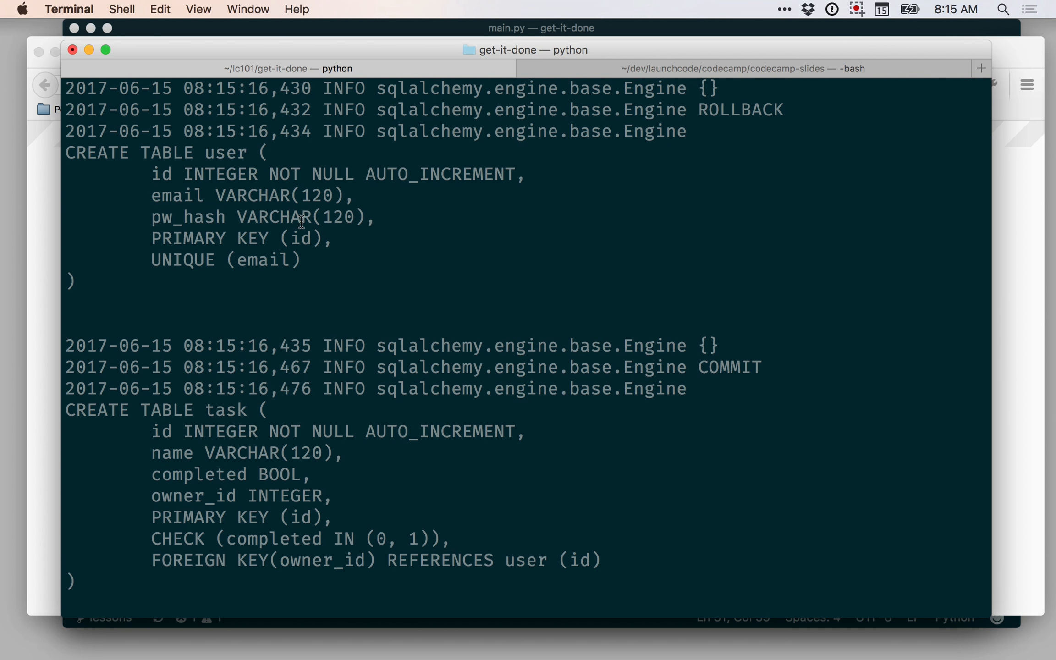
scroll("down", 3)
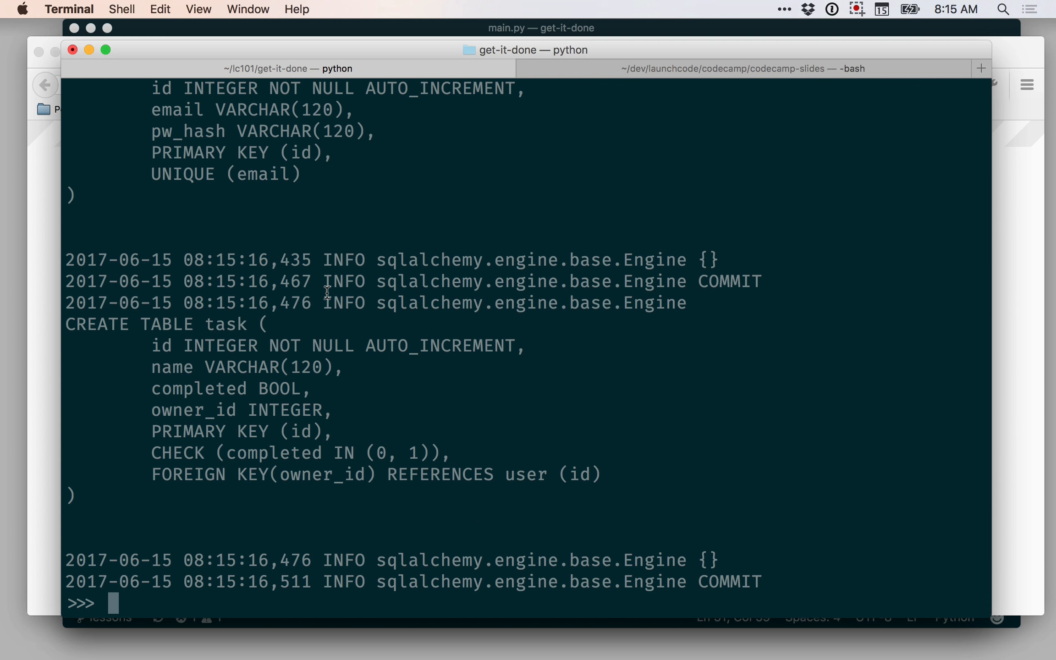
type("exit()")
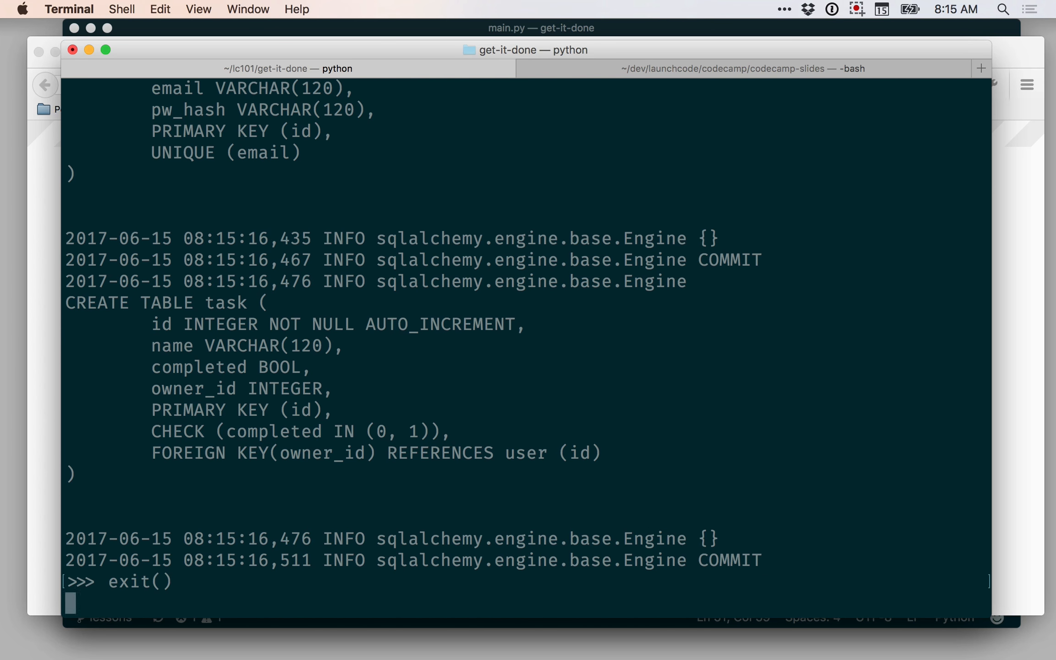
type("python")
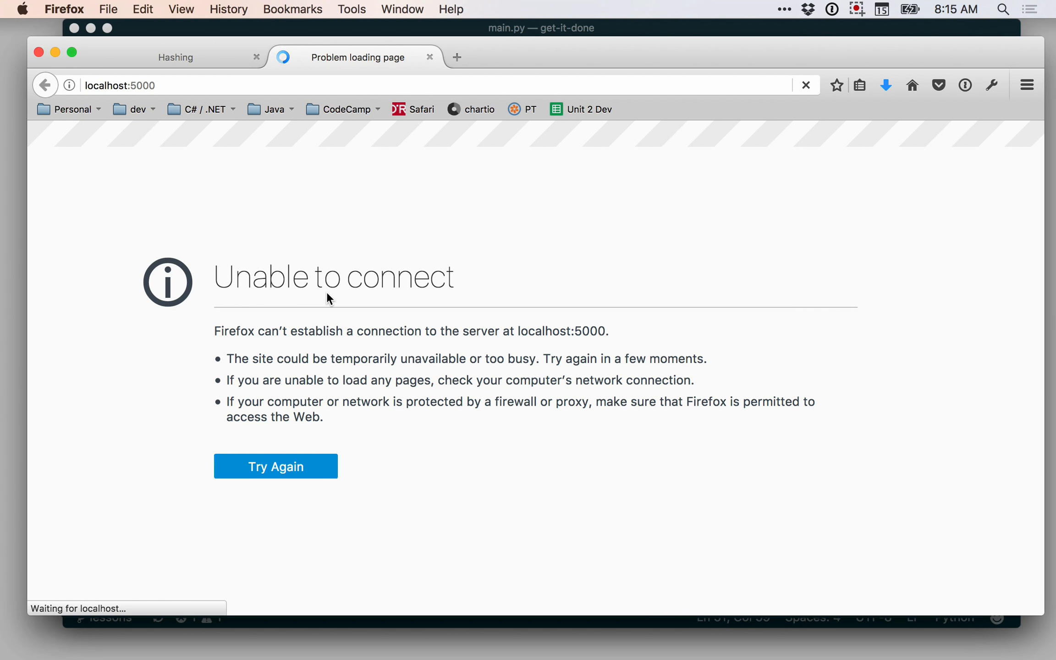
Step: Retry loading Get It Done, log out, and register with the suggested email and password
left_click(275, 466)
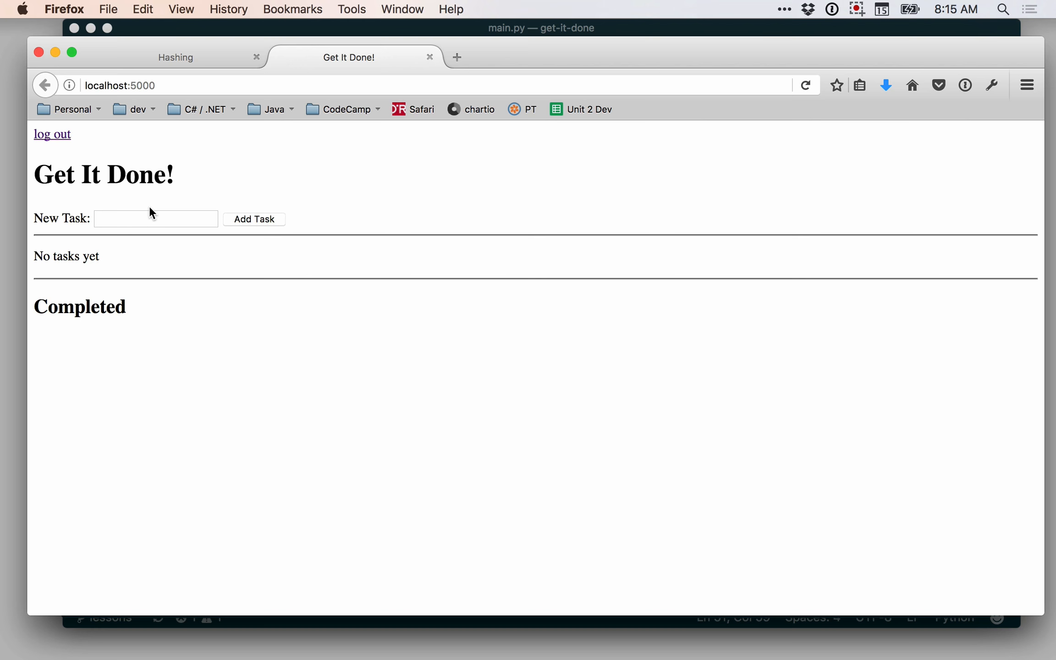
left_click(52, 134)
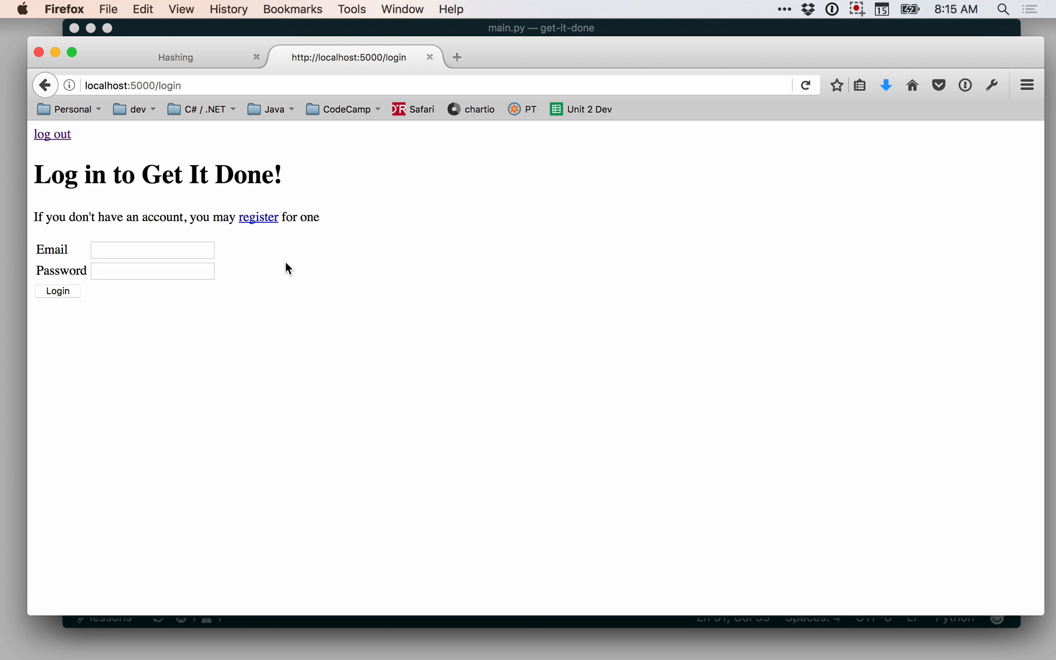
mouse_move(258, 217)
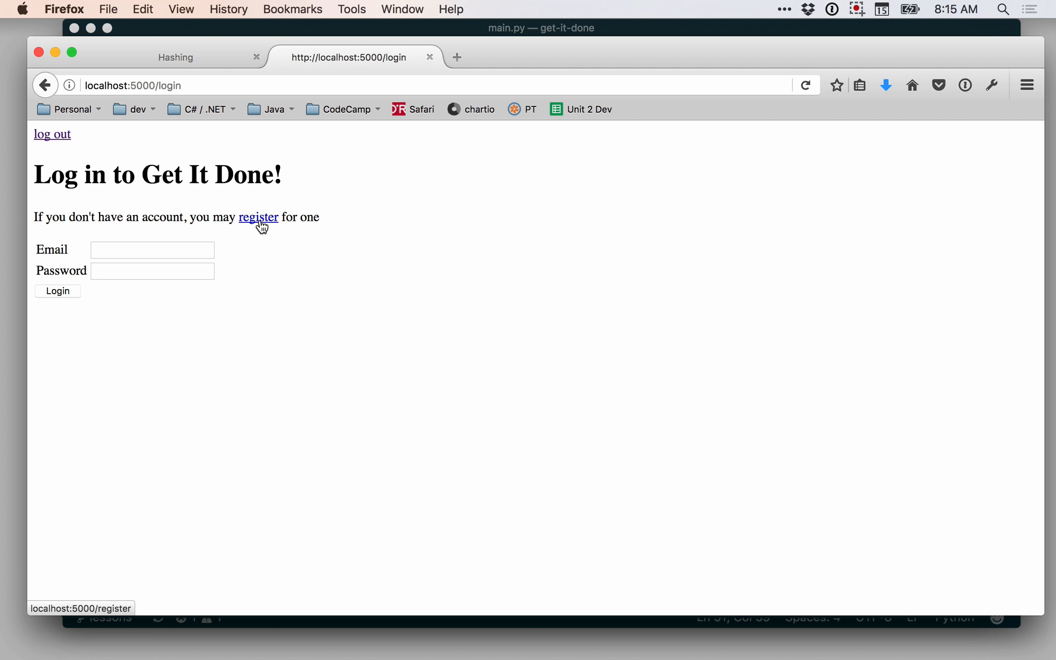
mouse_move(287, 217)
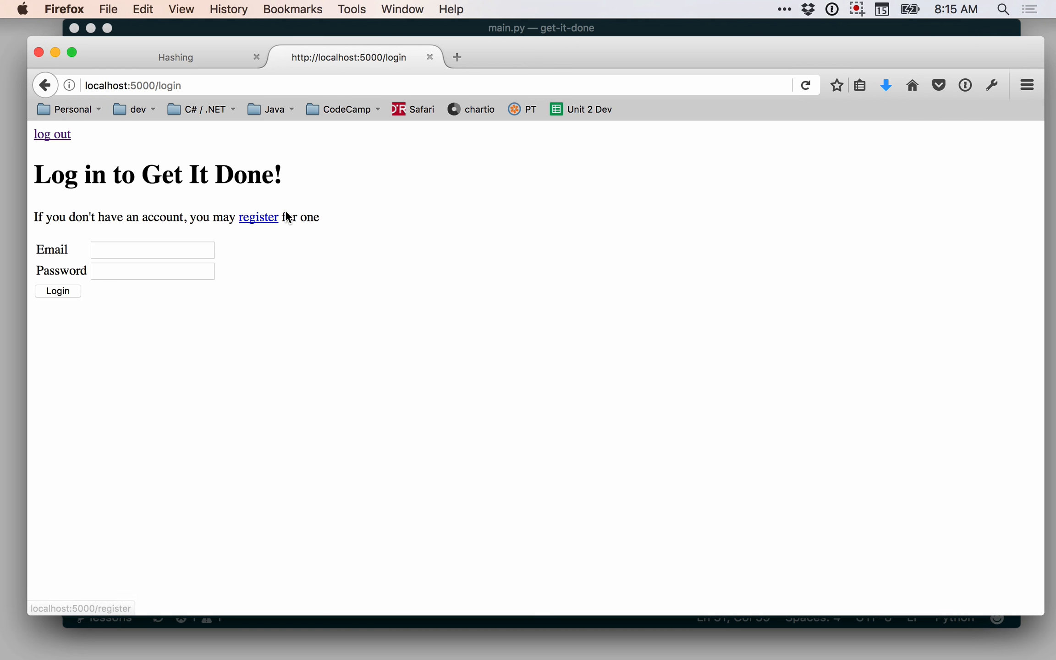
left_click(258, 217)
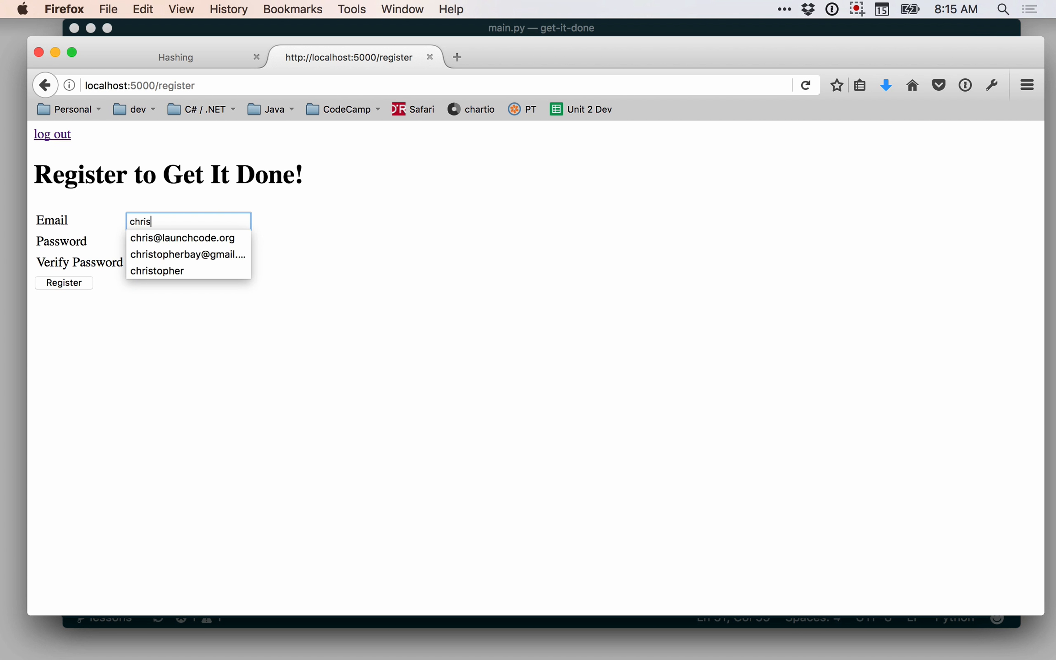
left_click(182, 238)
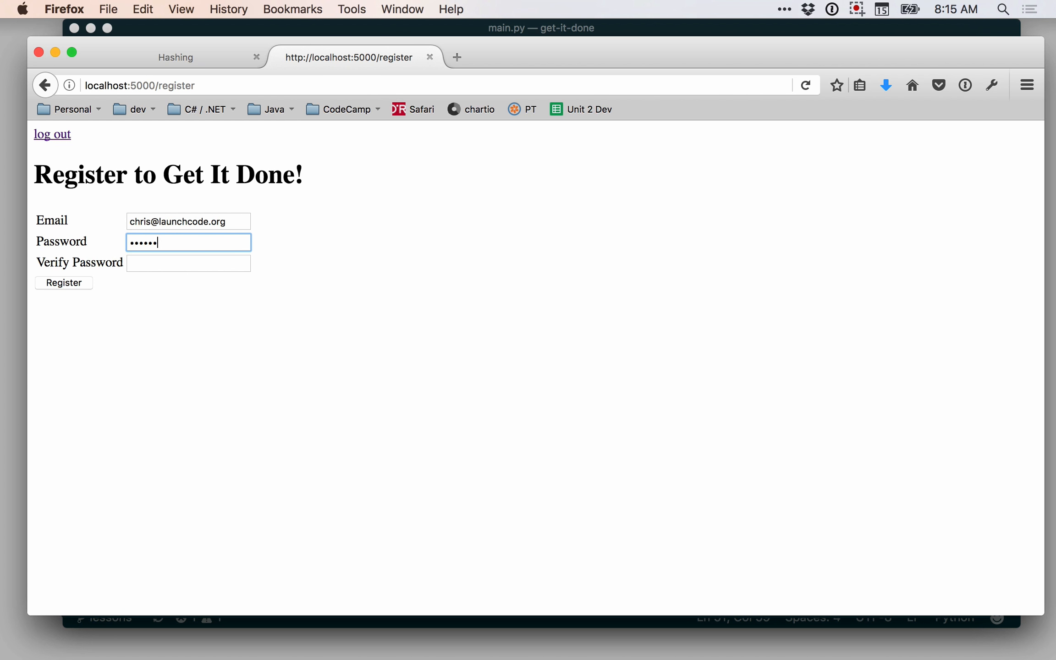
left_click(63, 283)
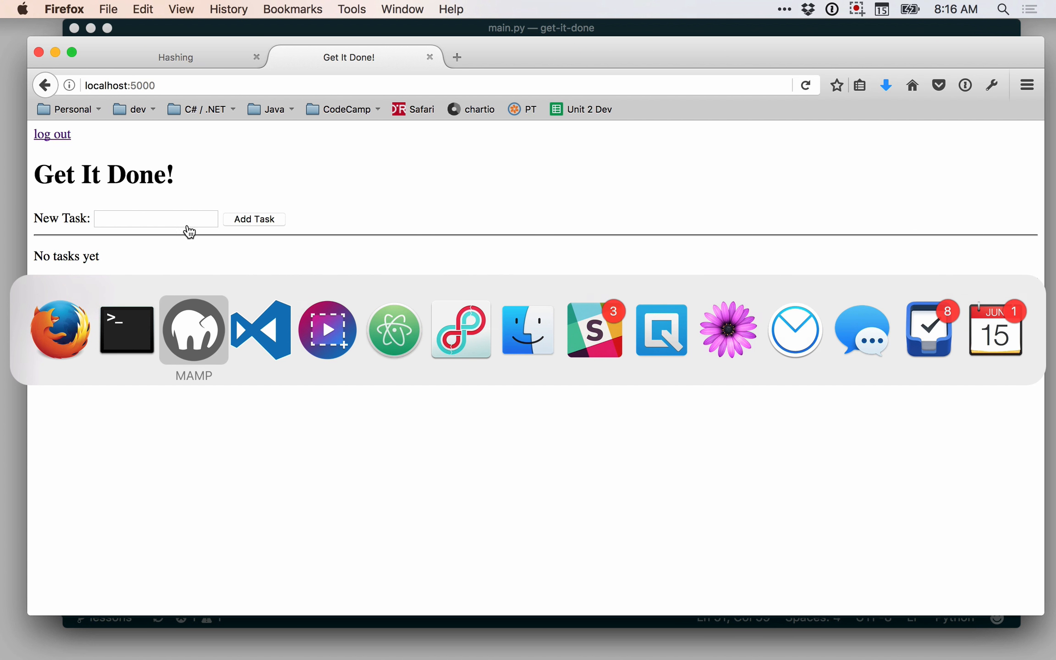
Step: From the MAMP start page, open phpMyAdmin and browse the get-it-done user table
left_click(194, 329)
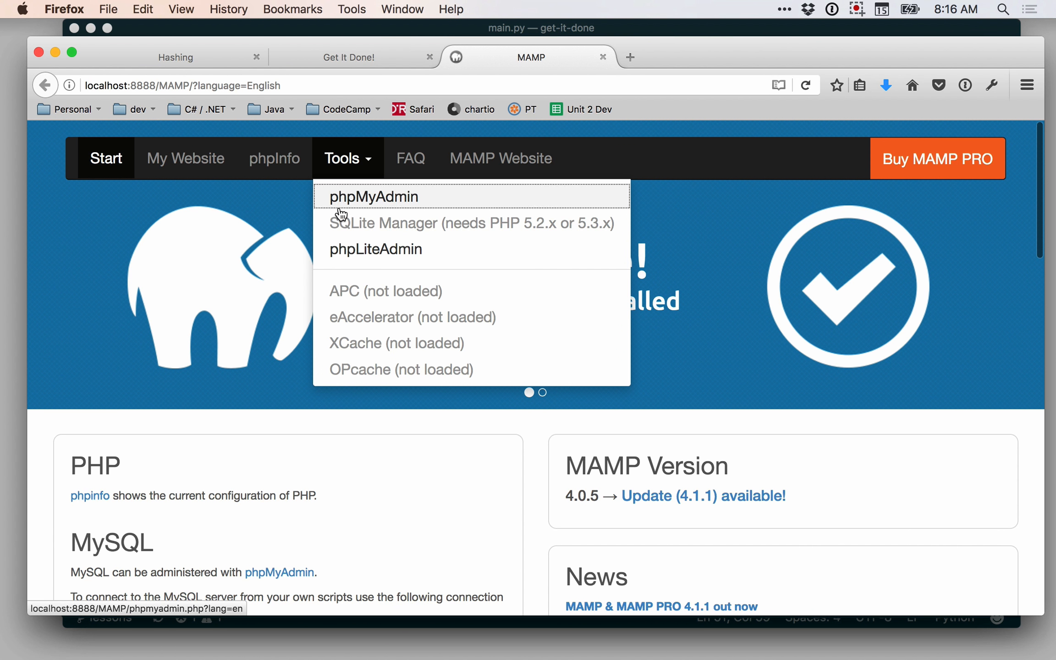
left_click(374, 197)
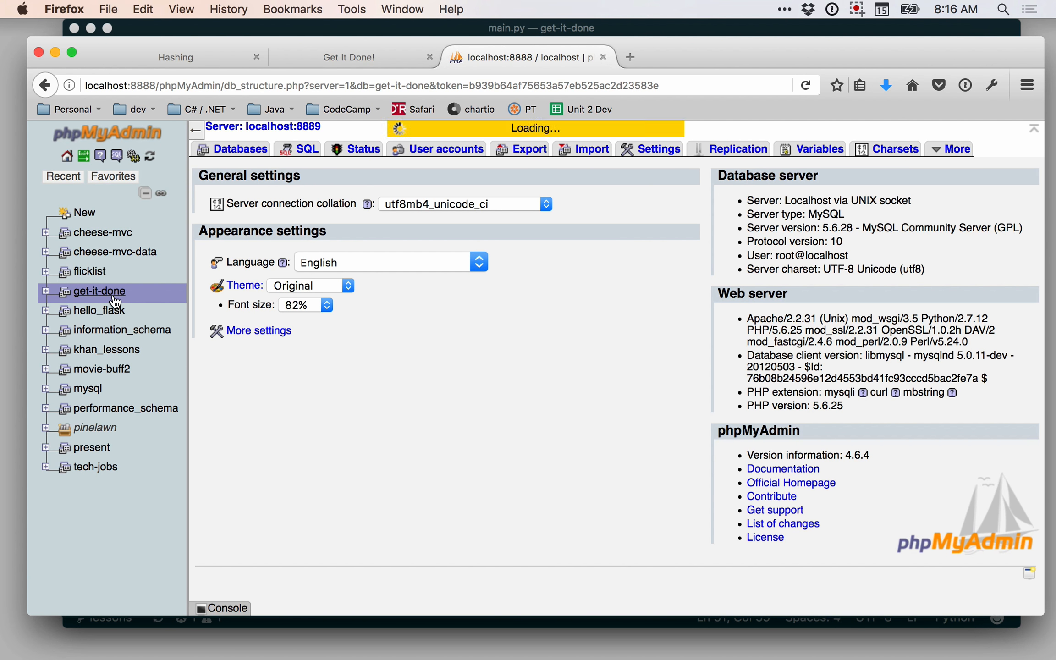
left_click(102, 291)
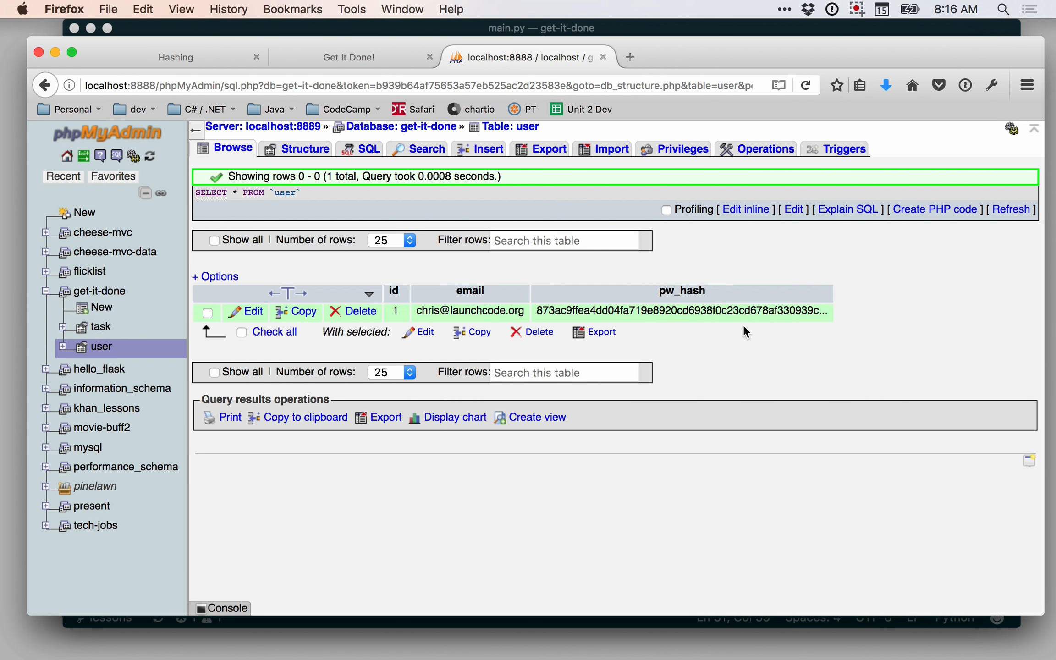
mouse_move(808, 311)
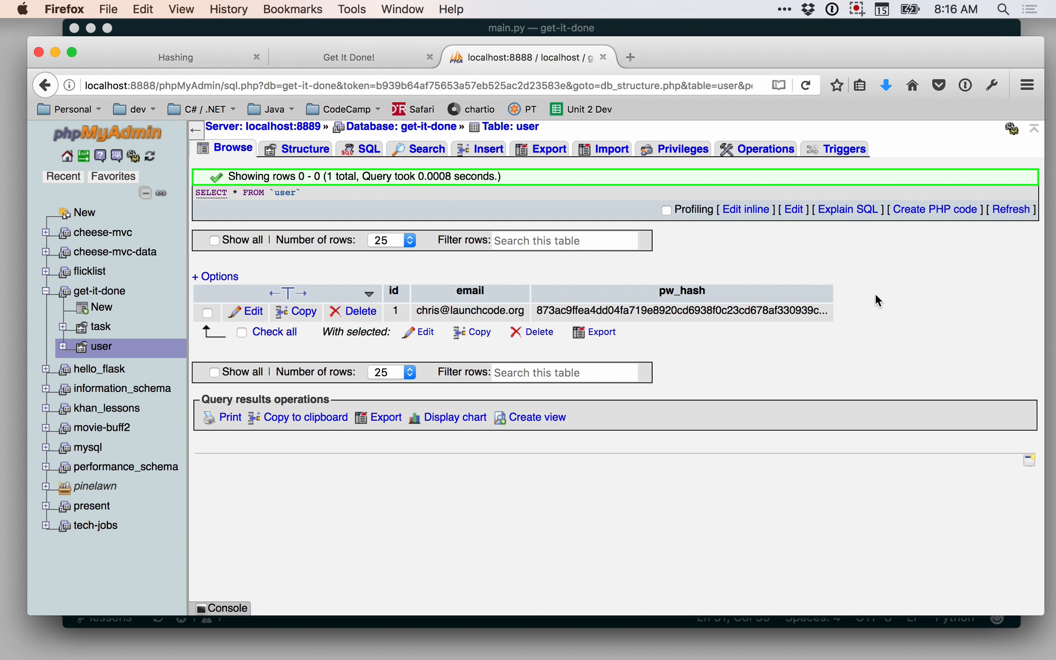
mouse_move(869, 299)
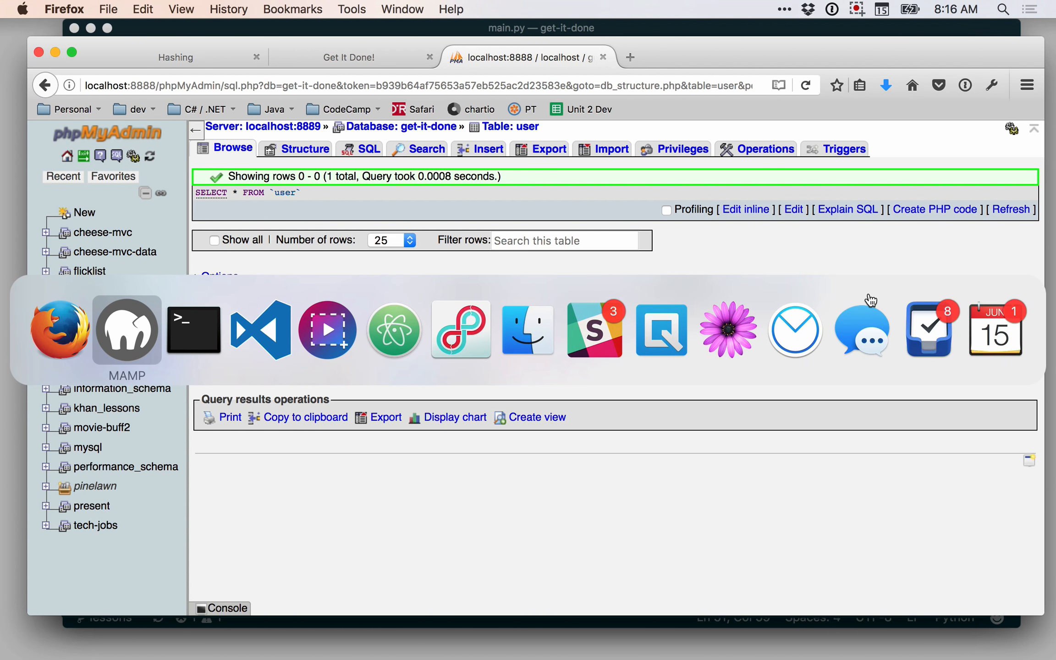
mouse_move(59, 330)
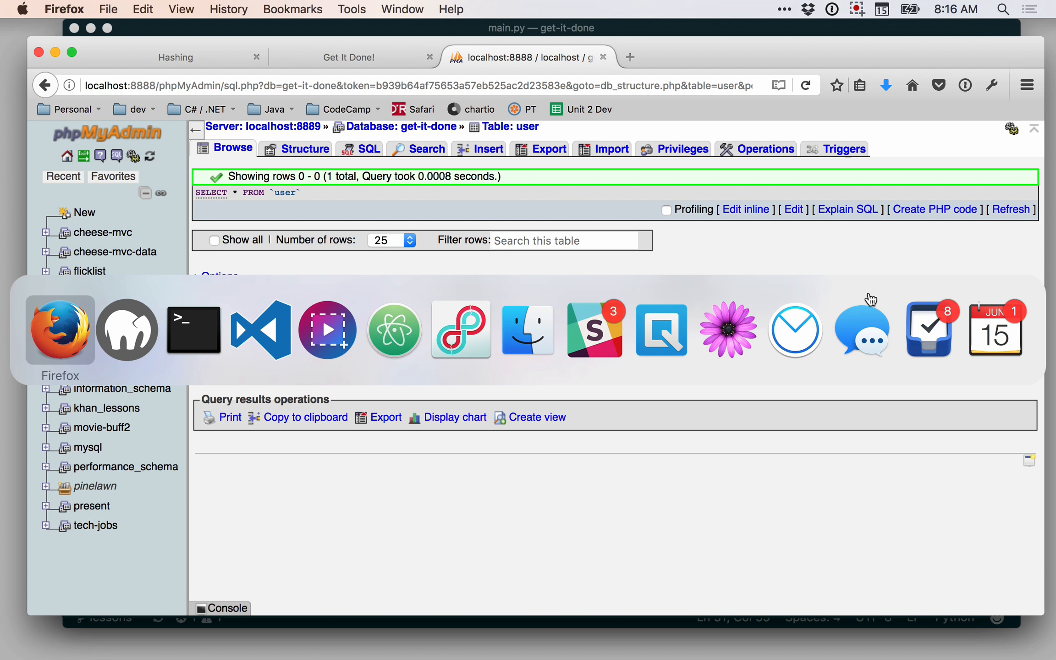
Step: In the Get It Done tab, log out and log back in with the registered account
left_click(349, 57)
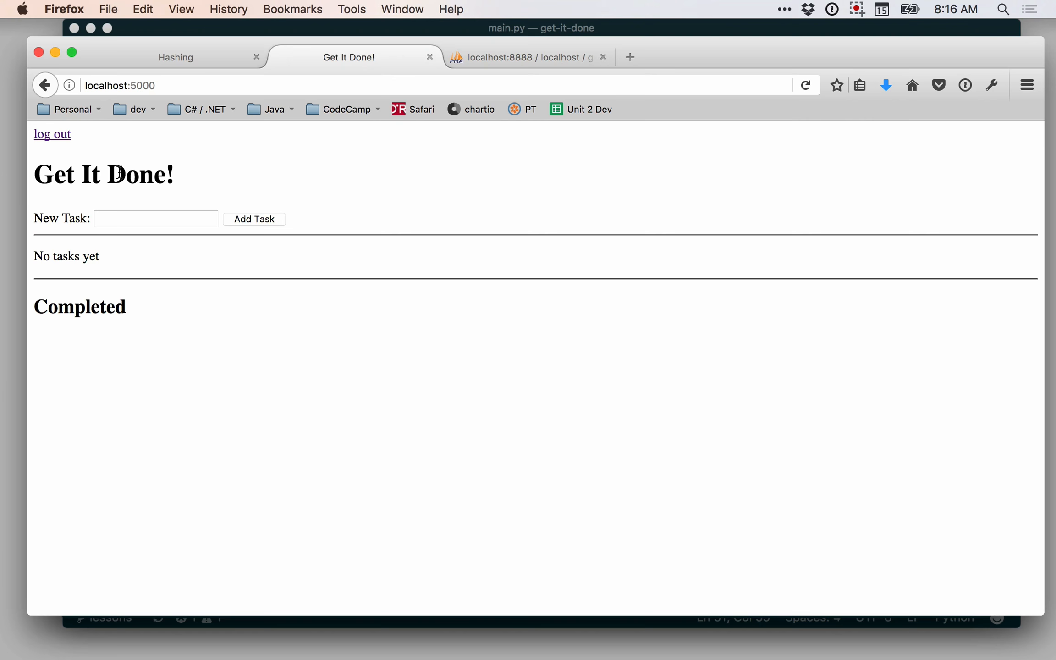
left_click(52, 134)
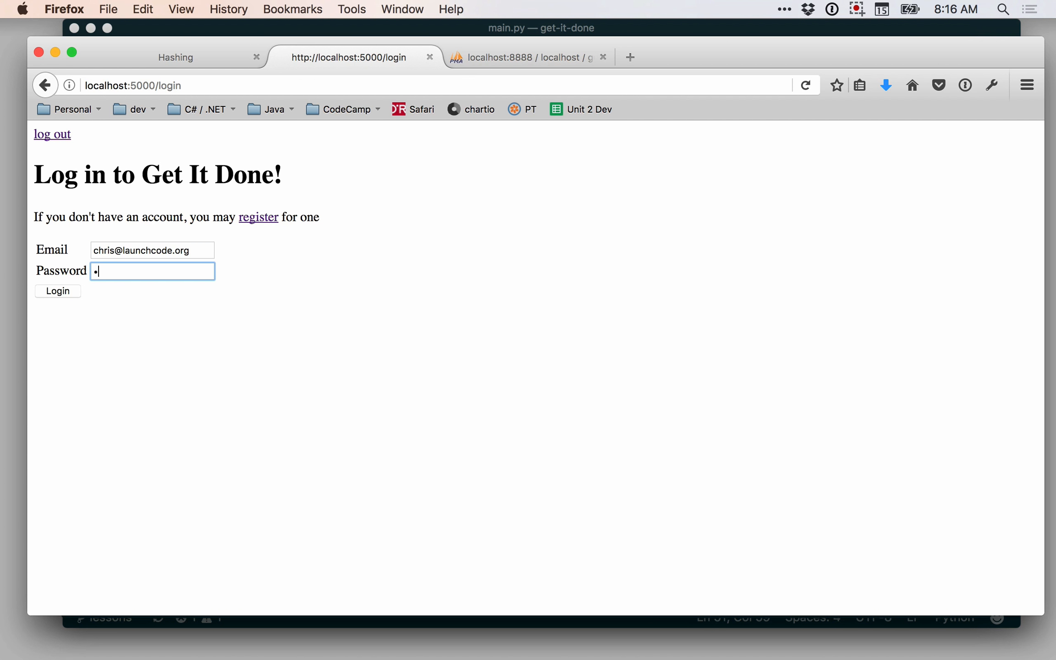
left_click(58, 291)
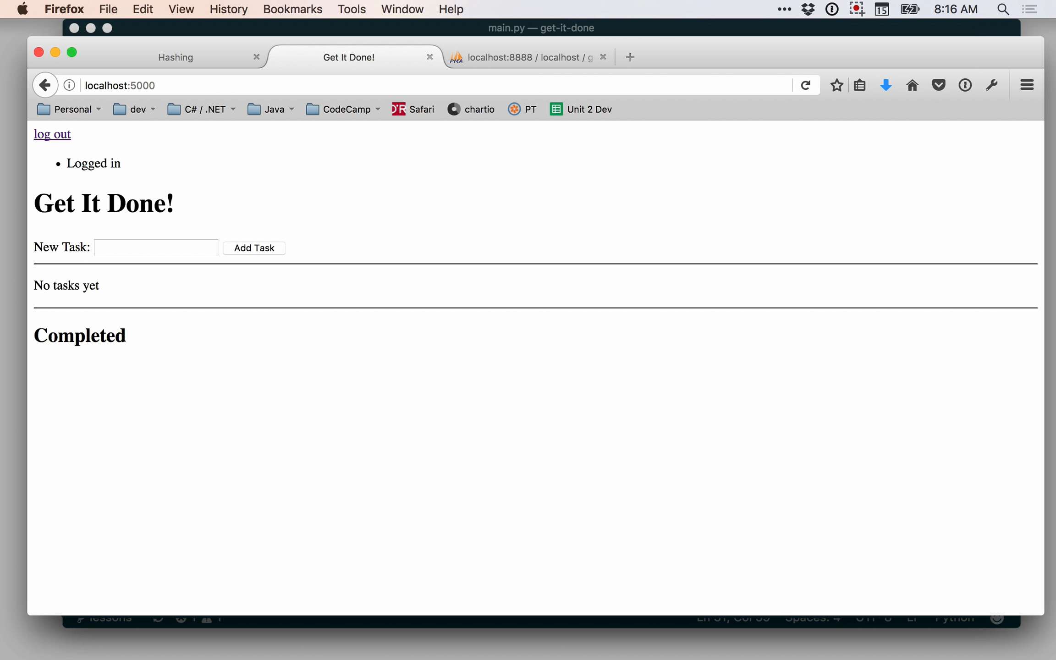
mouse_move(206, 113)
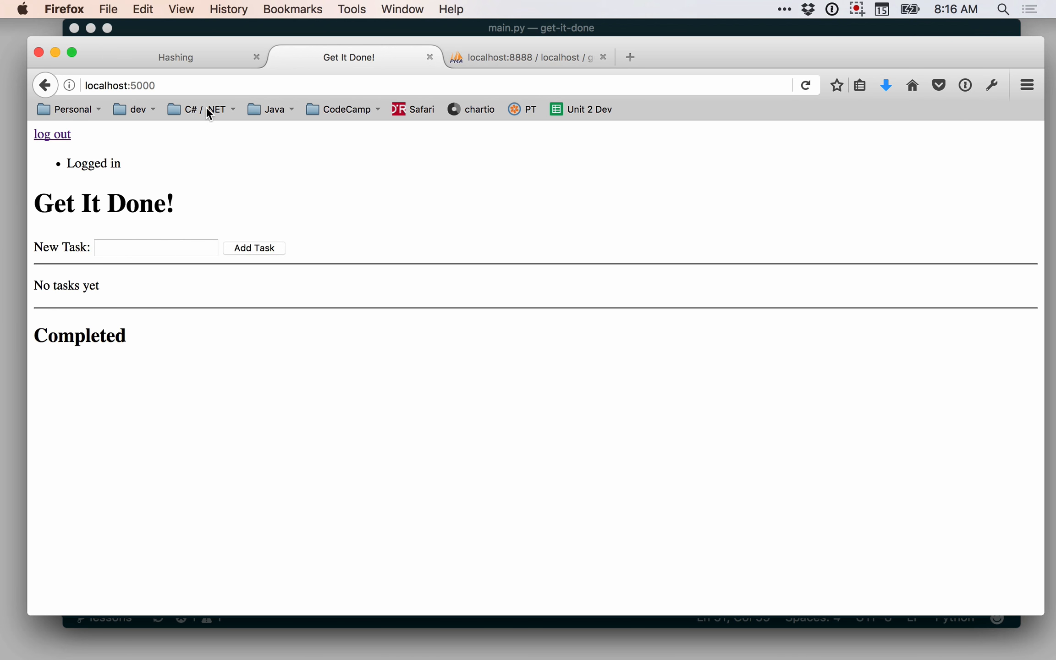